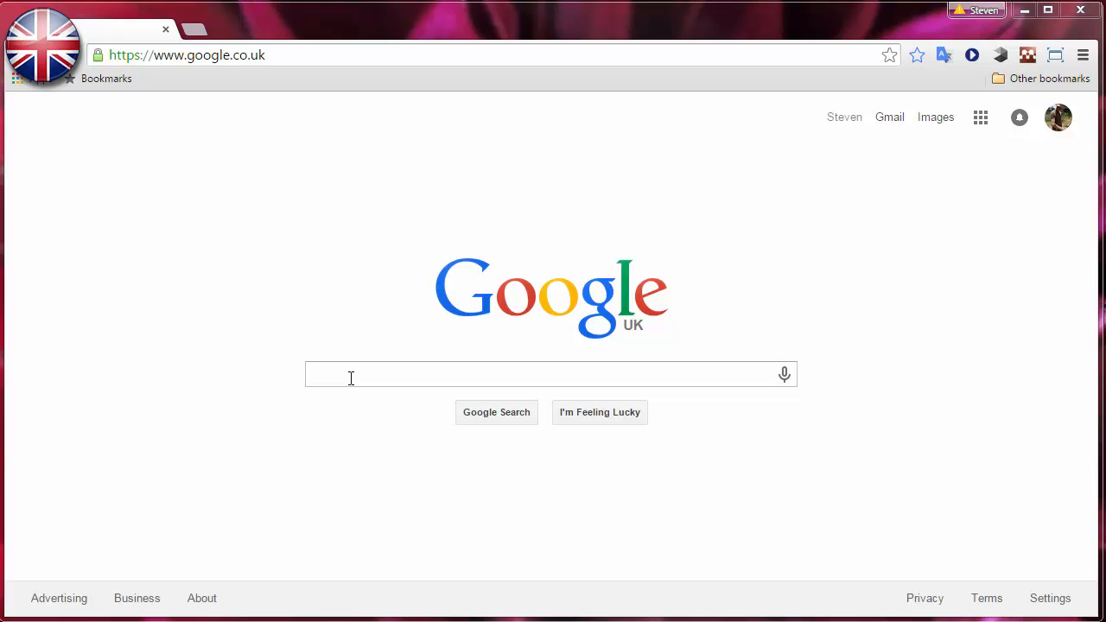
Search Google for iNaturalist, open iNaturalist.org and go to its Guides page
{"action": "type", "text": "inaturalist"}
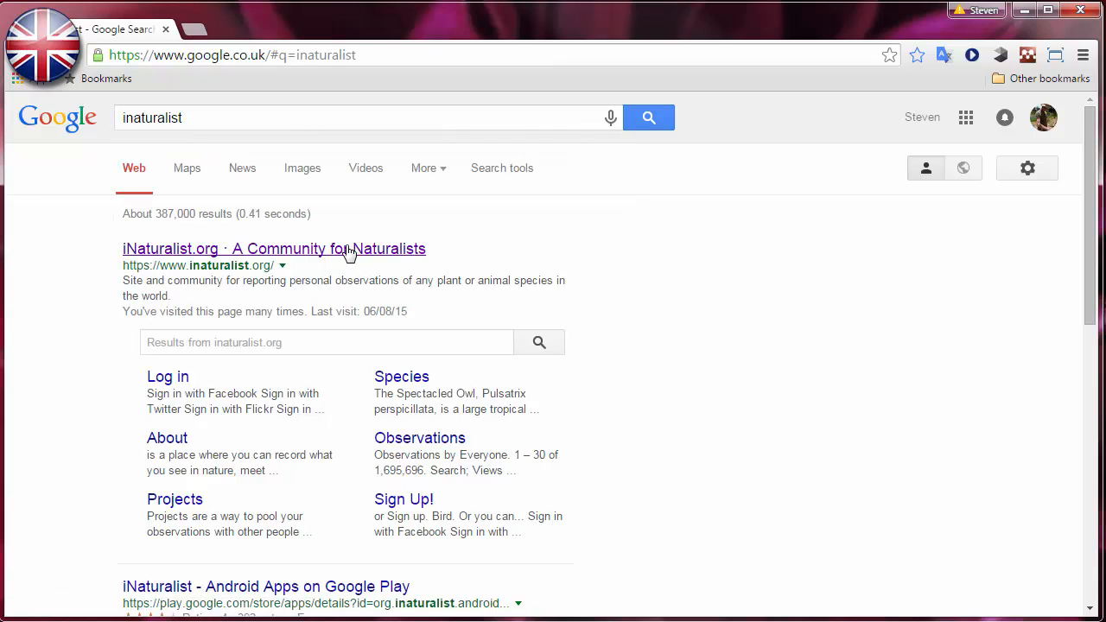
{"action": "left_click", "coordinate": [268, 249]}
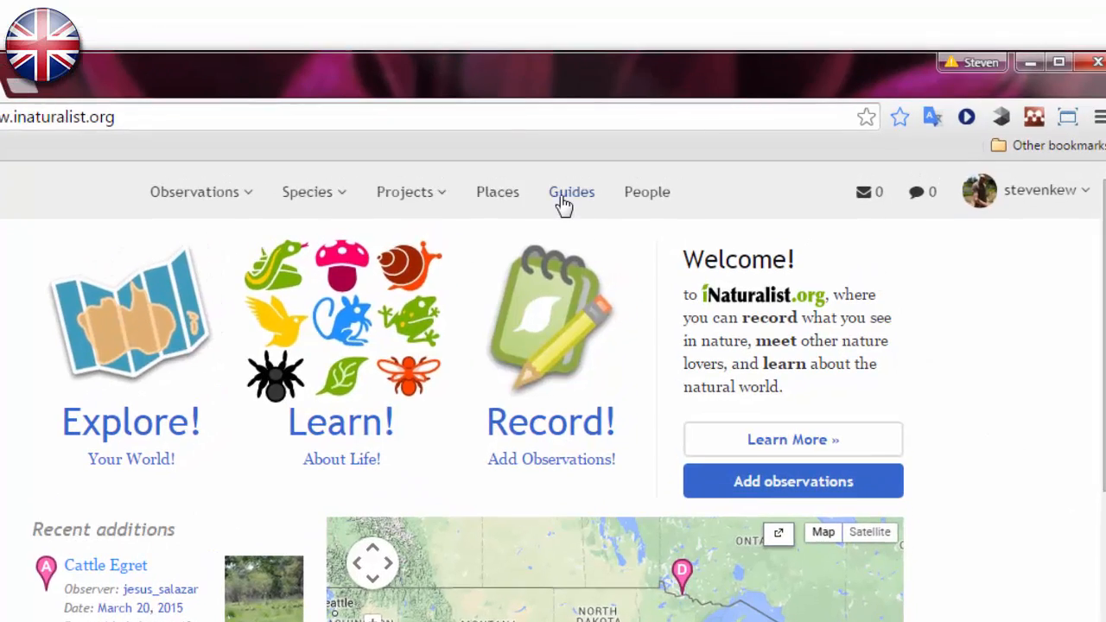
{"action": "left_click", "coordinate": [571, 191]}
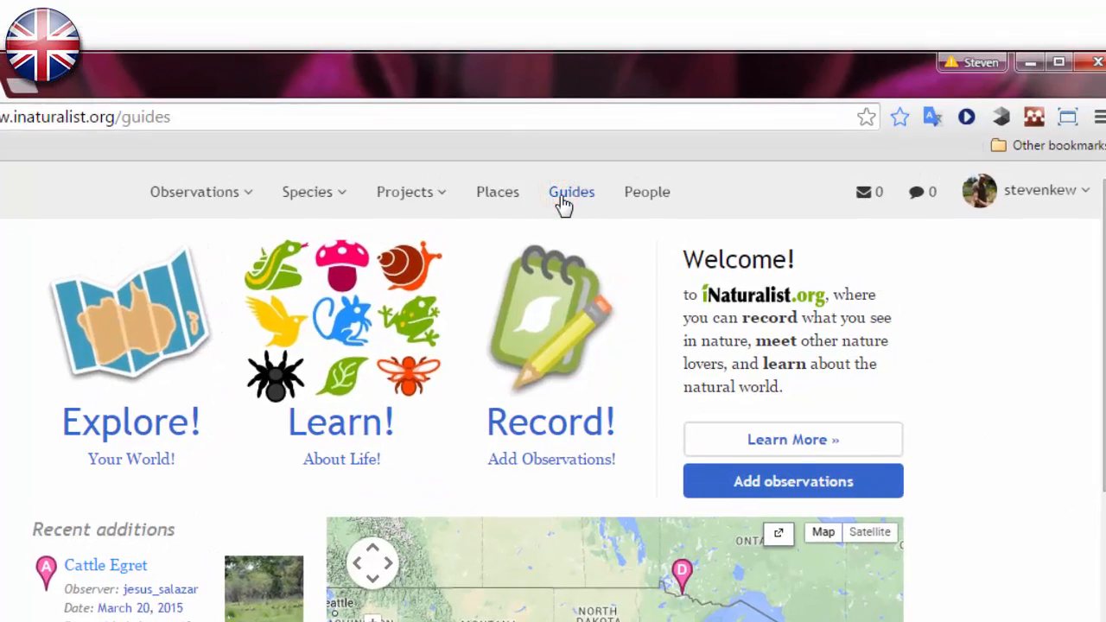
Search the iNaturalist guides for 'wild basin'
{"action": "left_click", "coordinate": [571, 192]}
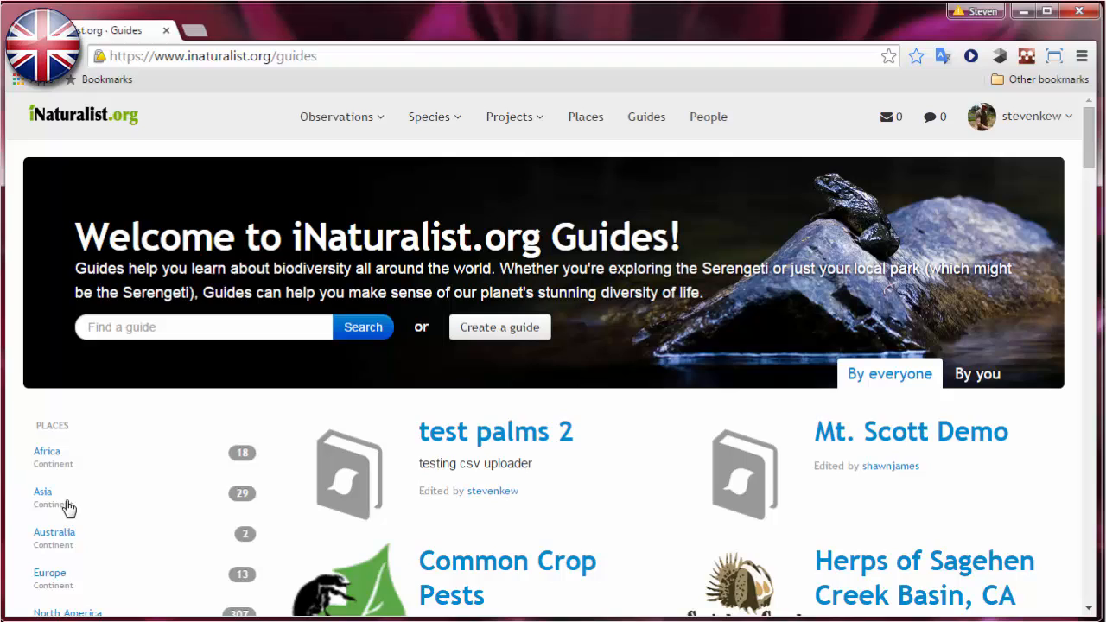
{"action": "scroll", "scroll_direction": "down", "scroll_amount": 3}
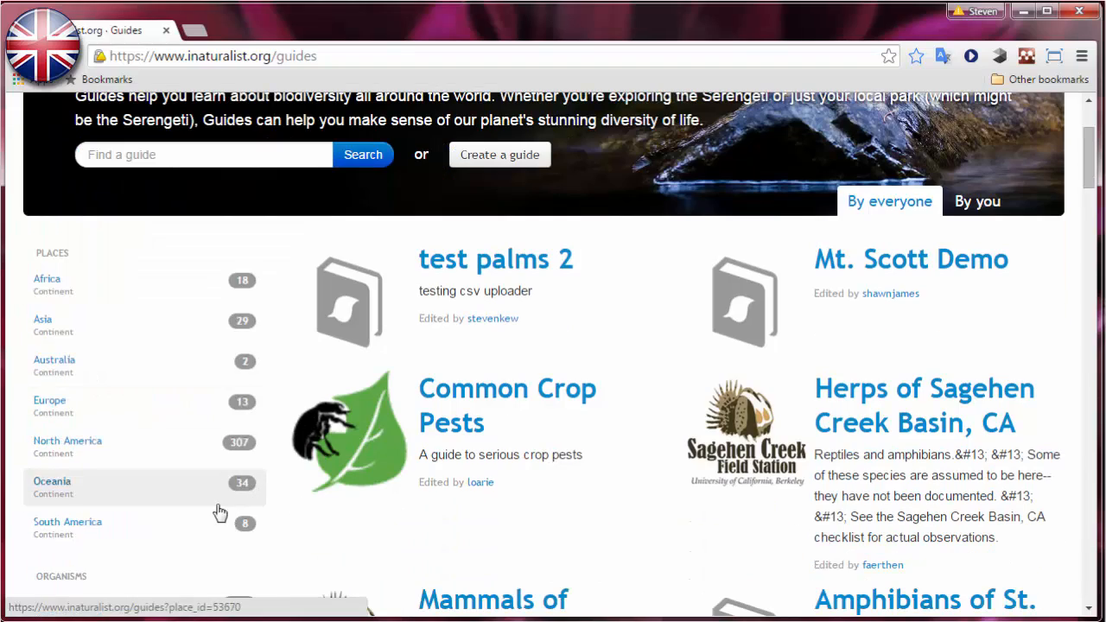
{"action": "mouse_move", "coordinate": [171, 516]}
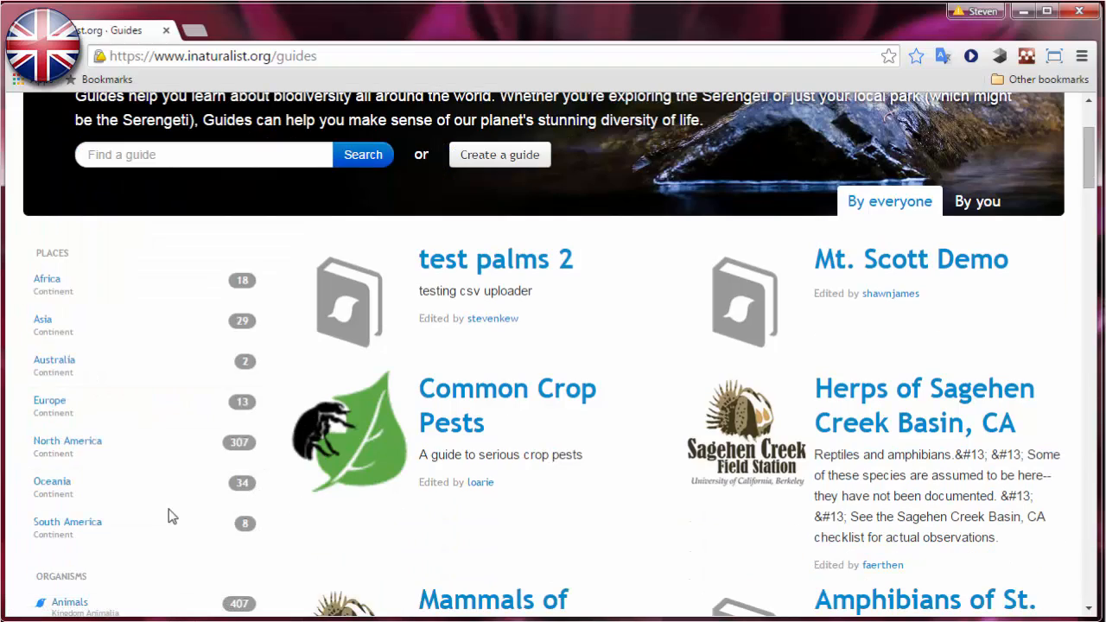
{"action": "scroll", "scroll_direction": "down", "scroll_amount": 3}
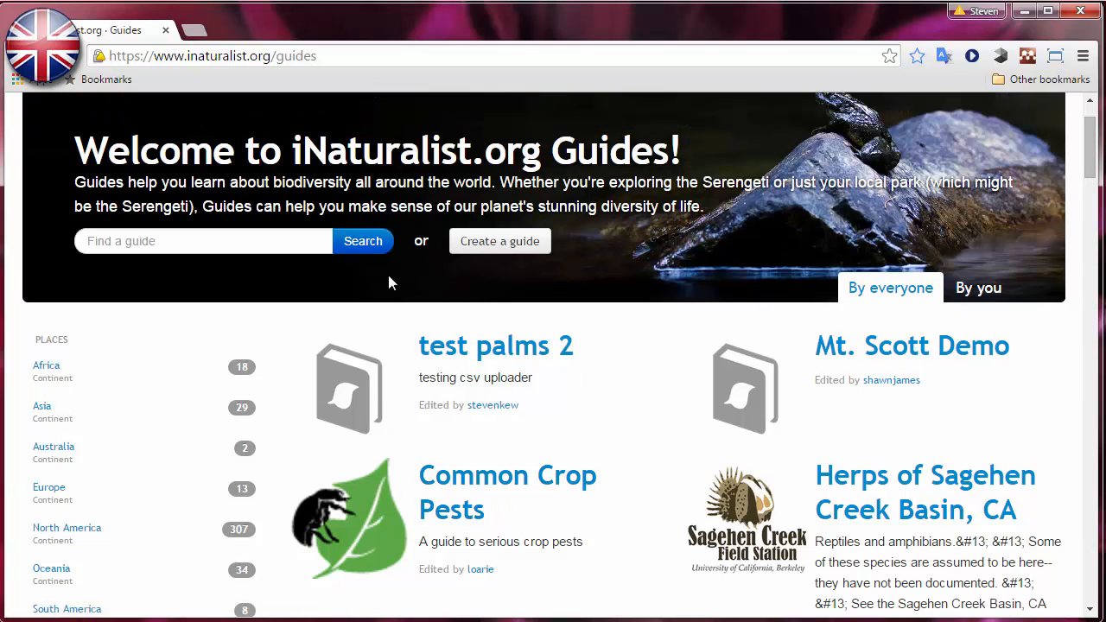
{"action": "left_click", "coordinate": [203, 240]}
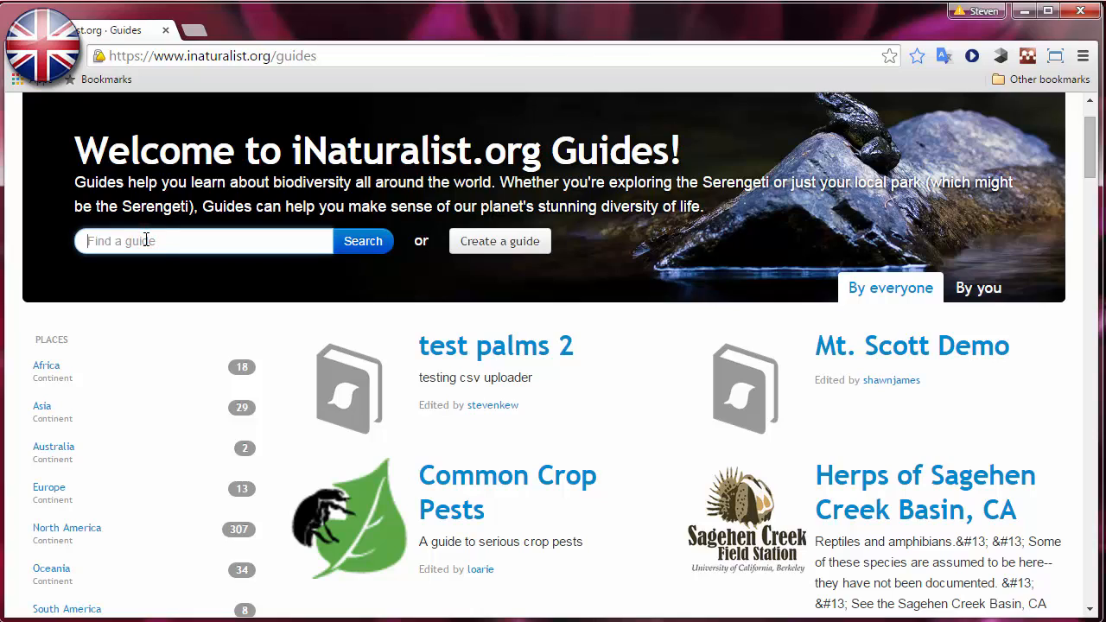
{"action": "type", "text": "wild"}
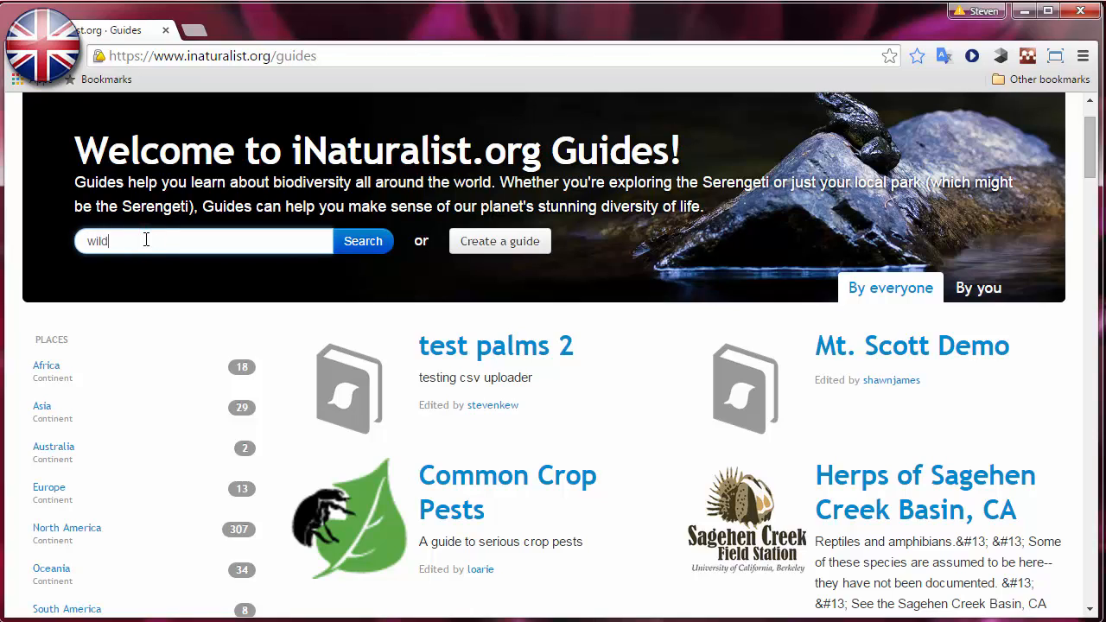
{"action": "type", "text": "basin"}
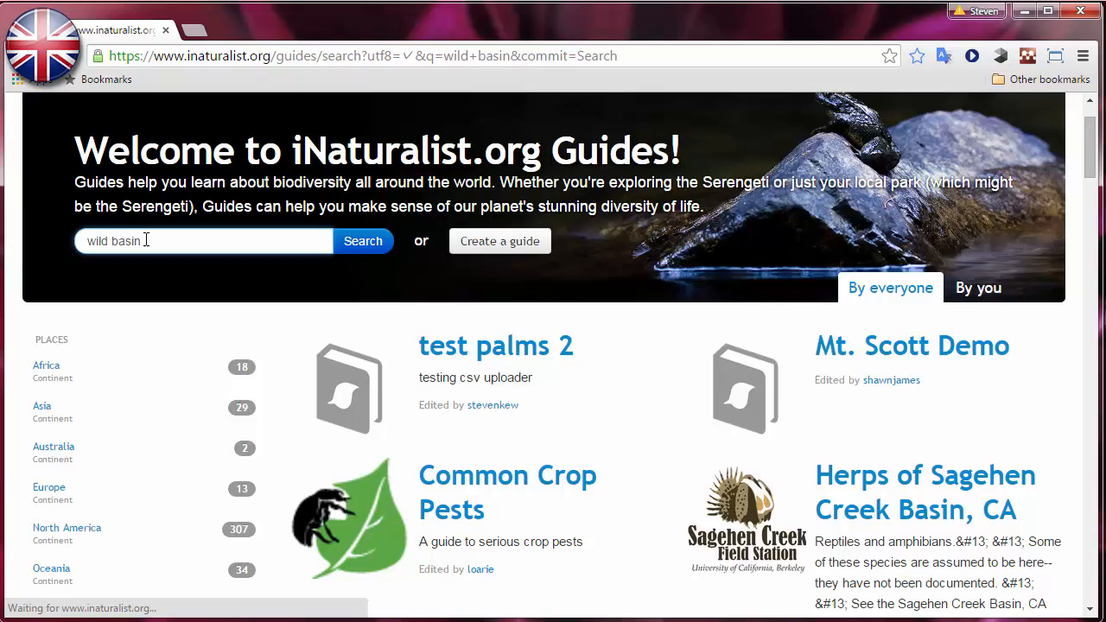
Run the guide search and open 'Vascular Plants of Wild Basin' with its 417 species
{"action": "left_click", "coordinate": [363, 240]}
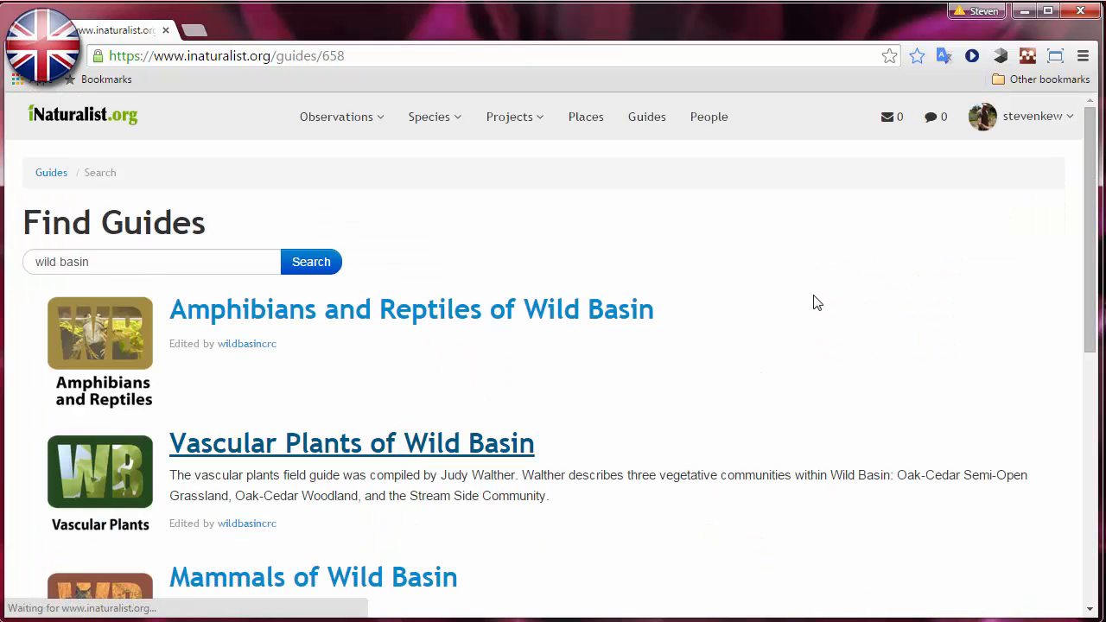
{"action": "left_click", "coordinate": [353, 443]}
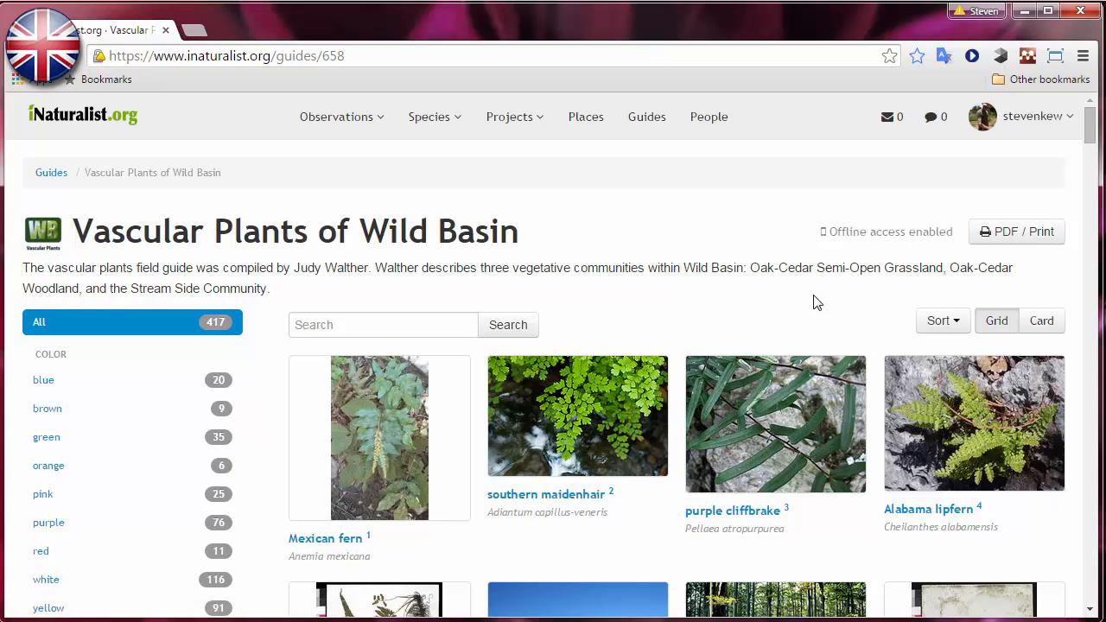
{"action": "scroll", "scroll_direction": "down", "scroll_amount": 3}
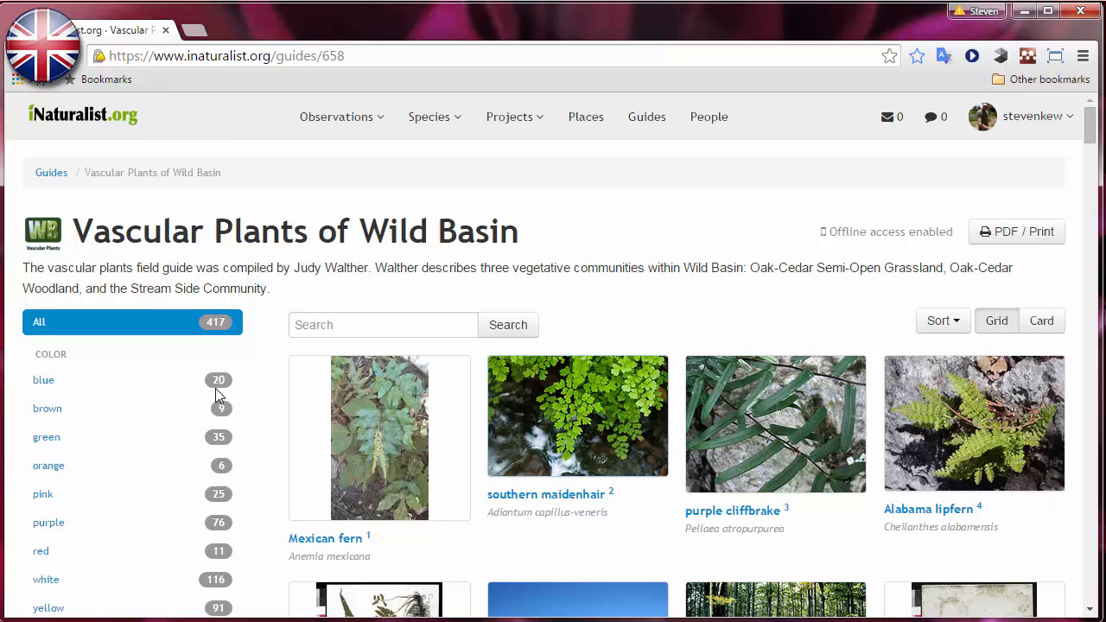
{"action": "mouse_move", "coordinate": [100, 244]}
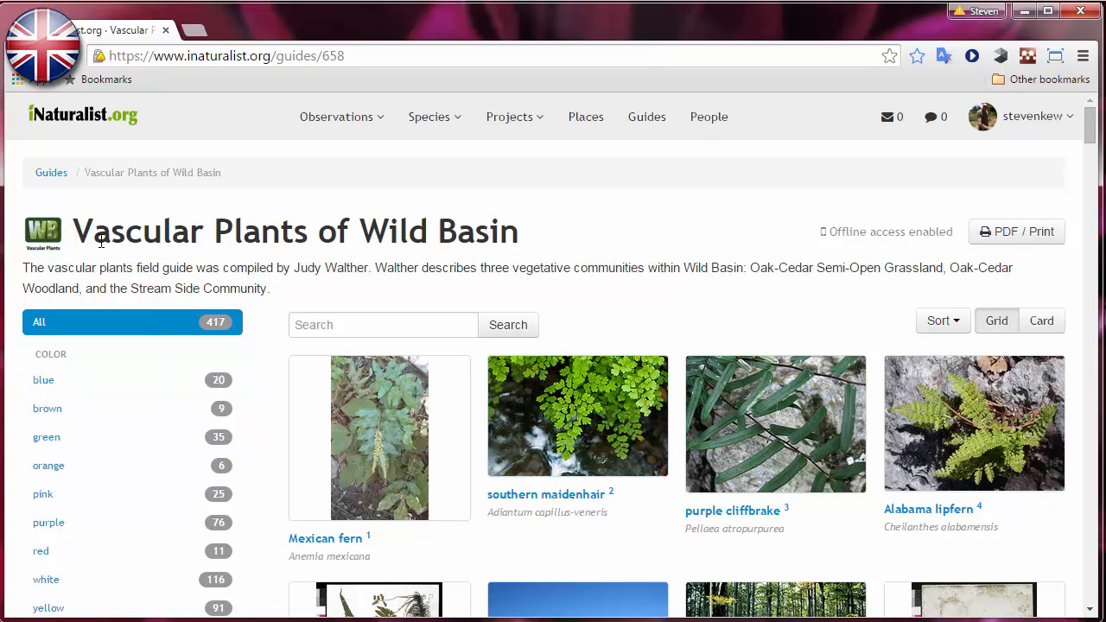
{"action": "mouse_move", "coordinate": [290, 300]}
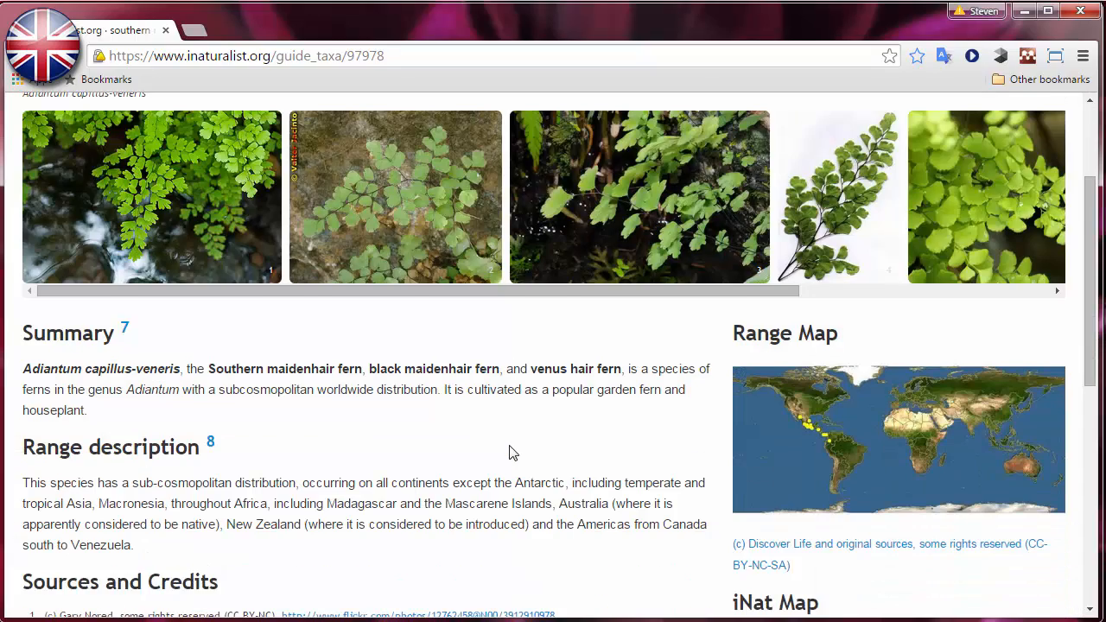
Scroll through the southern maidenhair summary, range maps and credits, then back to top
{"action": "scroll", "scroll_direction": "down", "scroll_amount": 3}
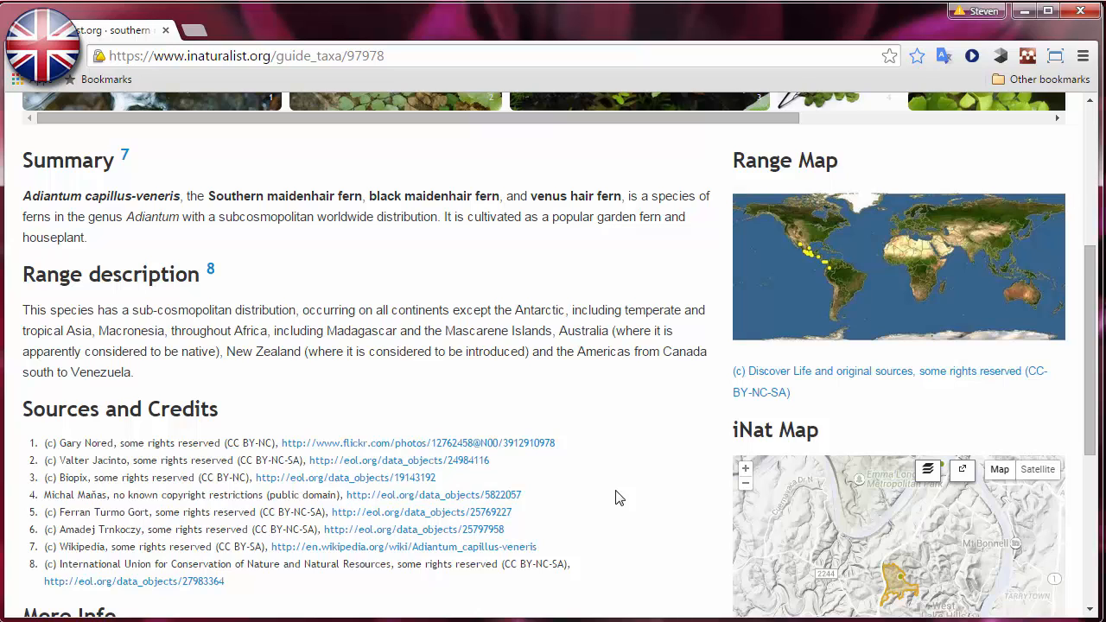
{"action": "scroll", "scroll_direction": "down", "scroll_amount": 3}
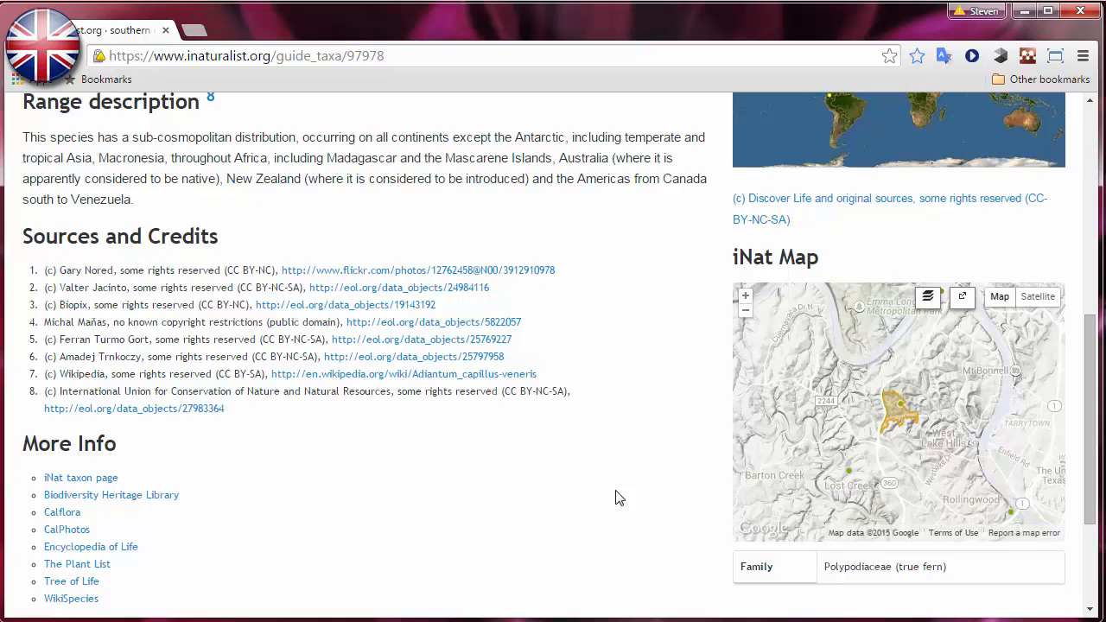
{"action": "mouse_move", "coordinate": [444, 344]}
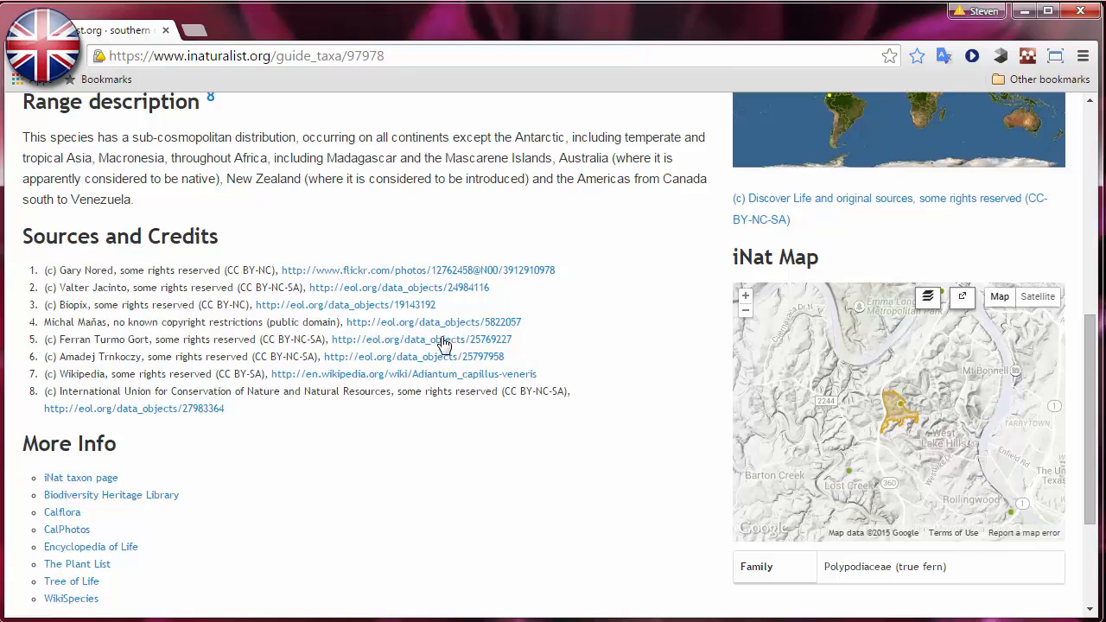
{"action": "scroll", "scroll_direction": "up", "scroll_amount": 3}
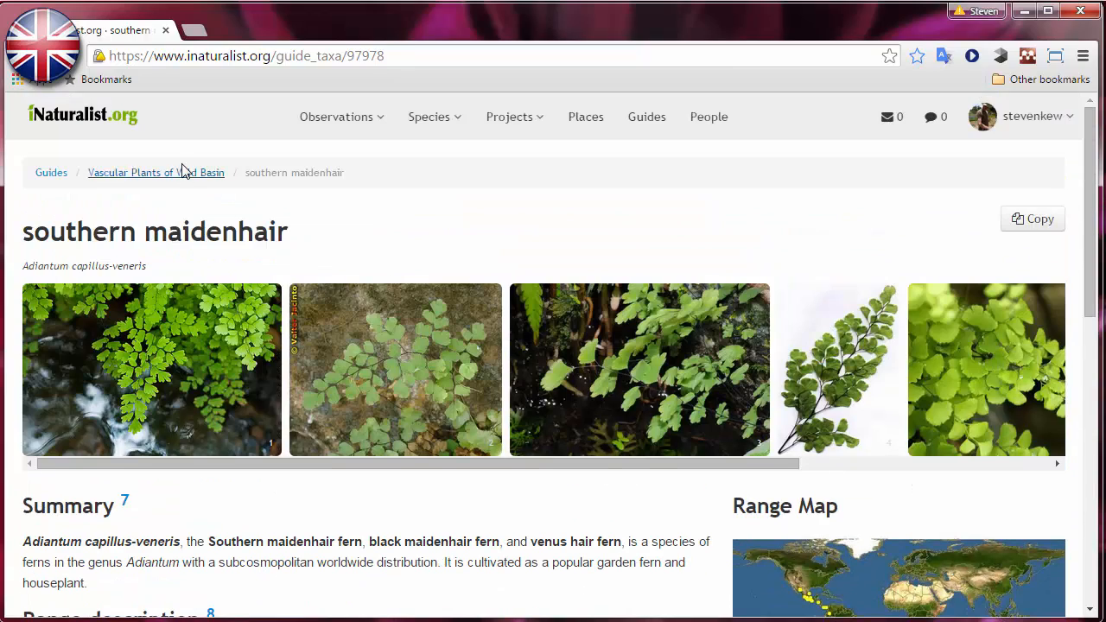
Return to the Wild Basin guide and filter it to red plants
{"action": "left_click", "coordinate": [156, 172]}
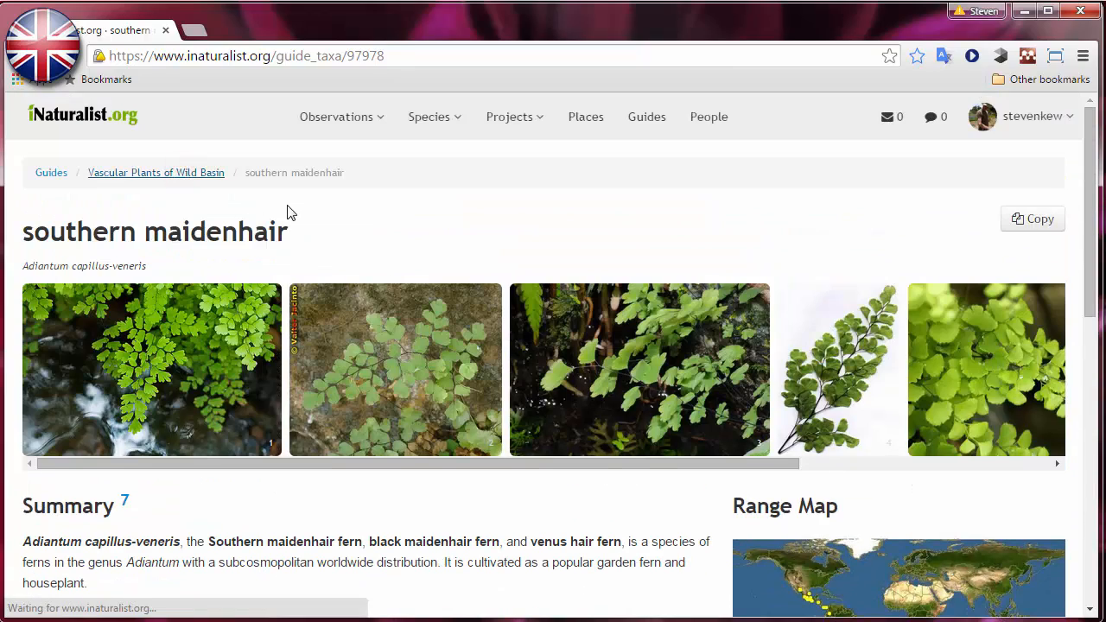
{"action": "left_click", "coordinate": [157, 172]}
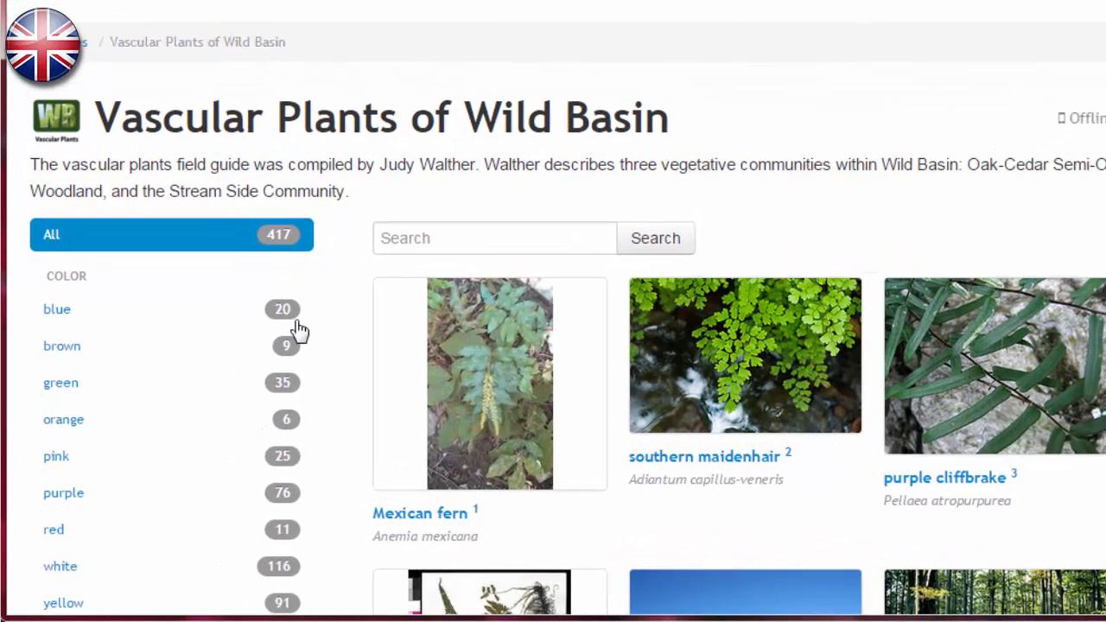
{"action": "scroll", "scroll_direction": "down", "scroll_amount": 3}
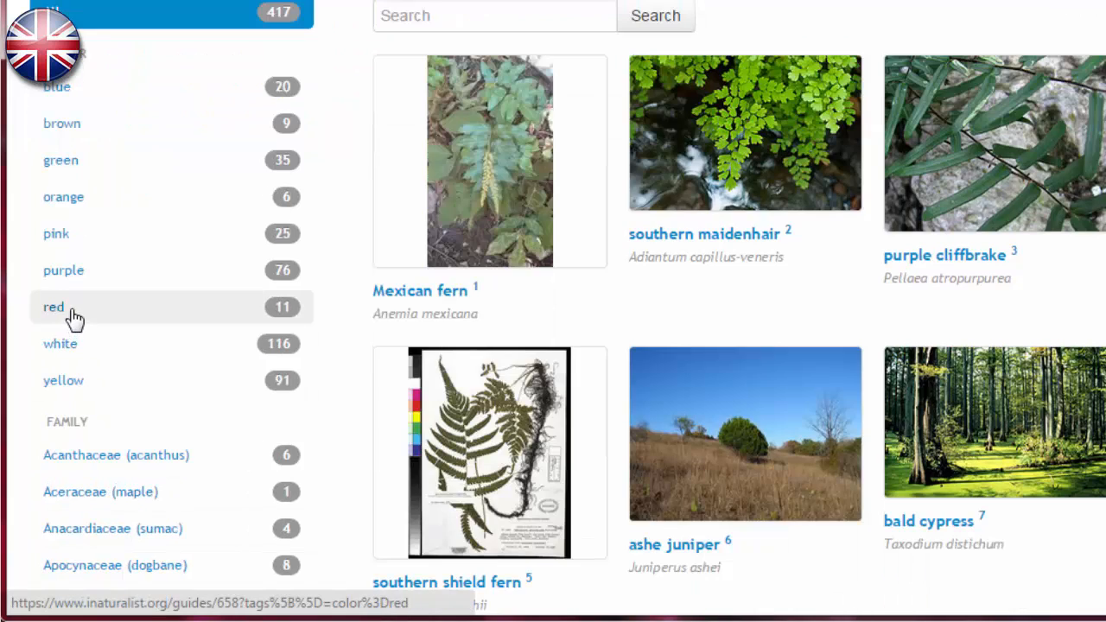
{"action": "left_click", "coordinate": [52, 308]}
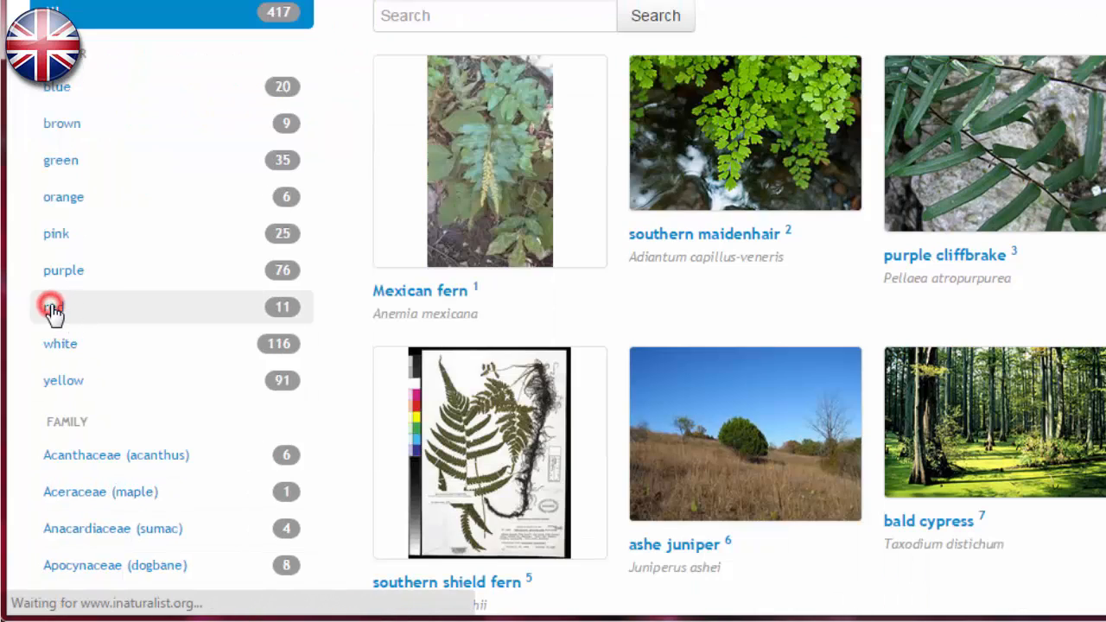
{"action": "left_click", "coordinate": [50, 308]}
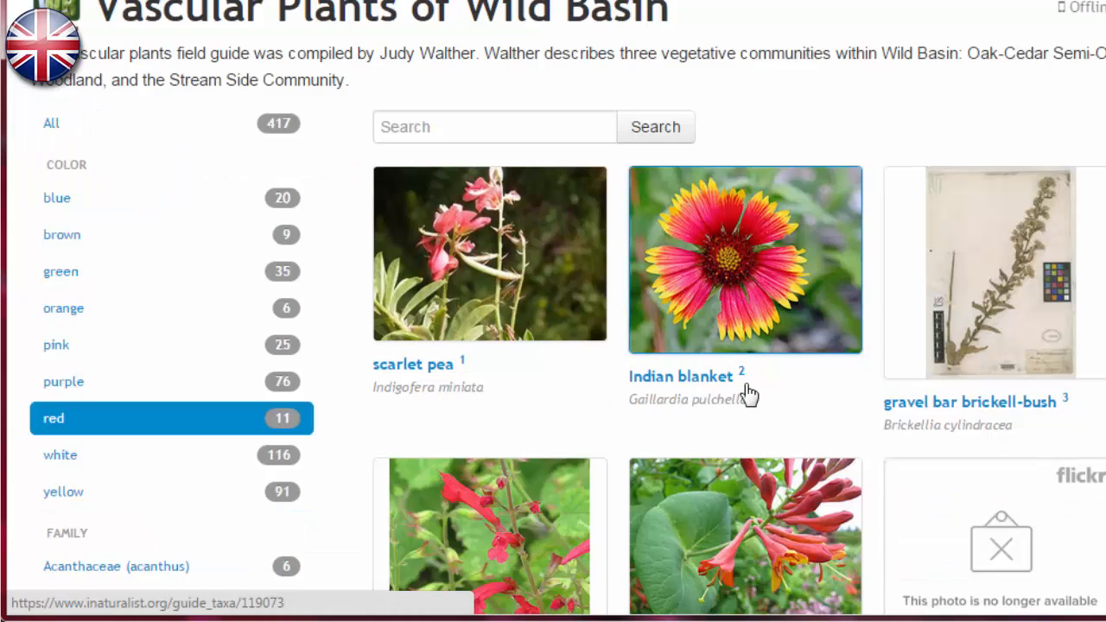
Add the Lamiaceae (mint) family filter, narrowing the red plants to cedar sage
{"action": "scroll", "scroll_direction": "down", "scroll_amount": 3}
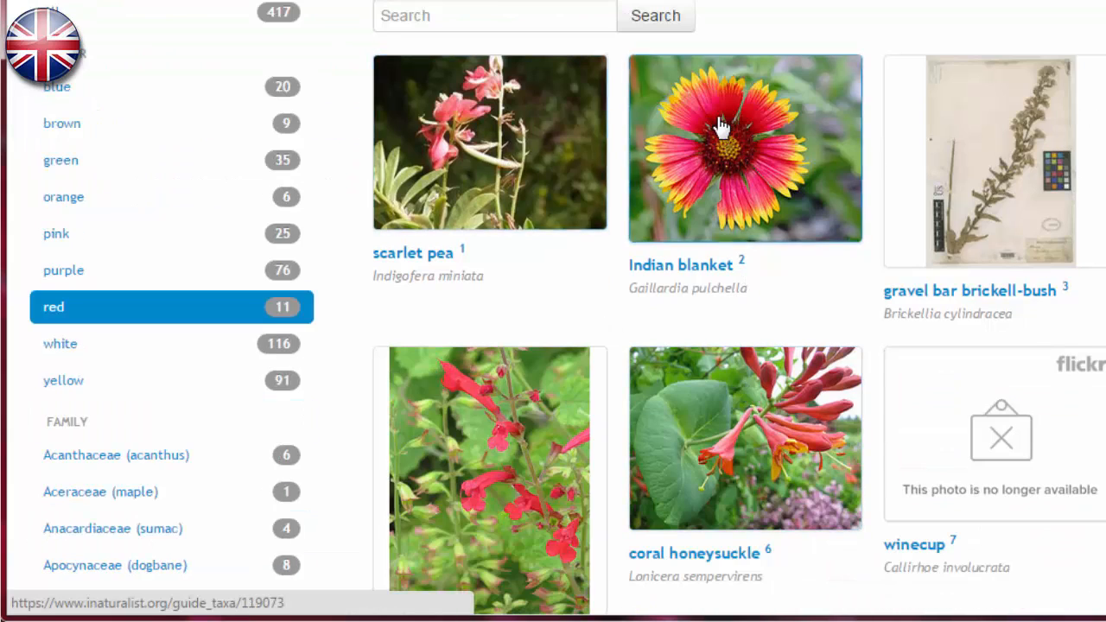
{"action": "mouse_move", "coordinate": [721, 131]}
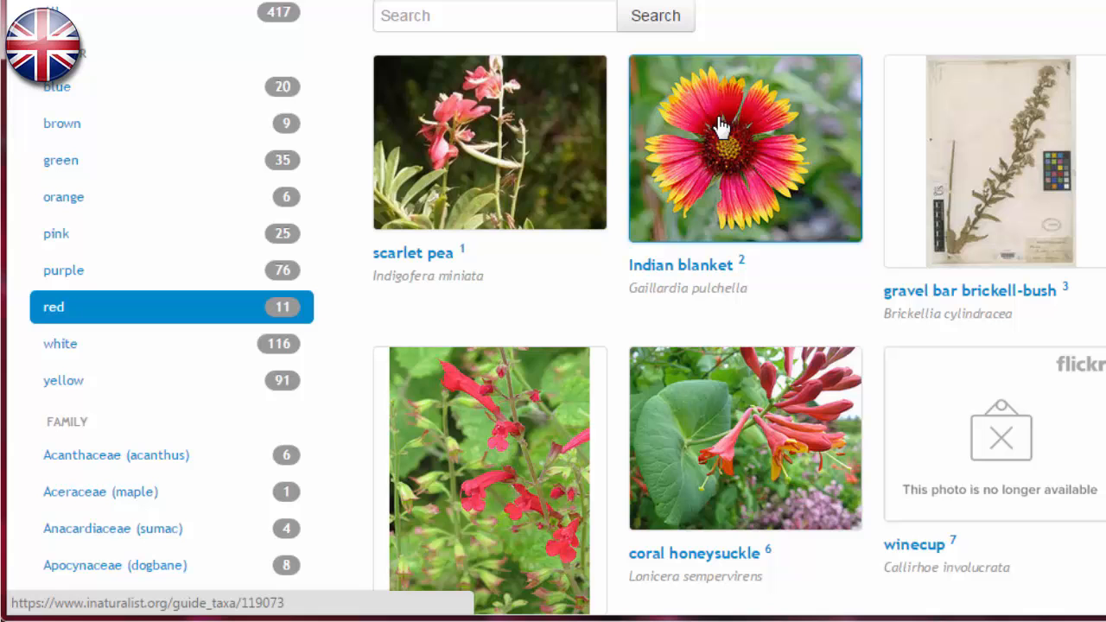
{"action": "scroll", "scroll_direction": "down", "scroll_amount": 3}
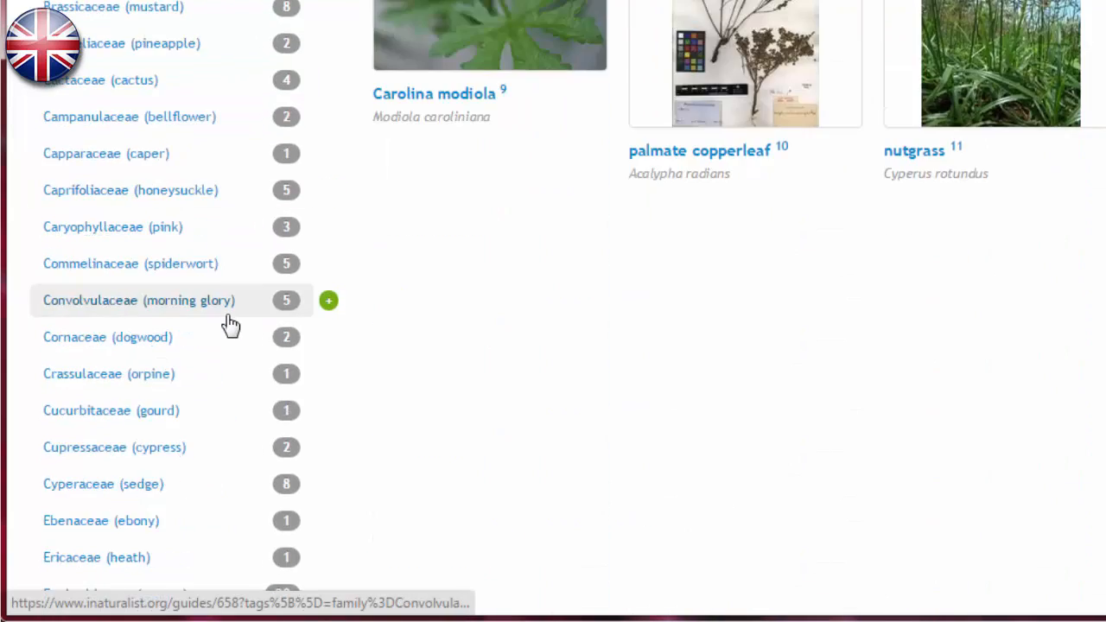
{"action": "scroll", "scroll_direction": "down", "scroll_amount": 3}
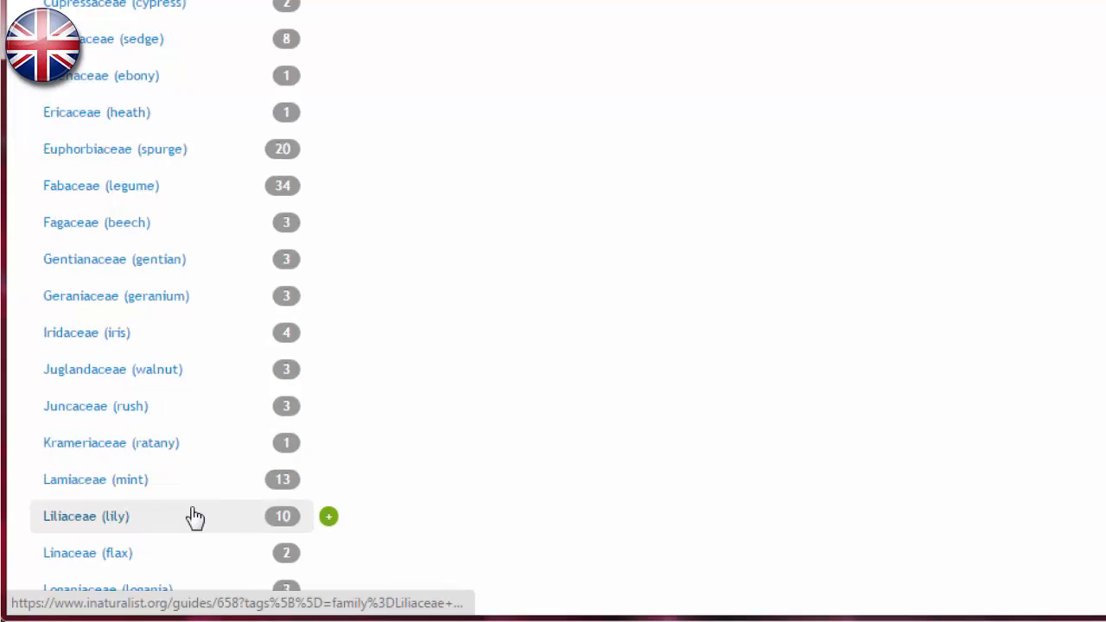
{"action": "mouse_move", "coordinate": [335, 493]}
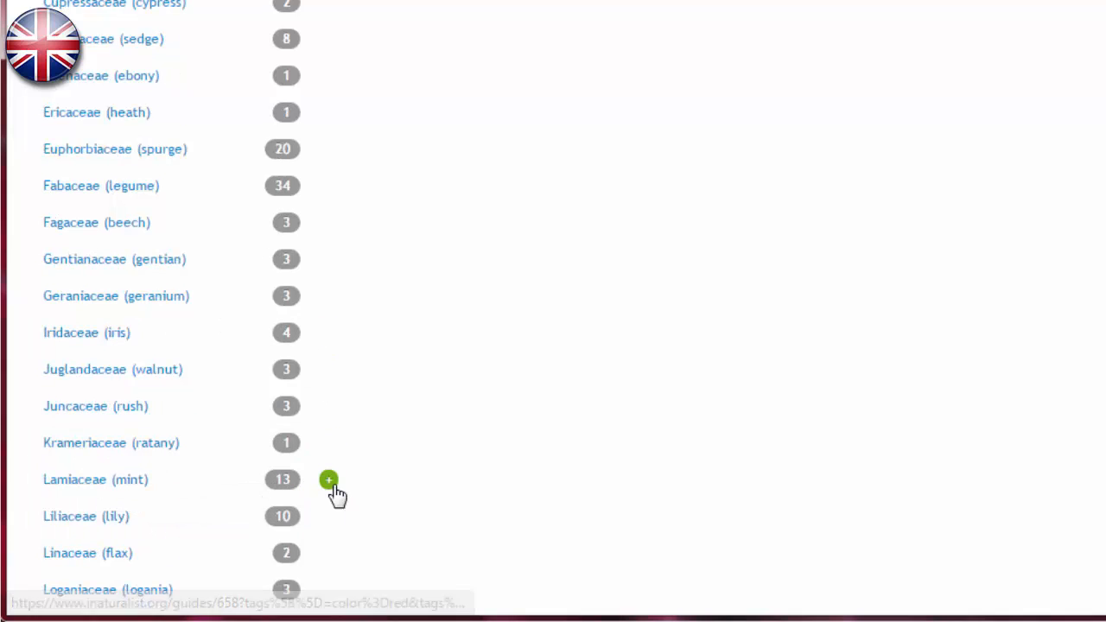
{"action": "left_click", "coordinate": [328, 479]}
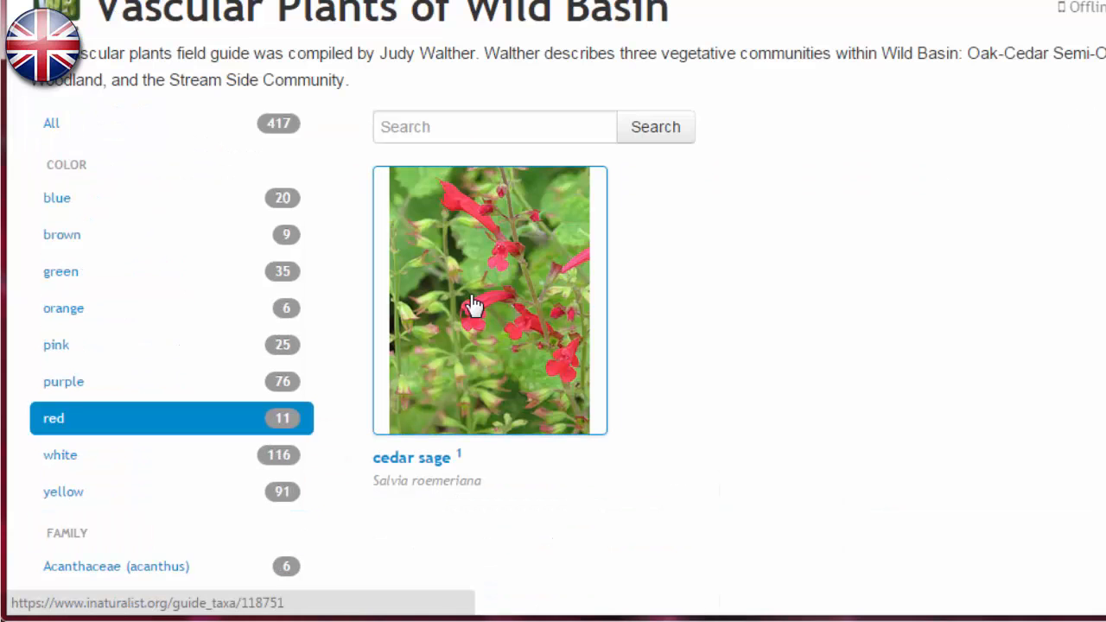
{"action": "mouse_move", "coordinate": [646, 540]}
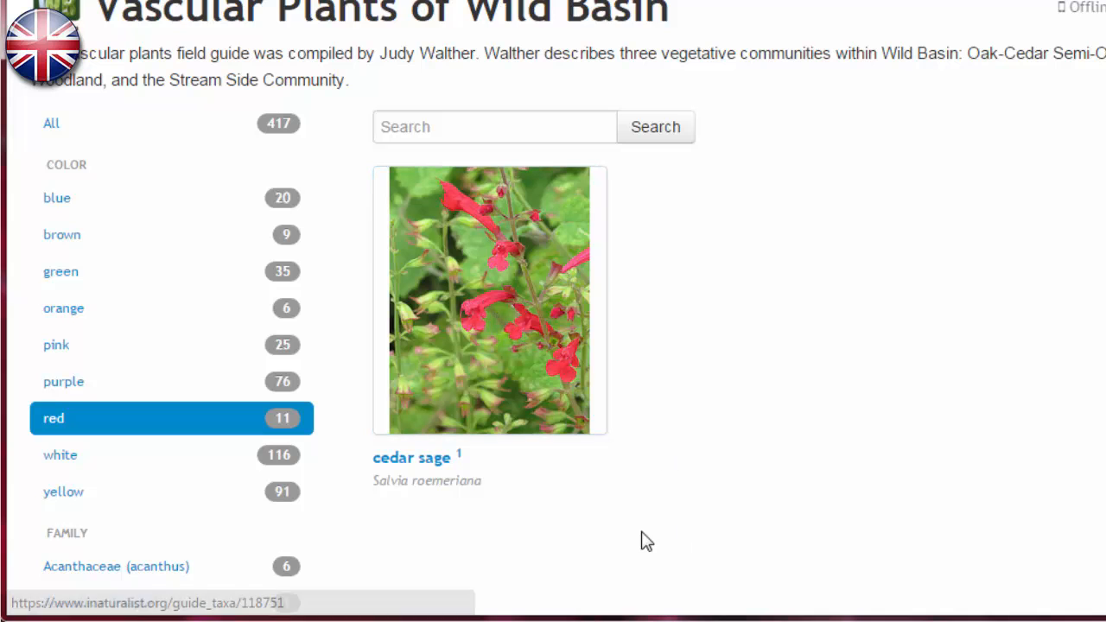
{"action": "mouse_move", "coordinate": [188, 431]}
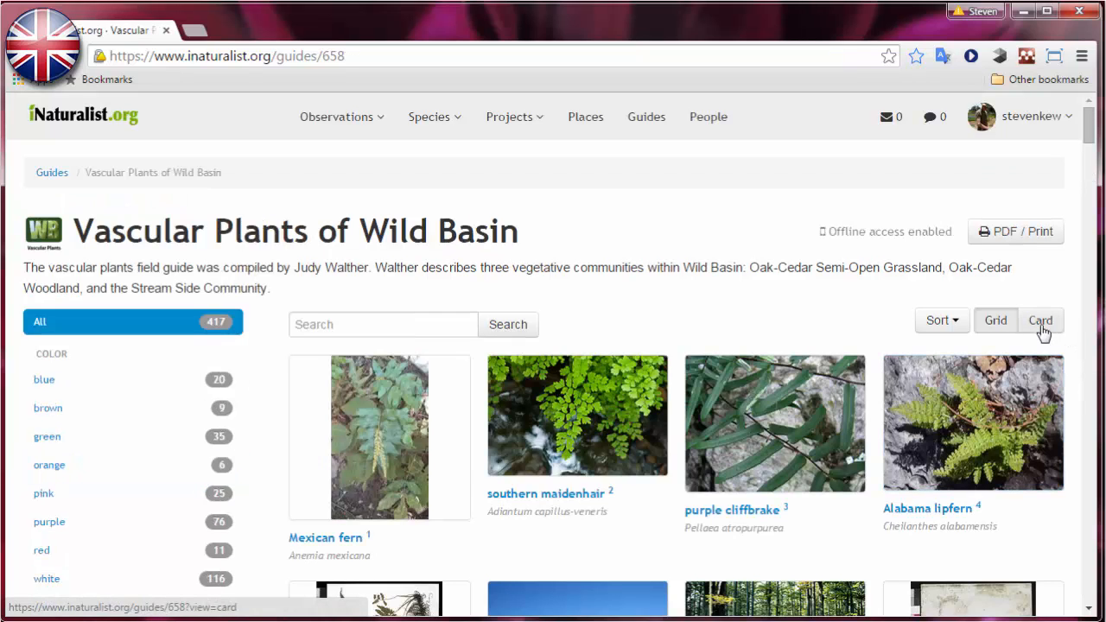
Show the species as descriptive cards with maps, then switch back to the photo grid
{"action": "left_click", "coordinate": [1039, 319]}
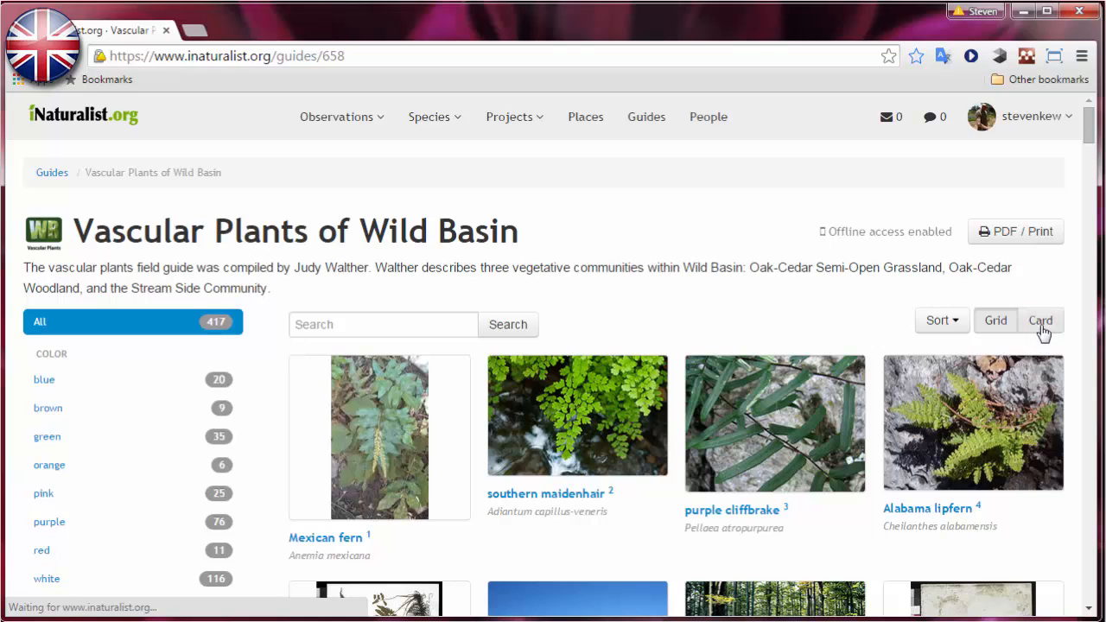
{"action": "left_click", "coordinate": [1040, 320]}
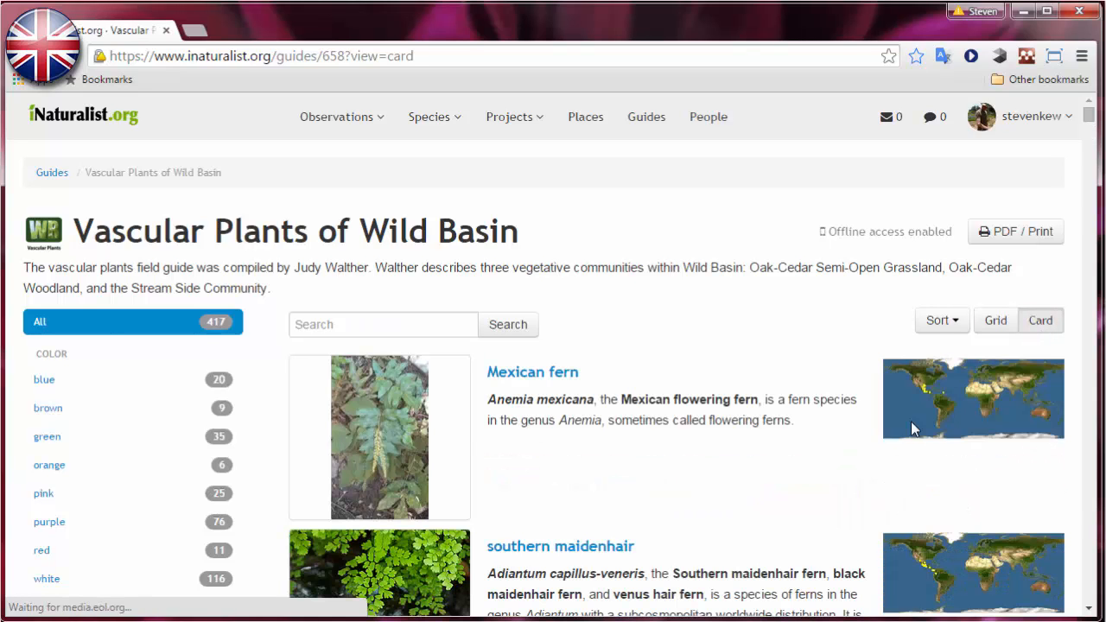
{"action": "scroll", "scroll_direction": "down", "scroll_amount": 3}
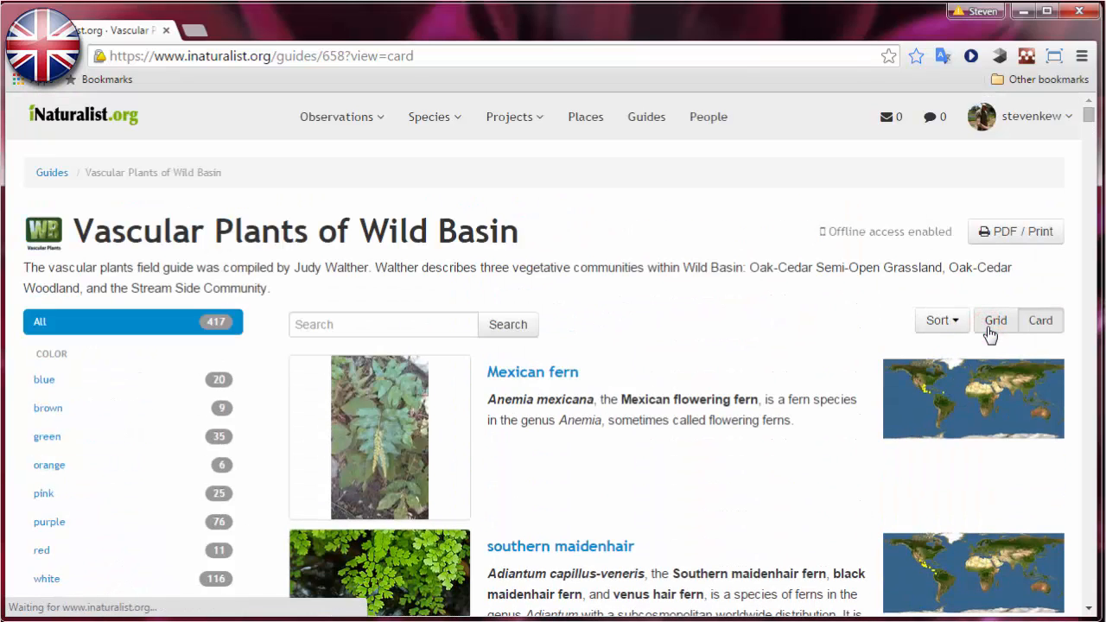
{"action": "left_click", "coordinate": [994, 320]}
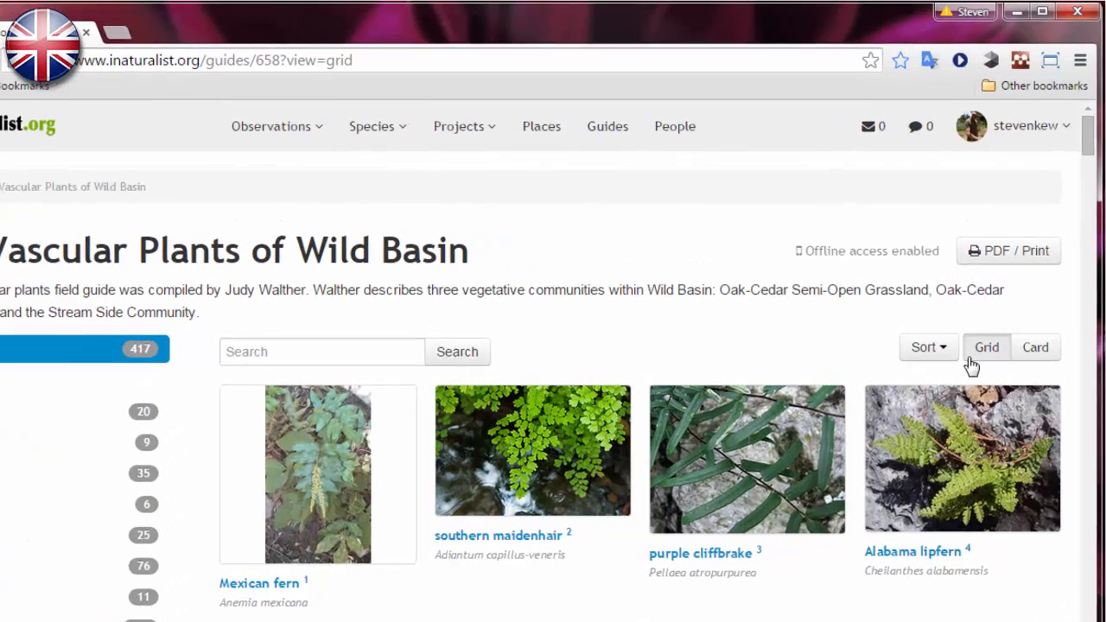
Sort the species alphabetically by scientific name, then by display name
{"action": "left_click", "coordinate": [926, 348]}
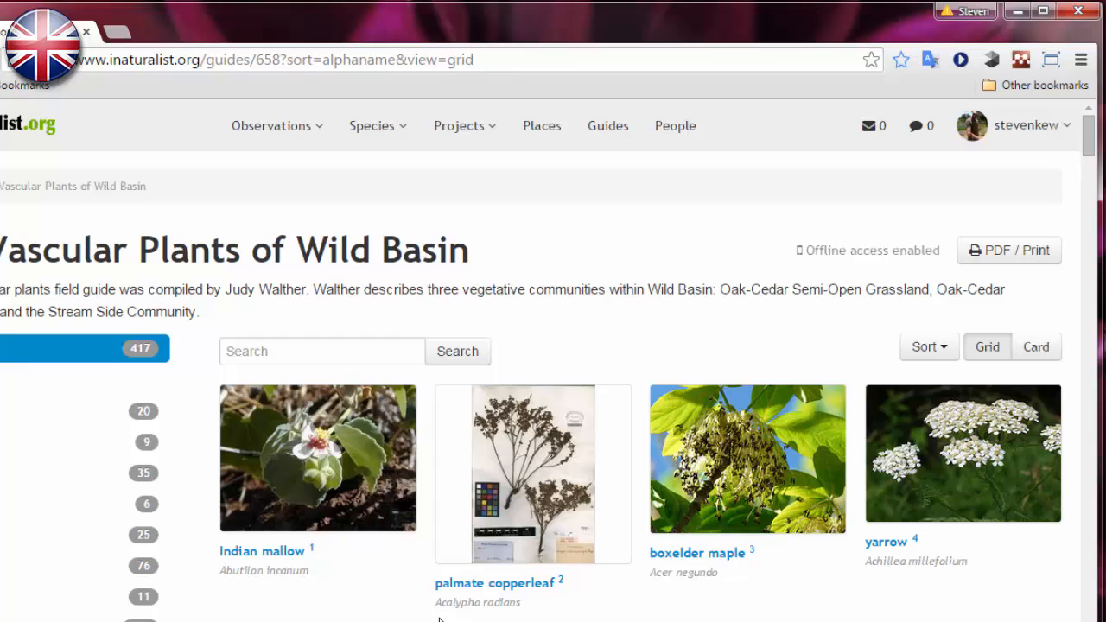
{"action": "left_click", "coordinate": [929, 347]}
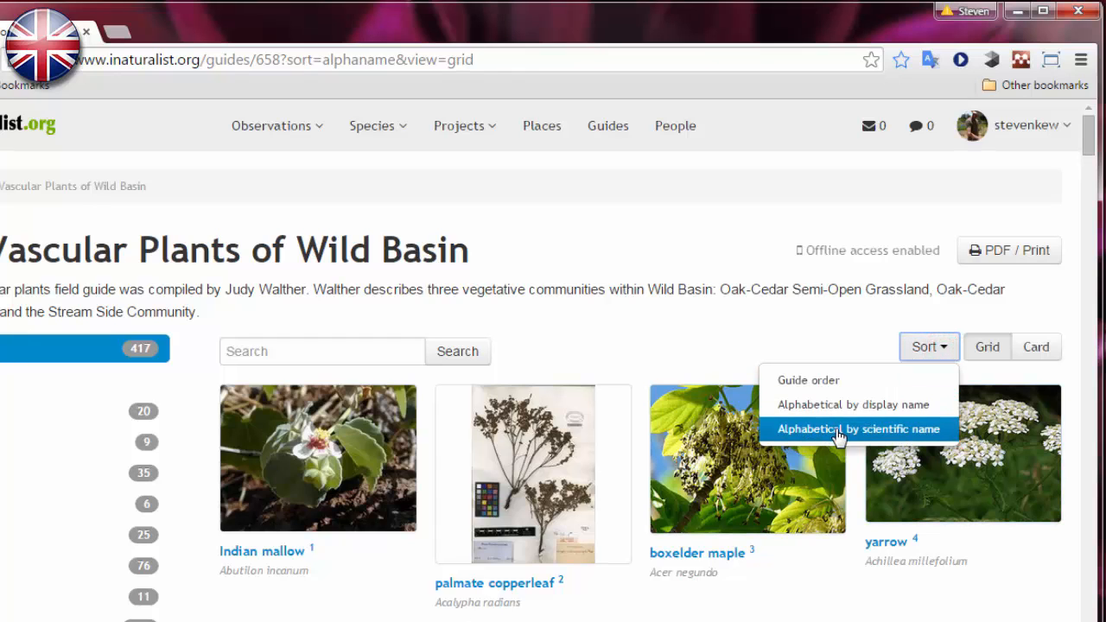
{"action": "left_click", "coordinate": [861, 428]}
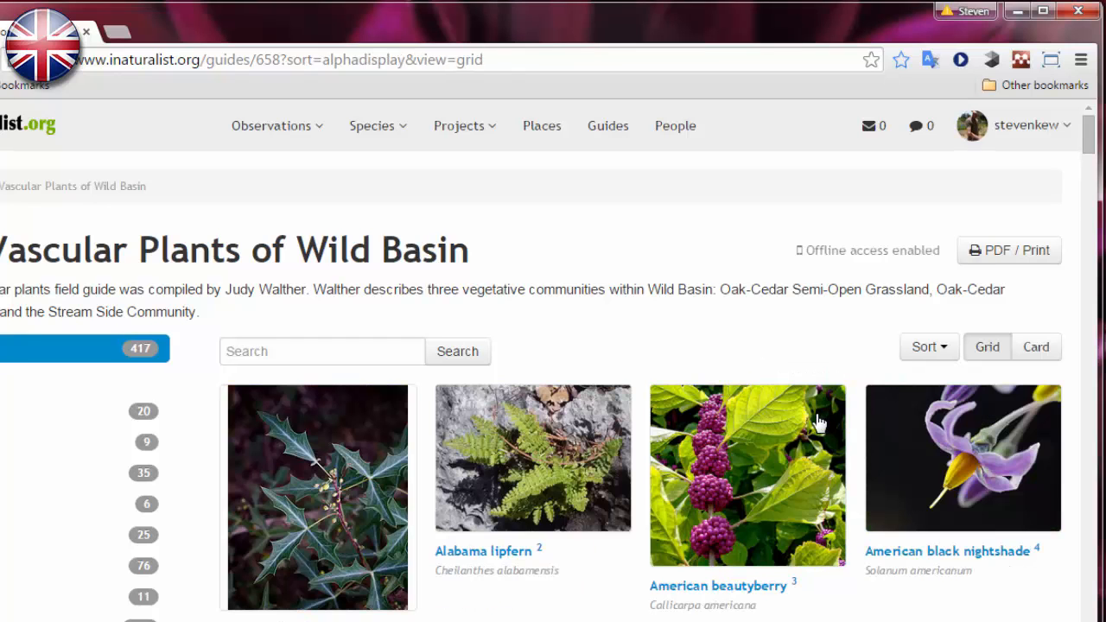
{"action": "scroll", "scroll_direction": "down", "scroll_amount": 3}
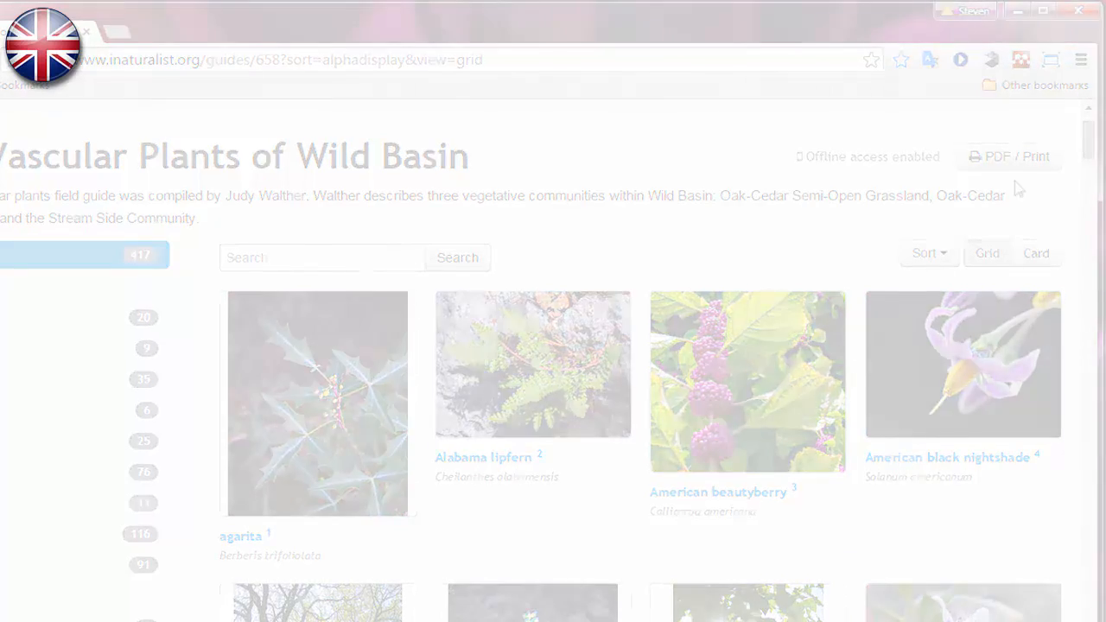
Create a guide titled 'Demo guide' with description 'Demo guide for training' and save it
{"action": "left_click", "coordinate": [646, 115]}
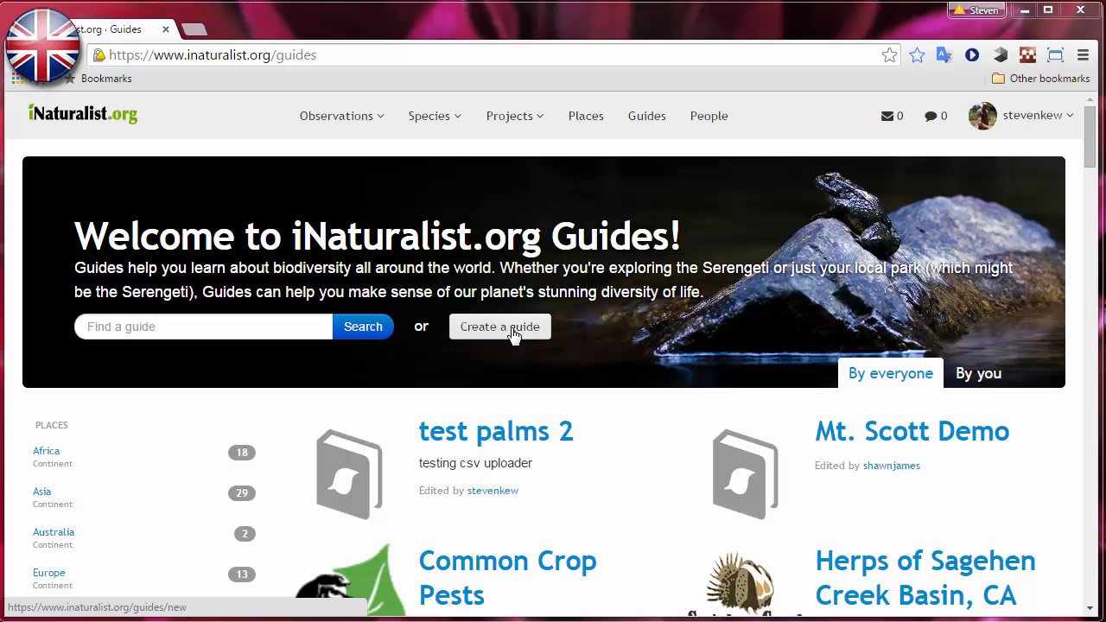
{"action": "left_click", "coordinate": [499, 326]}
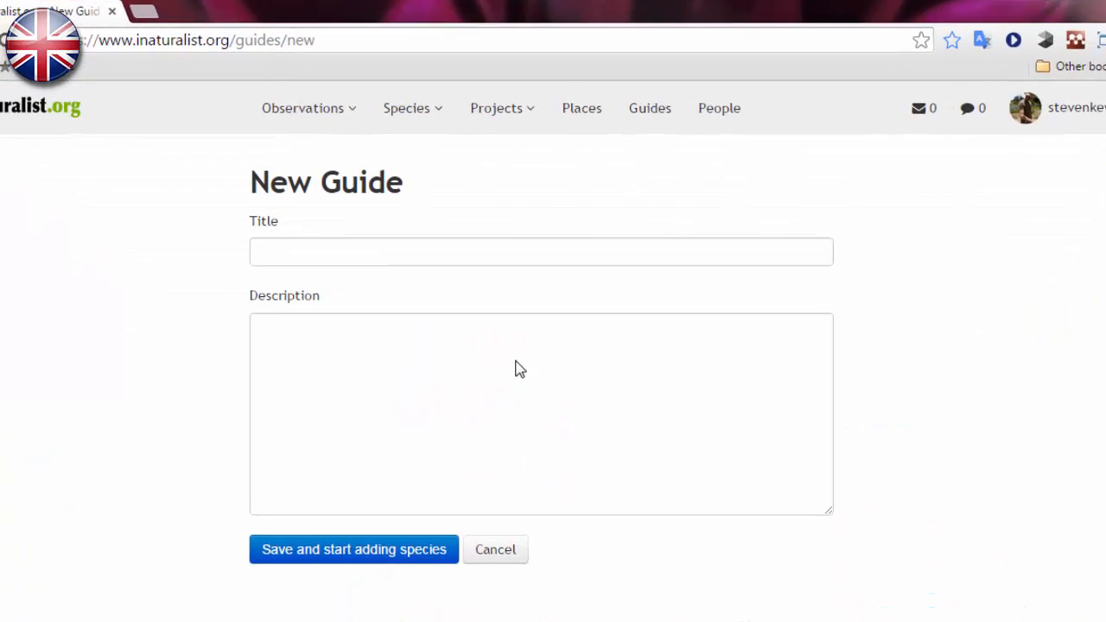
{"action": "type", "text": "Demo guide"}
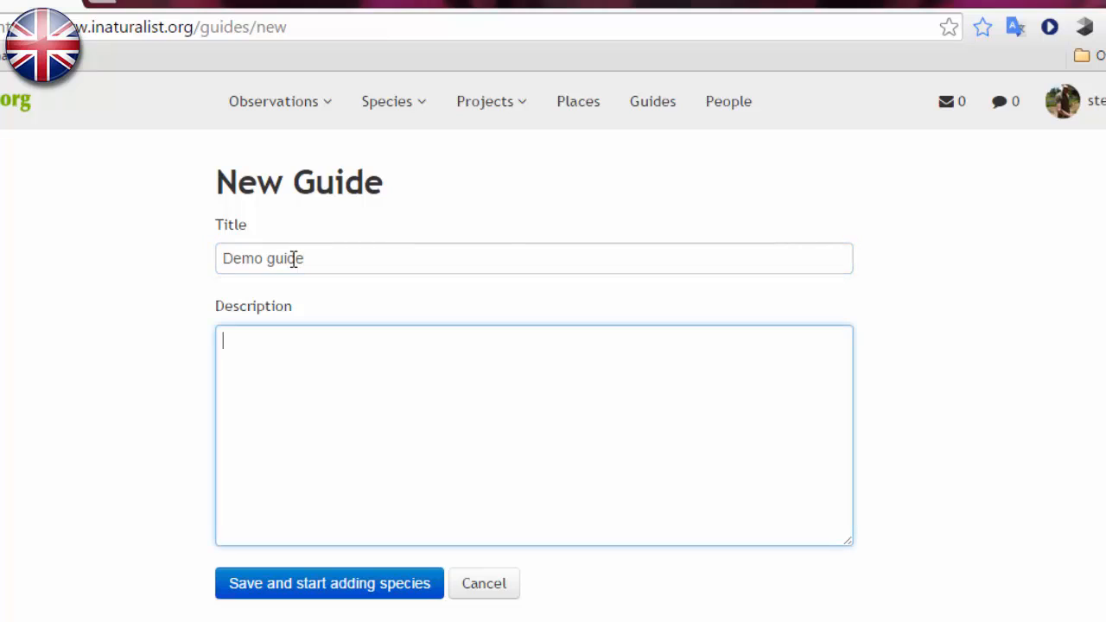
{"action": "type", "text": "Demo guide"}
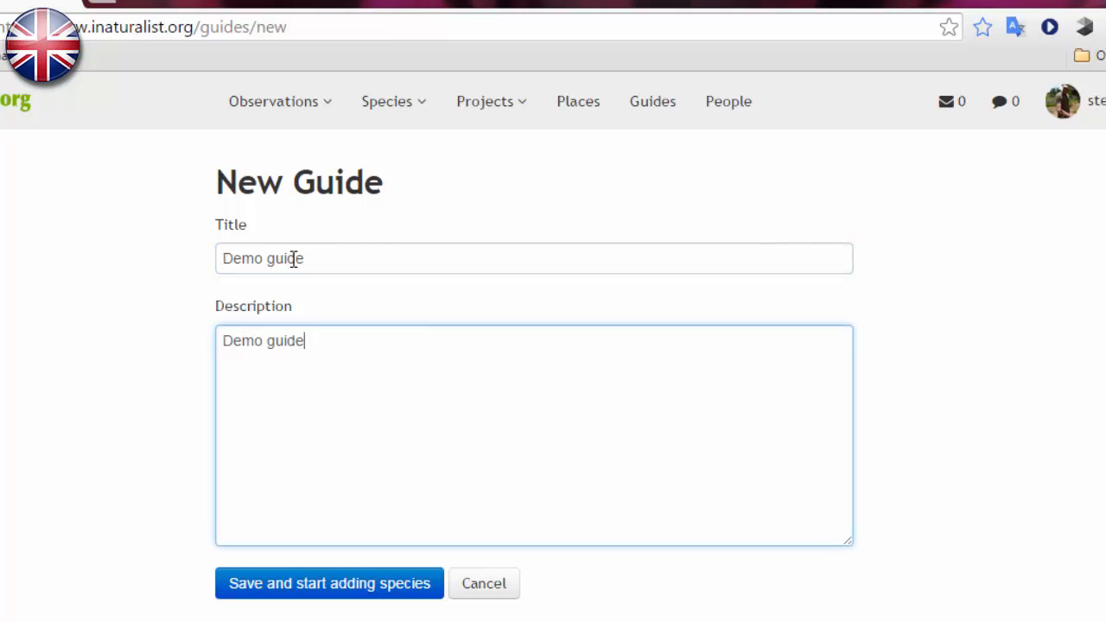
{"action": "type", "text": "for traini"}
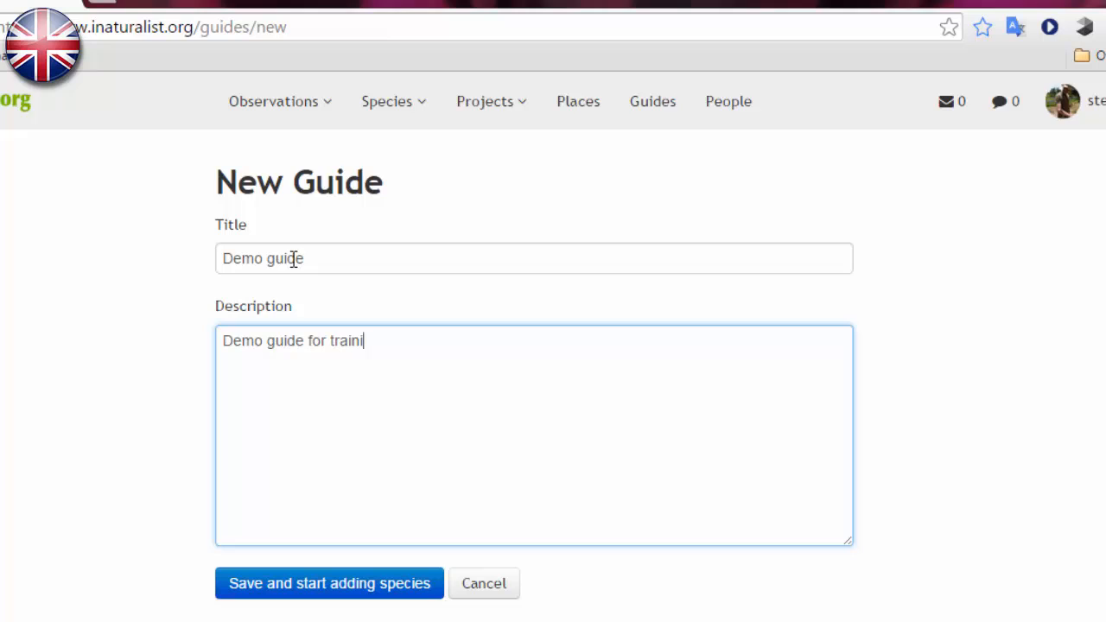
{"action": "left_click", "coordinate": [332, 583]}
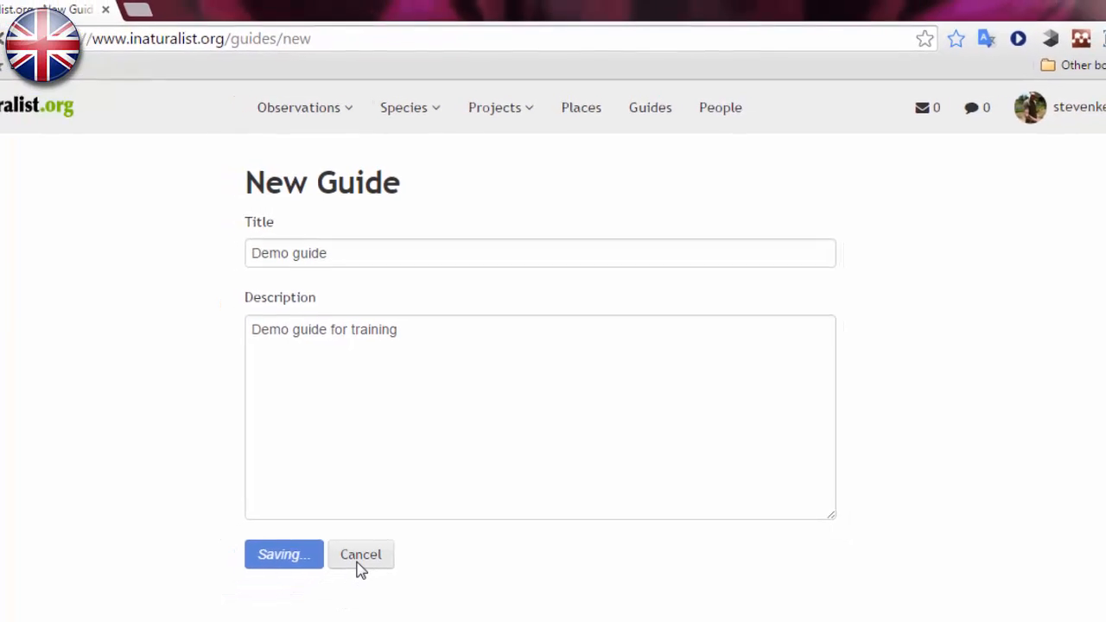
{"action": "left_click", "coordinate": [282, 554]}
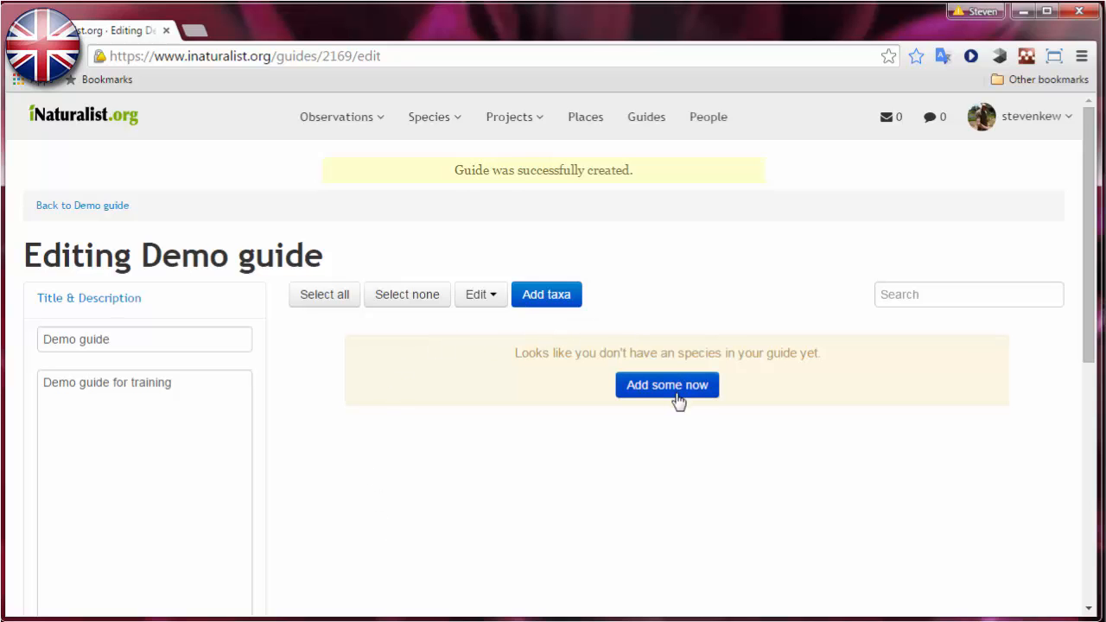
Add Fony baobab (Adansonia rubrostipa) to Demo guide and reopen the add-species dialog
{"action": "left_click", "coordinate": [667, 385]}
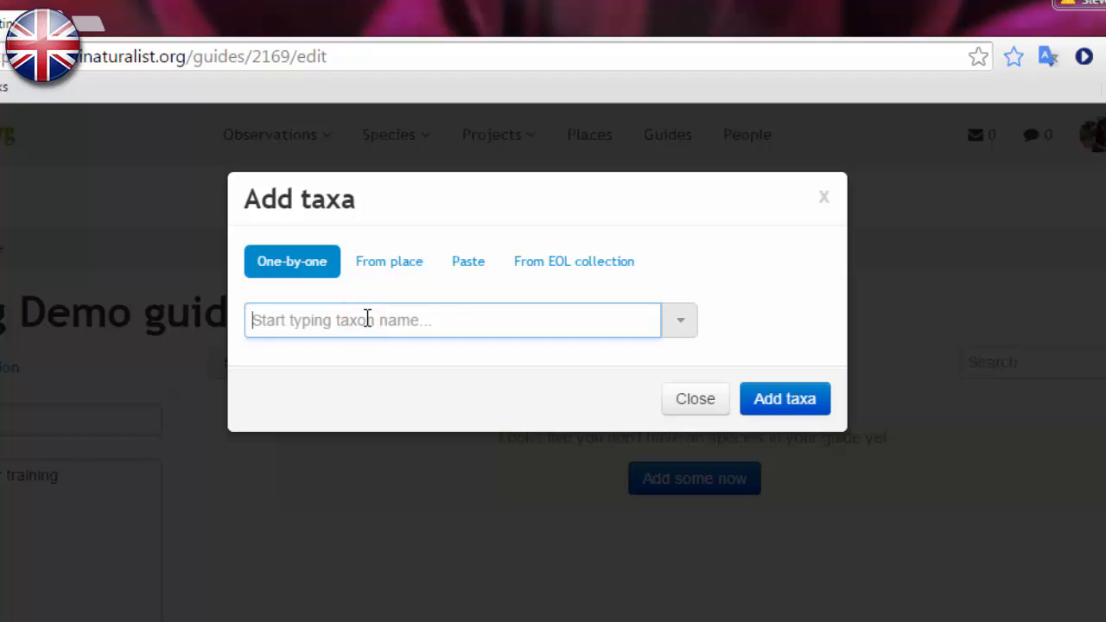
{"action": "type", "text": "Adansonia"}
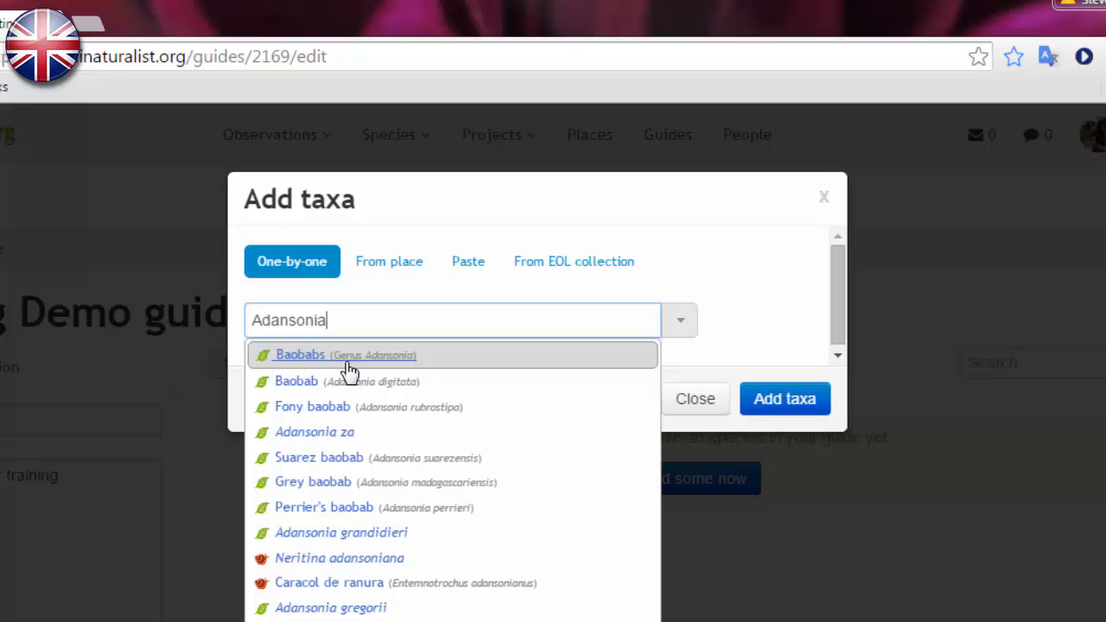
{"action": "mouse_move", "coordinate": [352, 413]}
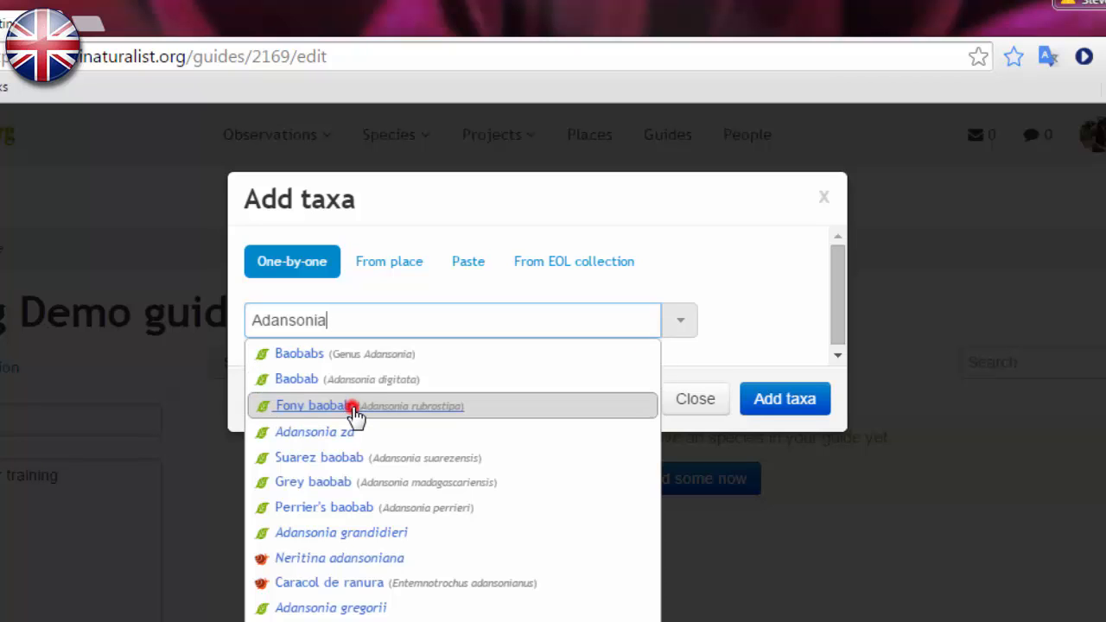
{"action": "left_click", "coordinate": [328, 405]}
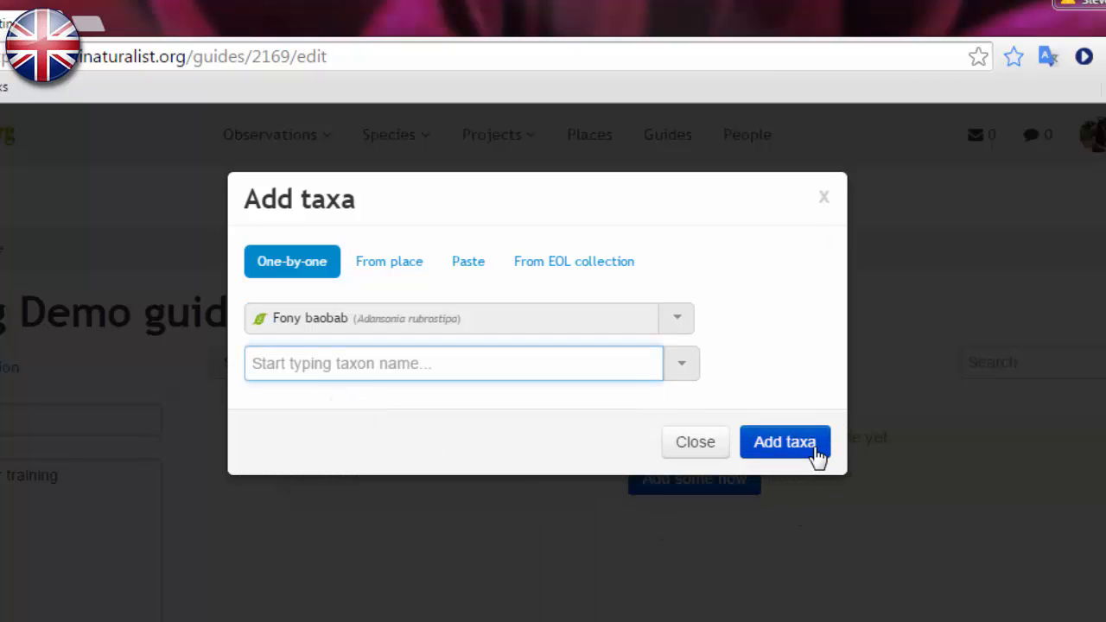
{"action": "left_click", "coordinate": [784, 442]}
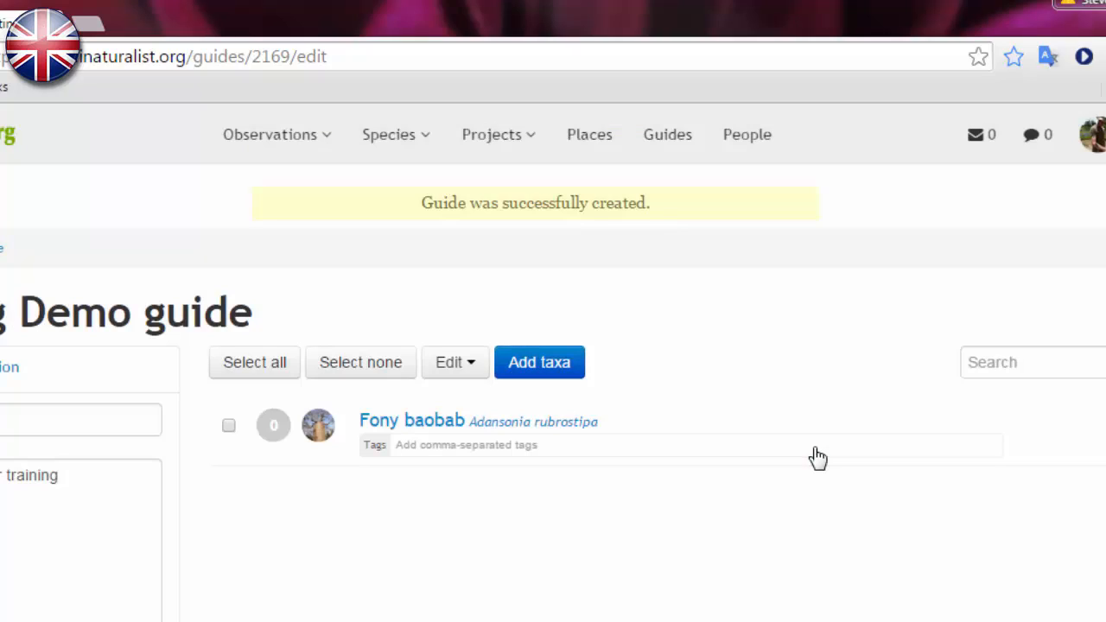
{"action": "mouse_move", "coordinate": [553, 470]}
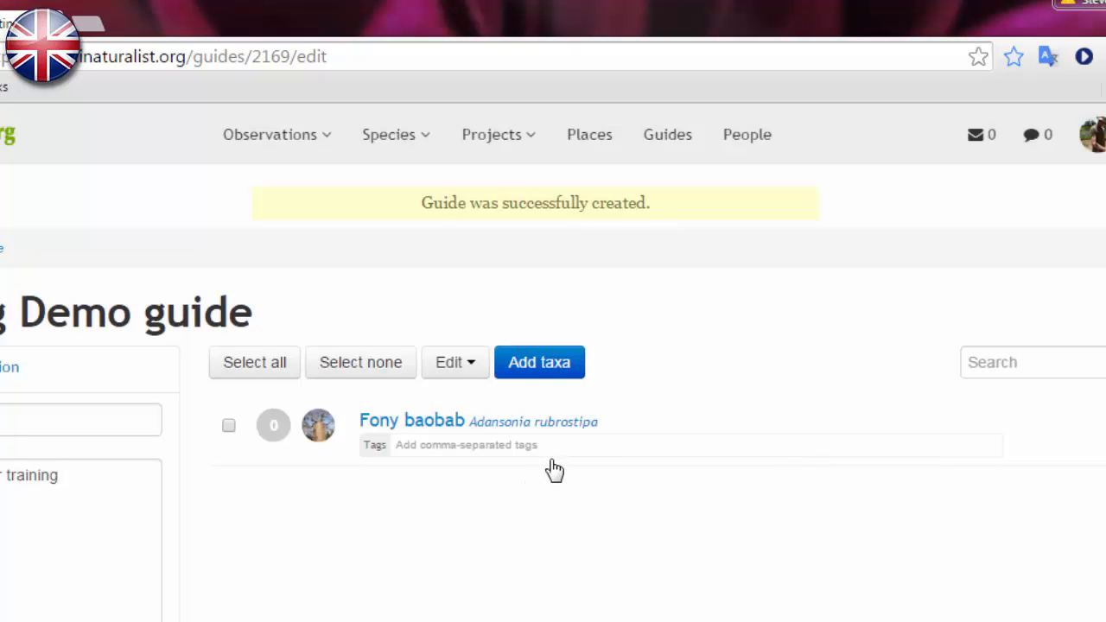
{"action": "left_click", "coordinate": [540, 362]}
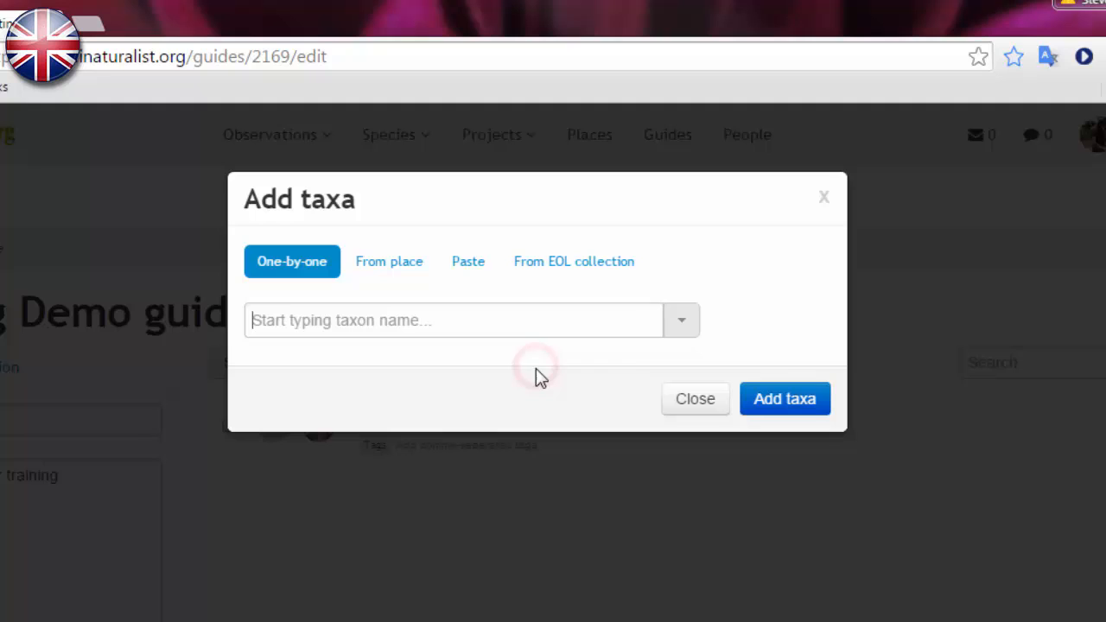
Try adding species from a place, entering 'ltremo' as the place name
{"action": "left_click", "coordinate": [389, 260]}
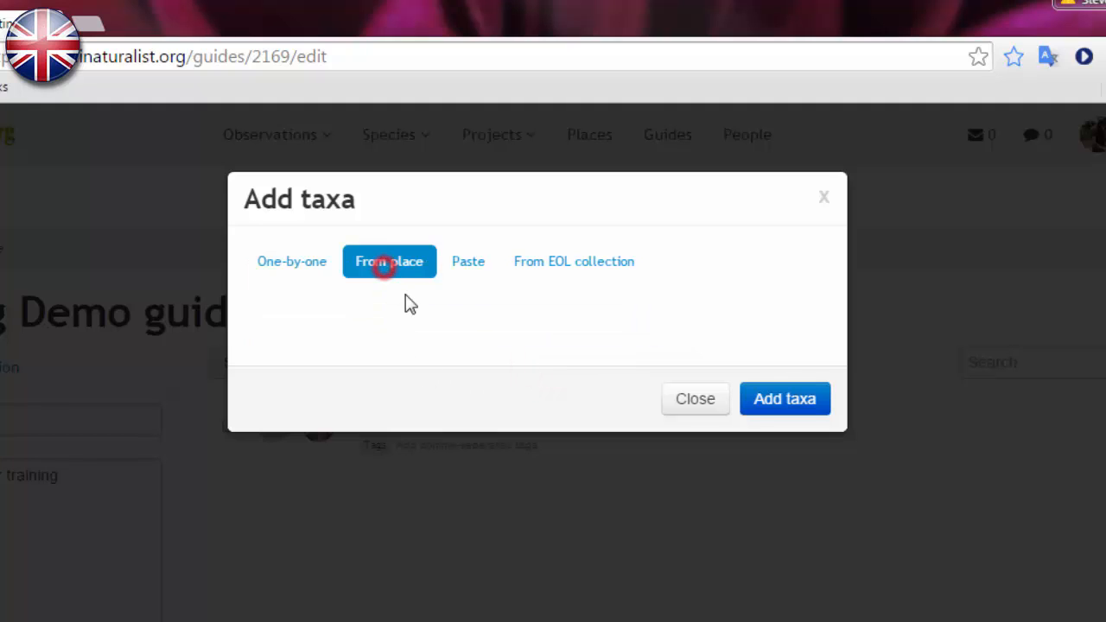
{"action": "left_click", "coordinate": [388, 260]}
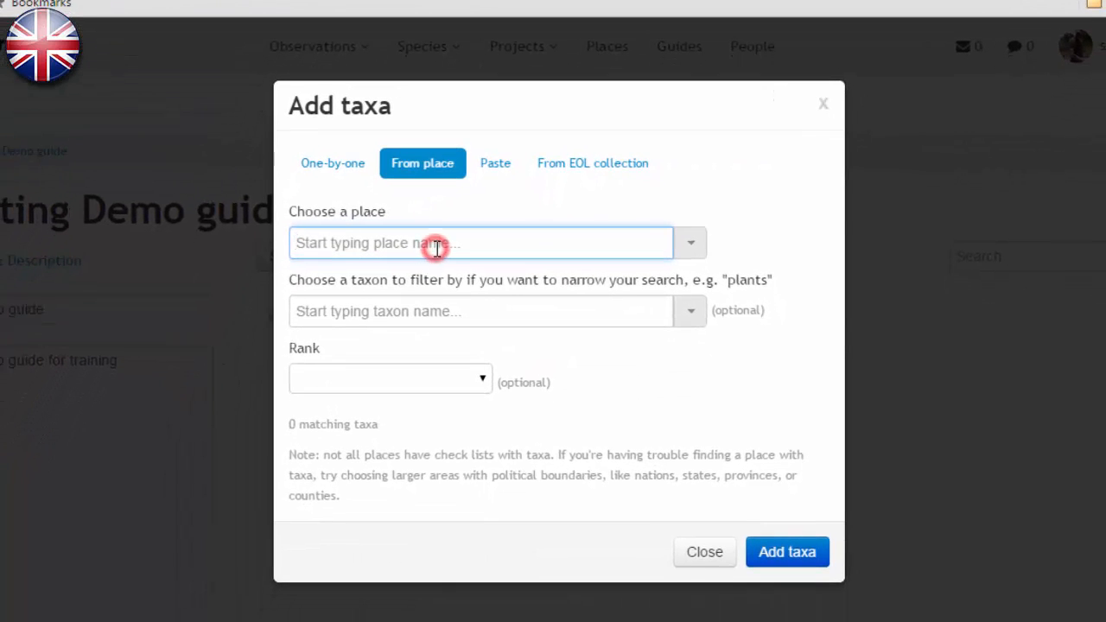
{"action": "type", "text": "ltremo New Protected Area Open Space"}
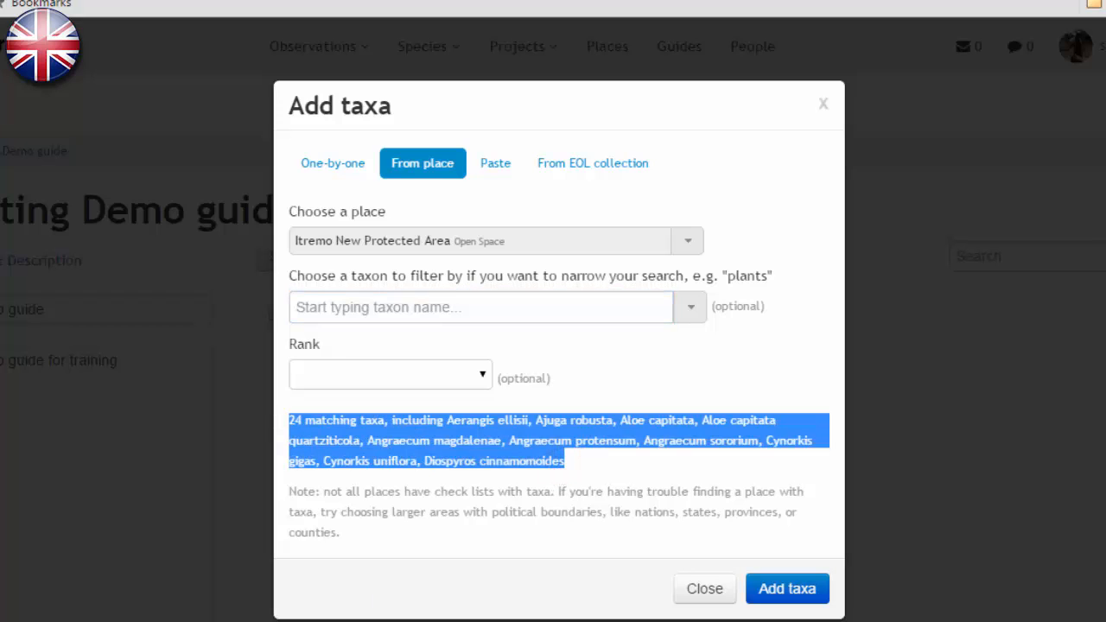
{"action": "mouse_move", "coordinate": [496, 163]}
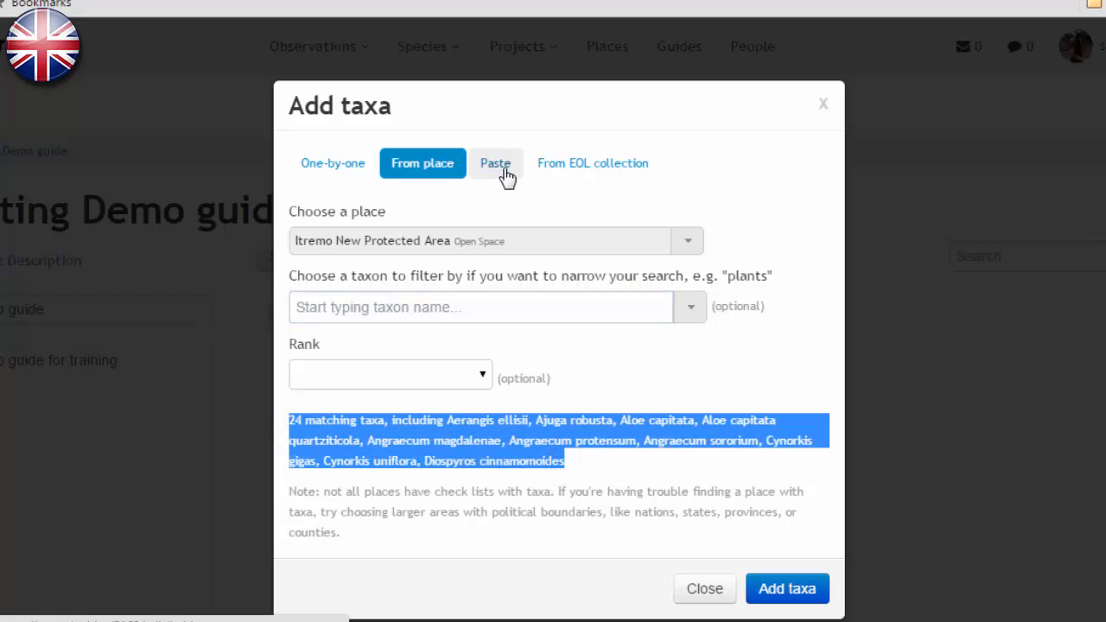
Paste-add Adansonia perrieri, suarezensis and grandidieri, then view the EOL collection option
{"action": "left_click", "coordinate": [495, 163]}
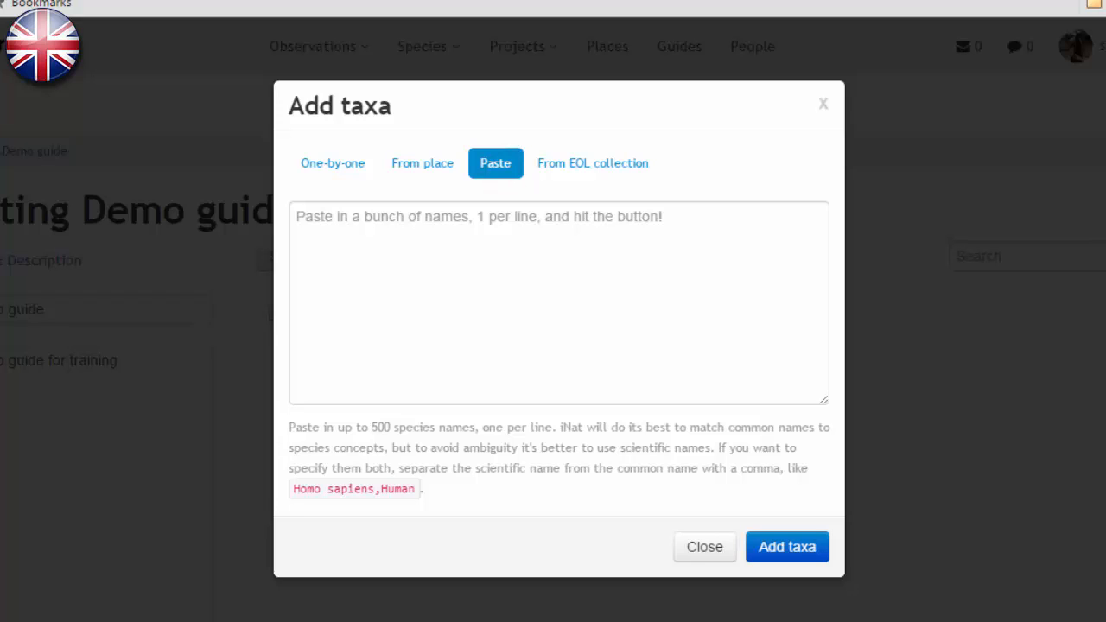
{"action": "type", "text": "Adansonia perrieri"}
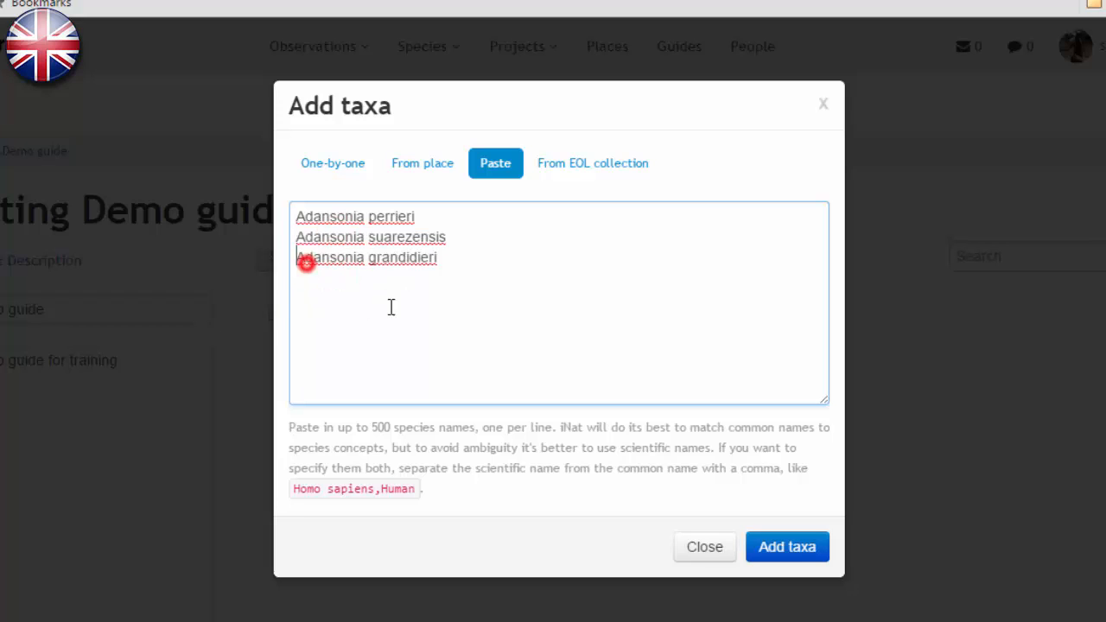
{"action": "mouse_move", "coordinate": [787, 546]}
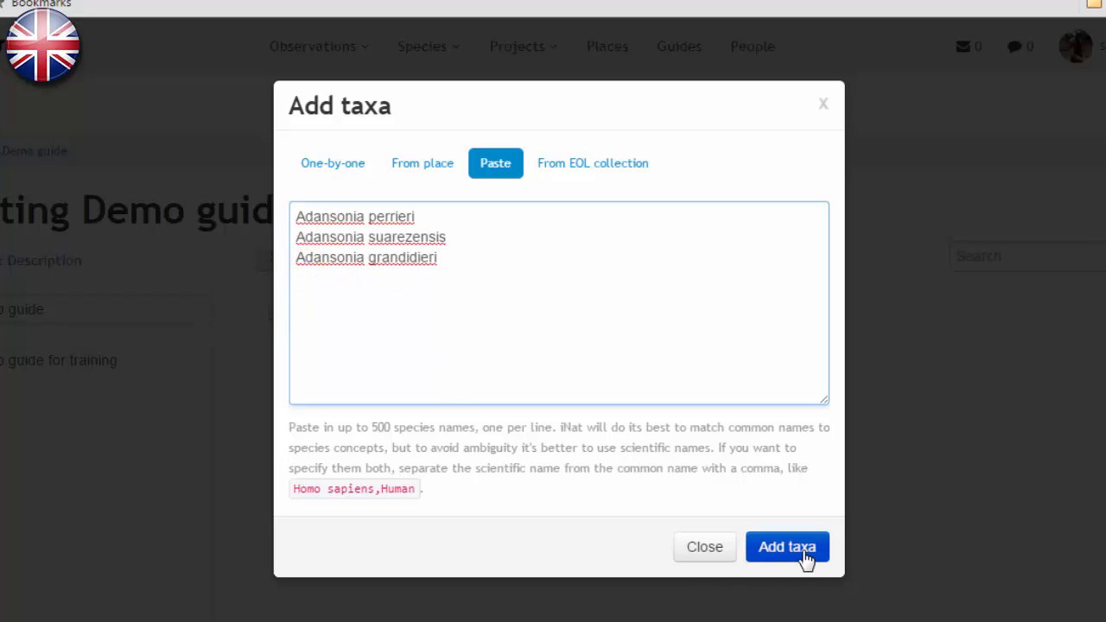
{"action": "left_click", "coordinate": [786, 546]}
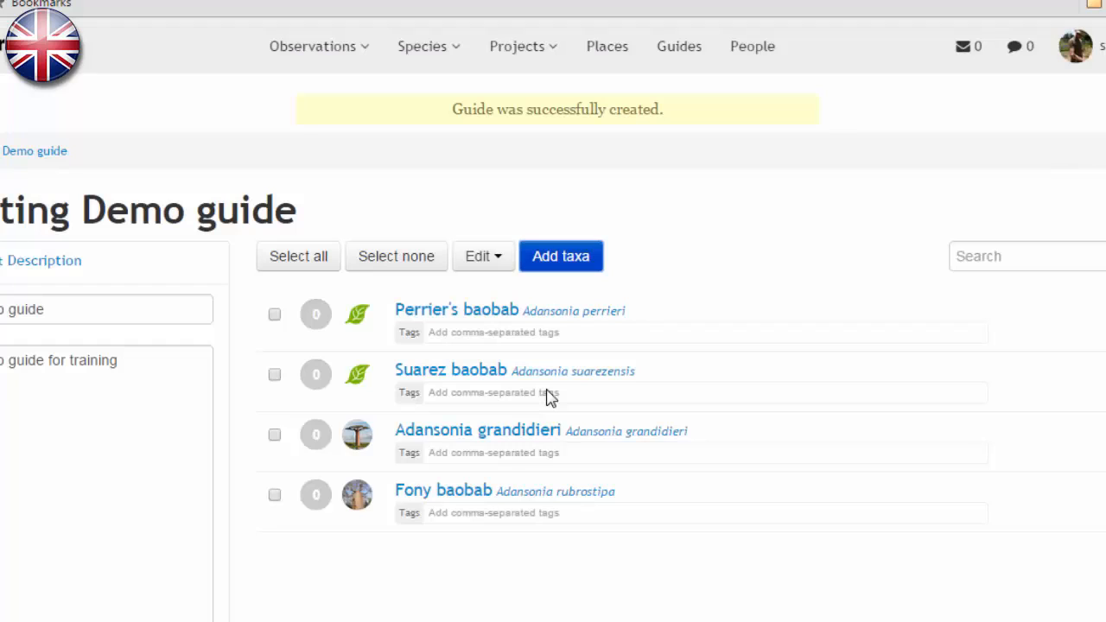
{"action": "mouse_move", "coordinate": [605, 237]}
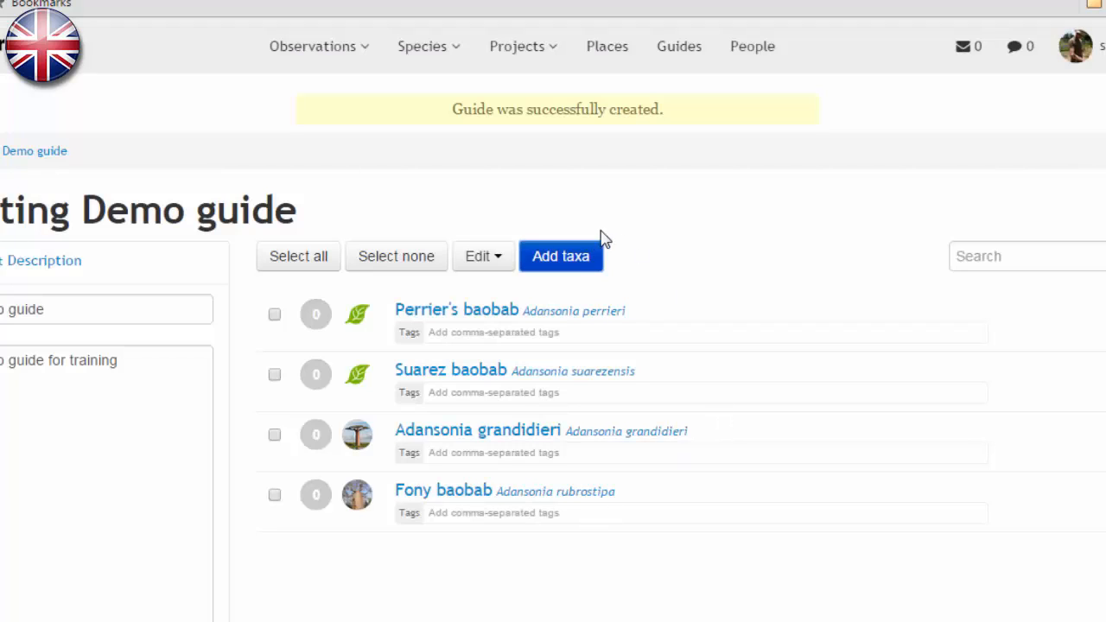
{"action": "left_click", "coordinate": [560, 256]}
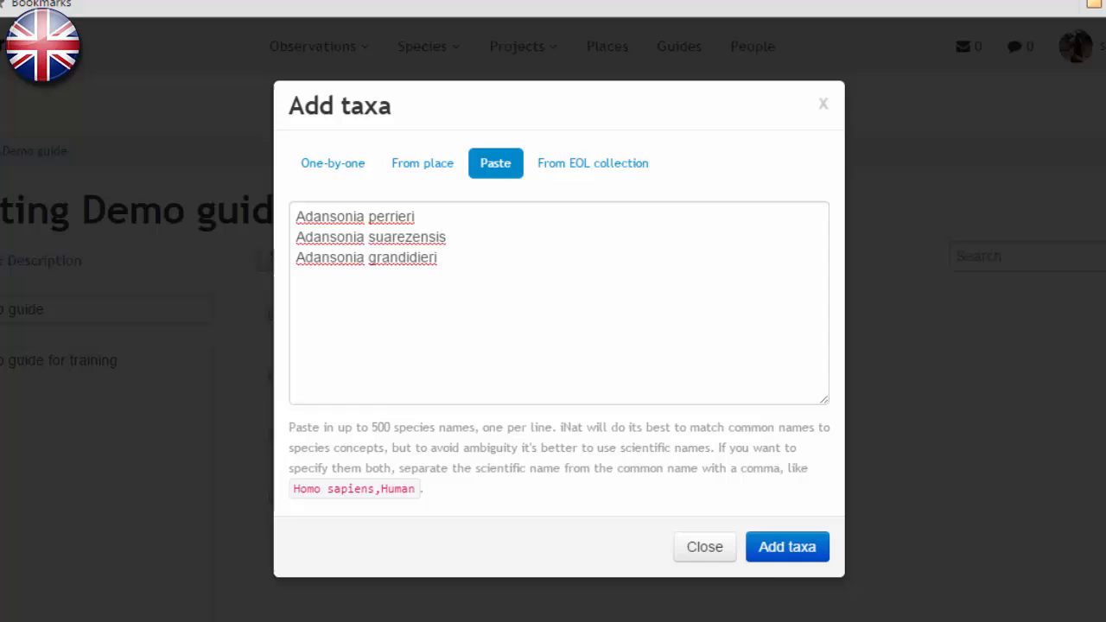
{"action": "left_click", "coordinate": [592, 163]}
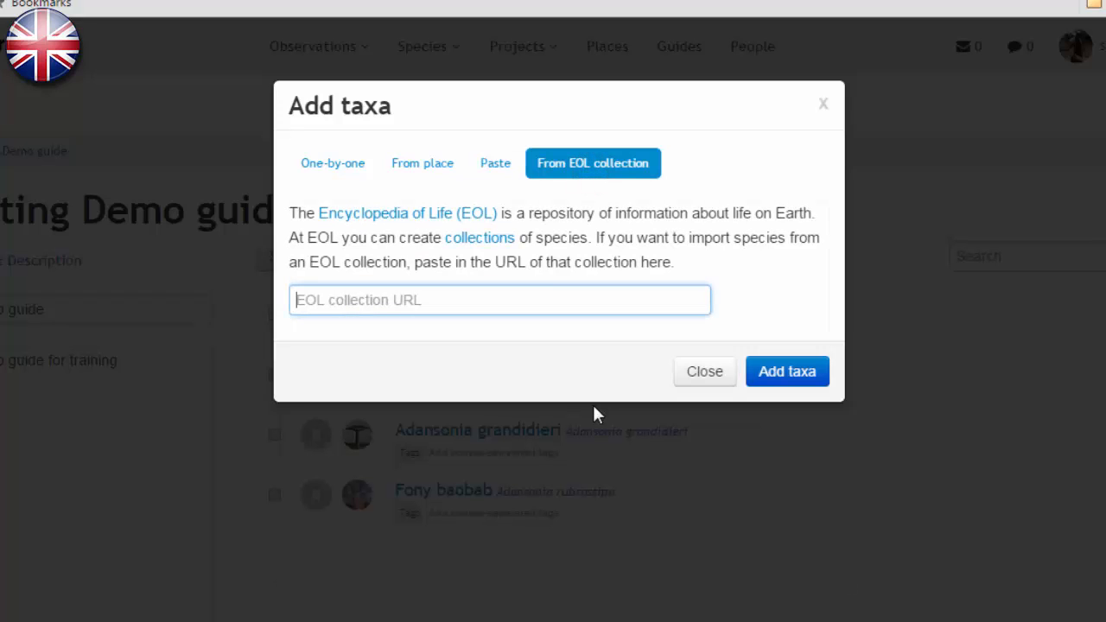
{"action": "mouse_move", "coordinate": [515, 243]}
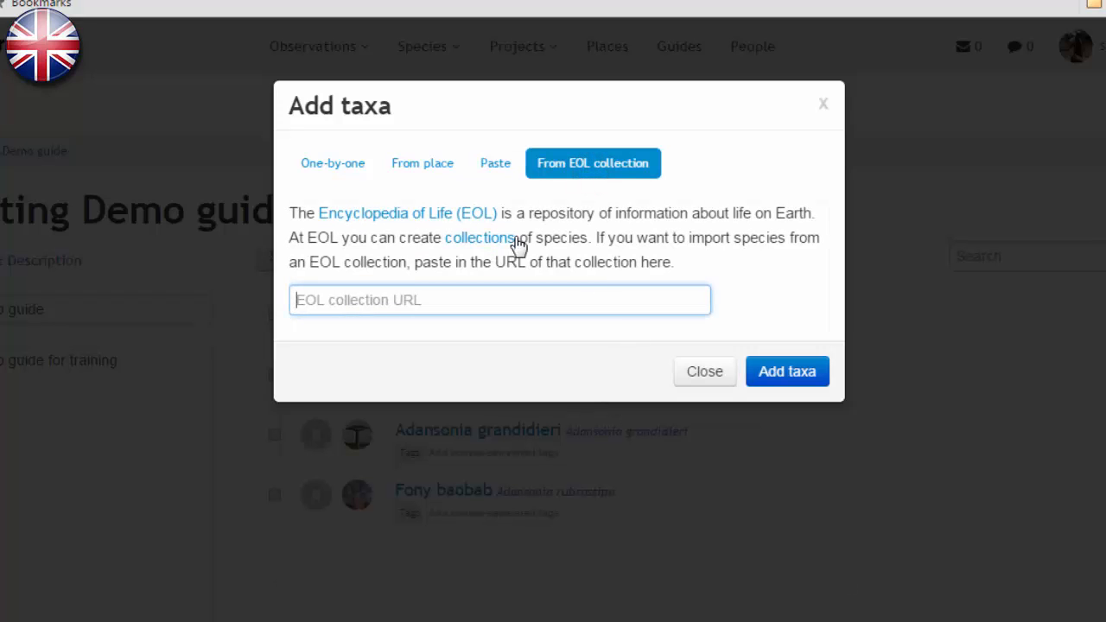
{"action": "mouse_move", "coordinate": [736, 367]}
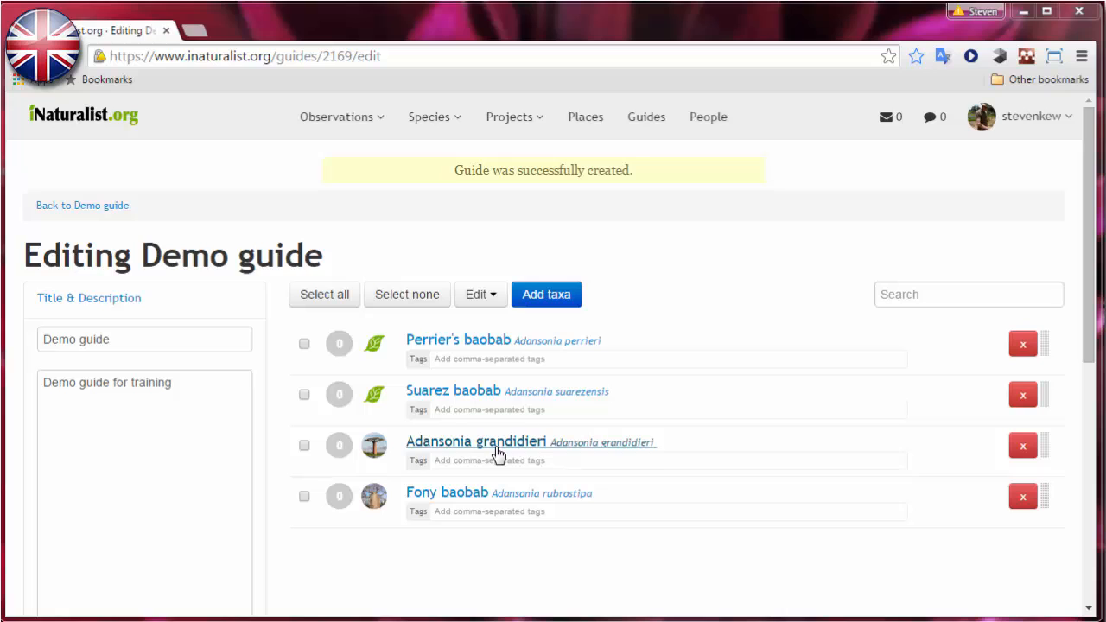
Open Fony baobab's entry, review photos, sections, ranges and tags, and save it unchanged
{"action": "left_click", "coordinate": [304, 496]}
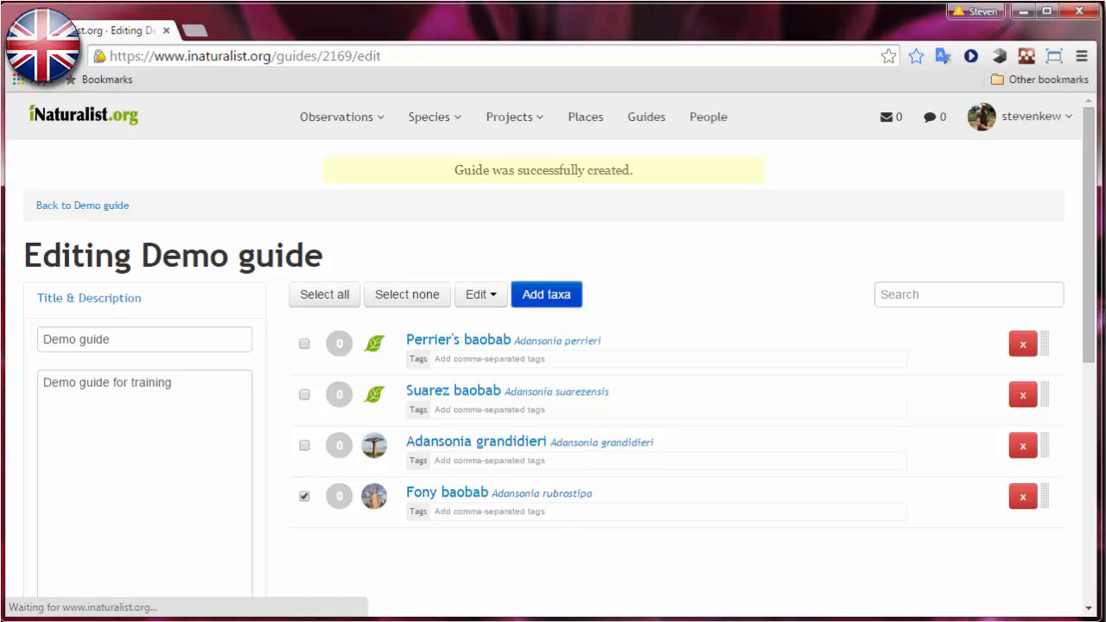
{"action": "left_click", "coordinate": [446, 492]}
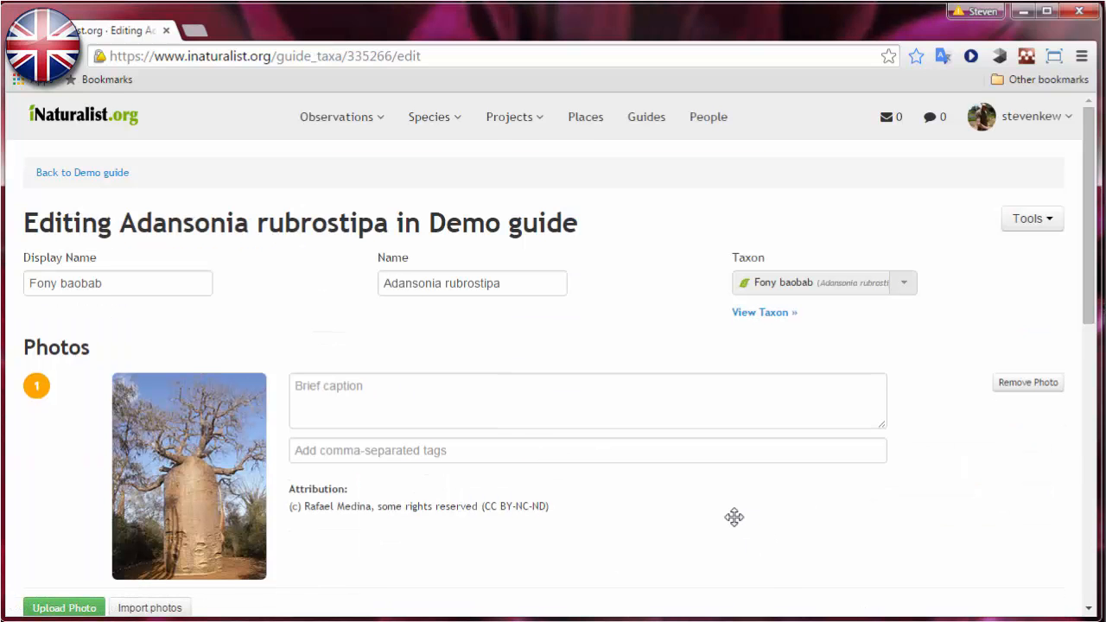
{"action": "scroll", "scroll_direction": "down", "scroll_amount": 3}
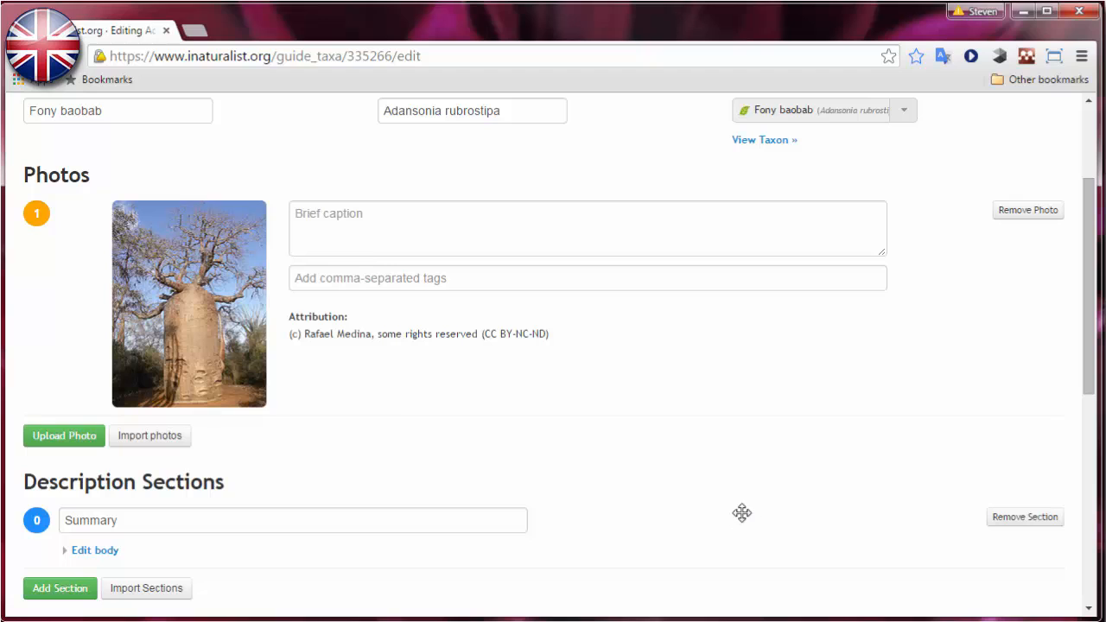
{"action": "scroll", "scroll_direction": "down", "scroll_amount": 3}
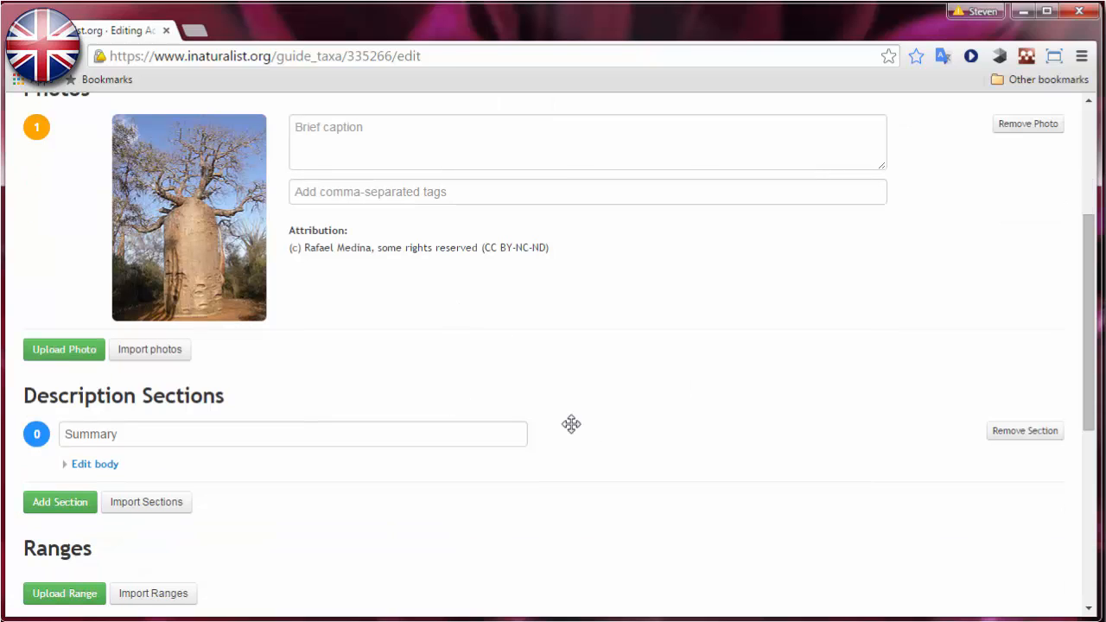
{"action": "mouse_move", "coordinate": [149, 527]}
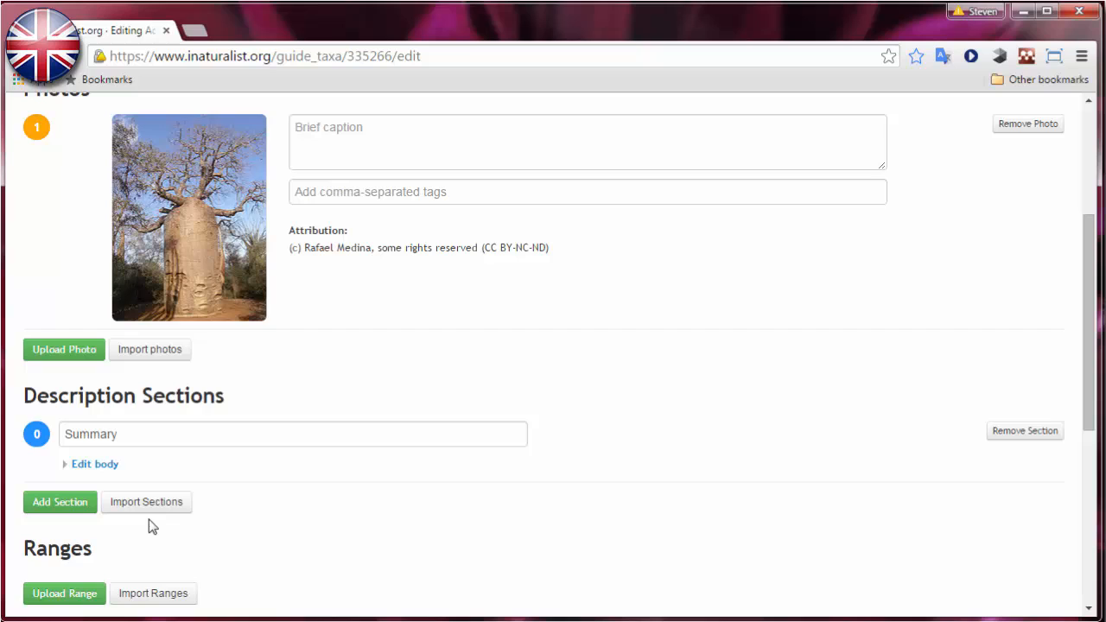
{"action": "scroll", "scroll_direction": "down", "scroll_amount": 3}
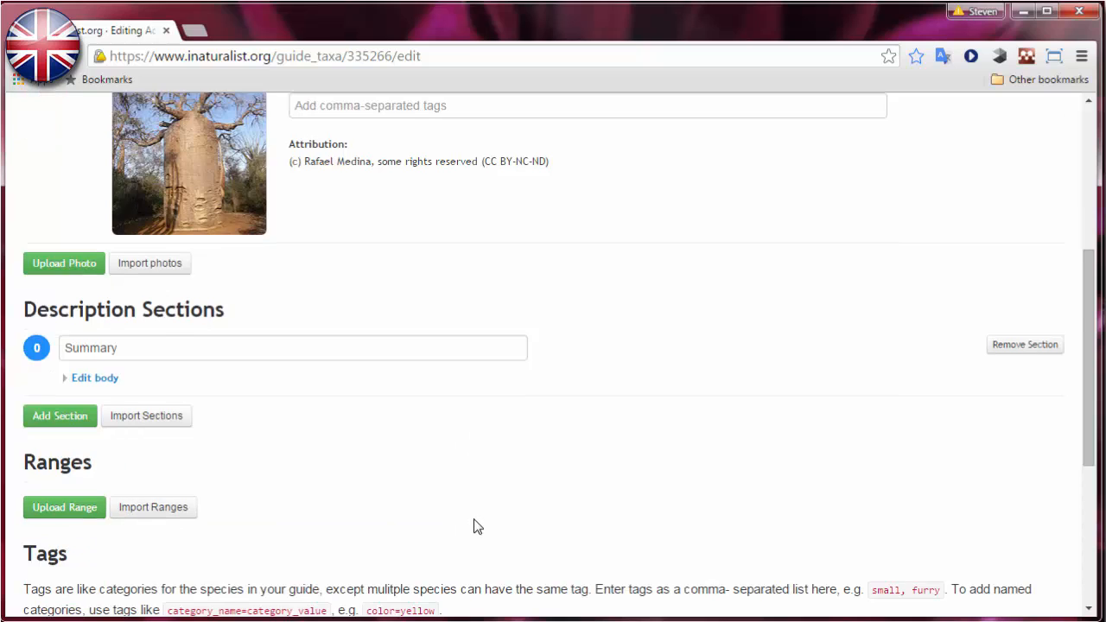
{"action": "scroll", "scroll_direction": "down", "scroll_amount": 3}
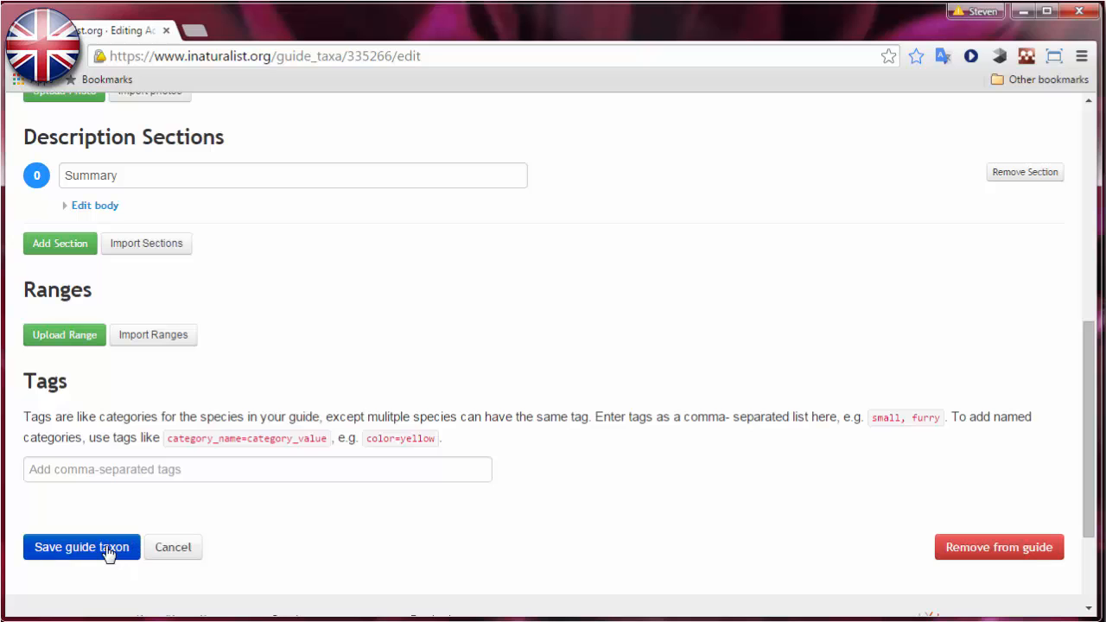
{"action": "left_click", "coordinate": [84, 547]}
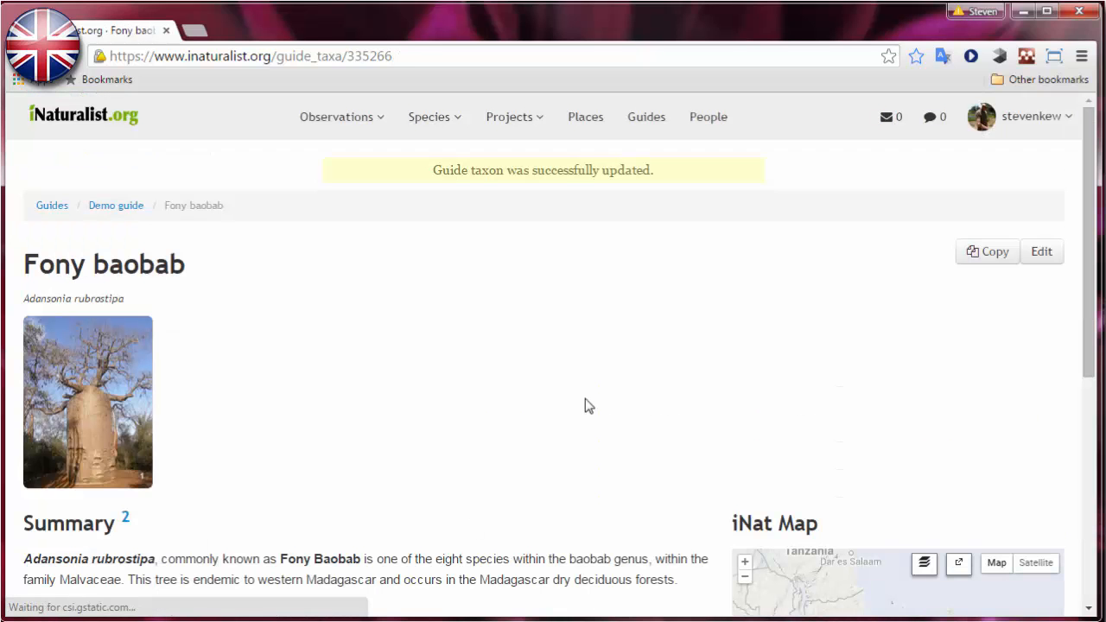
{"action": "scroll", "scroll_direction": "down", "scroll_amount": 3}
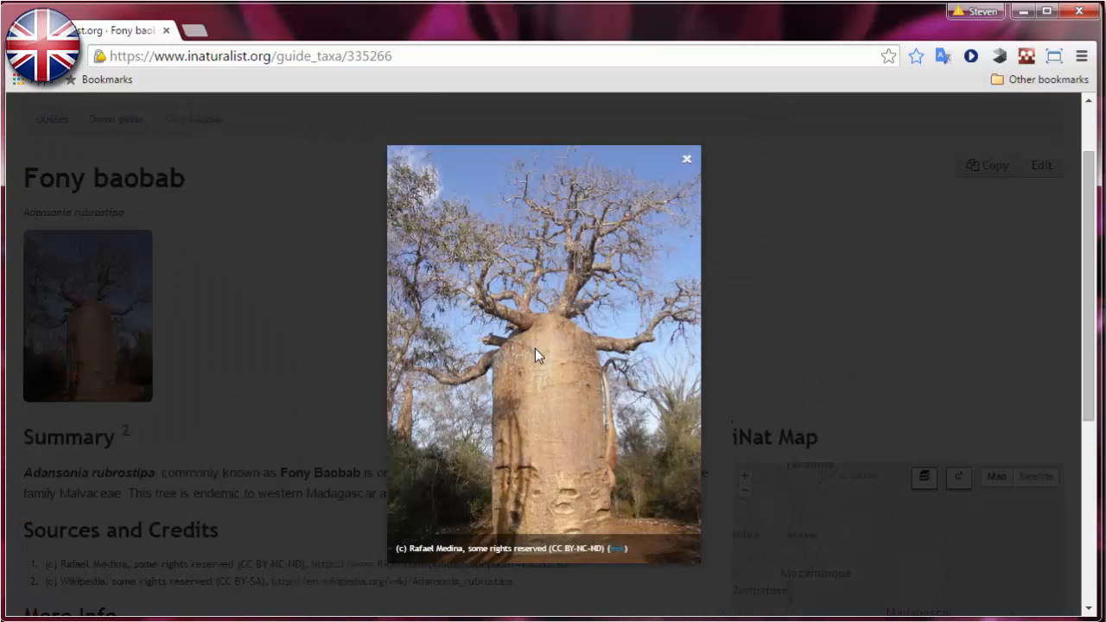
{"action": "left_click", "coordinate": [687, 158]}
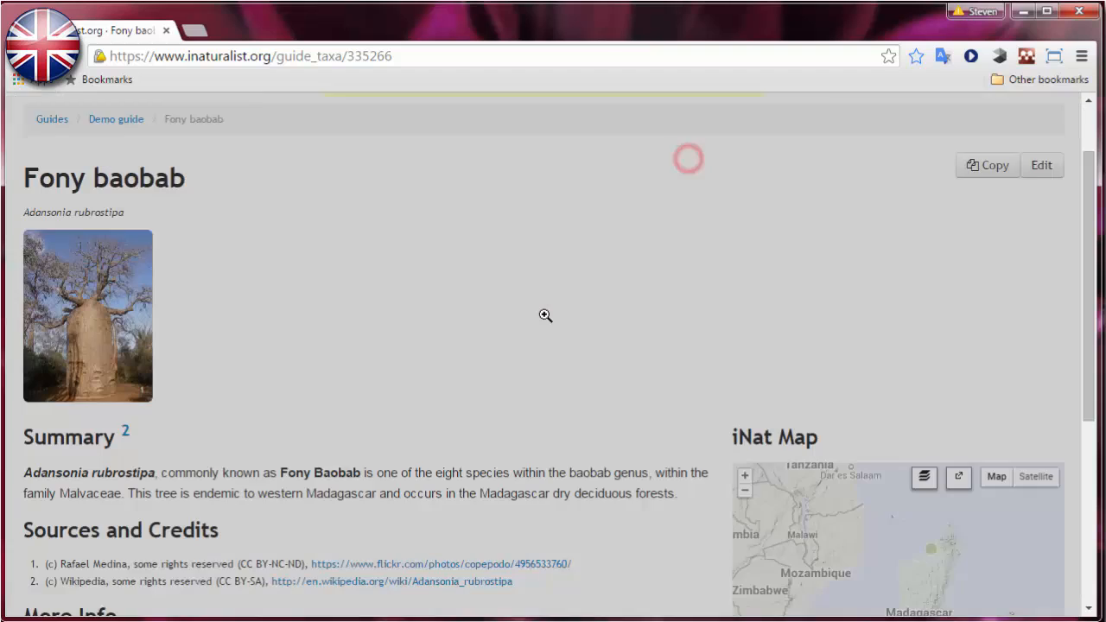
{"action": "scroll", "scroll_direction": "down", "scroll_amount": 3}
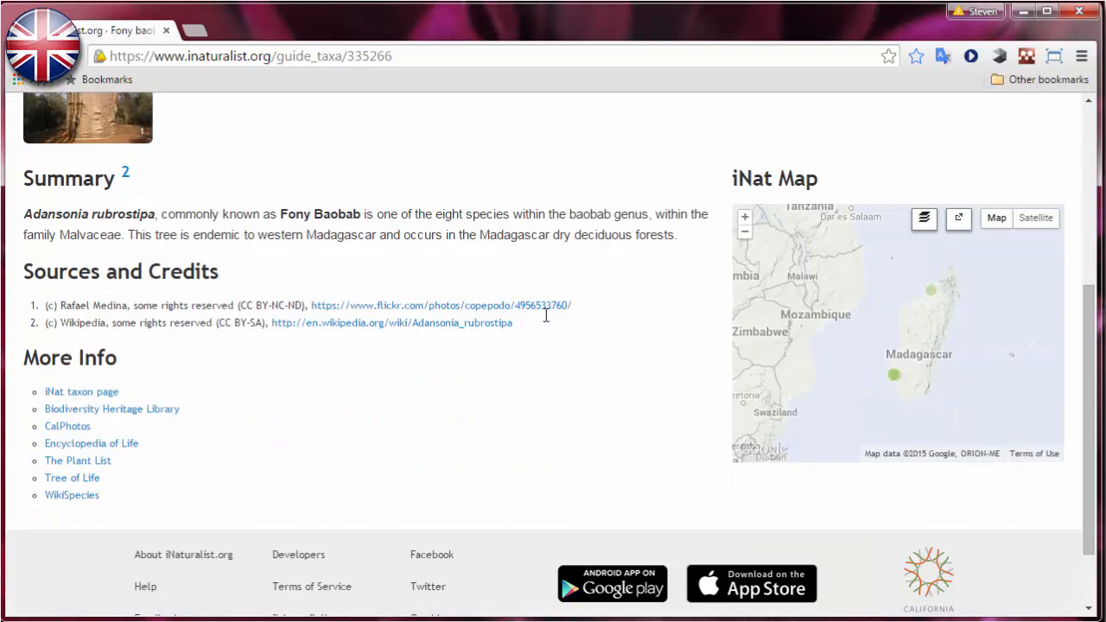
{"action": "mouse_move", "coordinate": [86, 220]}
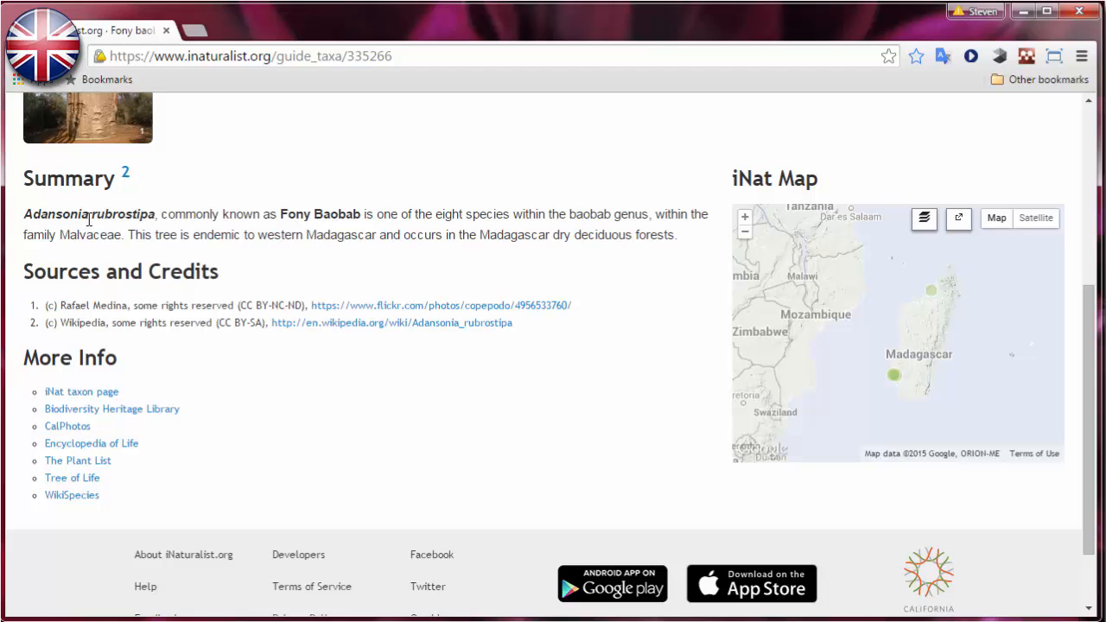
{"action": "mouse_move", "coordinate": [946, 386]}
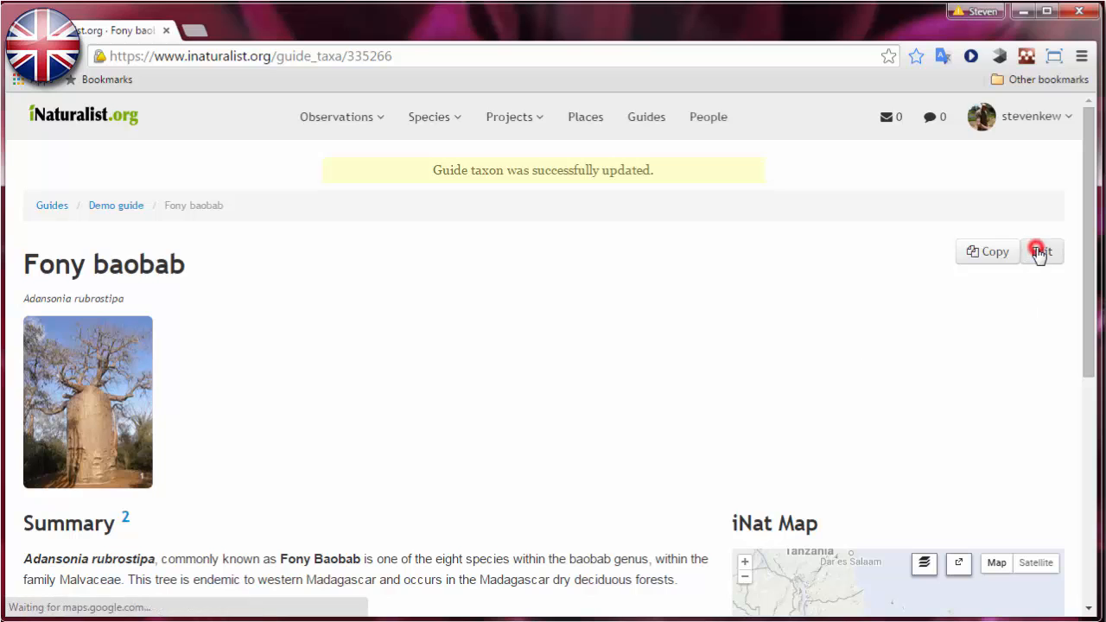
Reopen Fony baobab and import the licensed photo of baobabs lining a dirt track
{"action": "left_click", "coordinate": [1042, 251]}
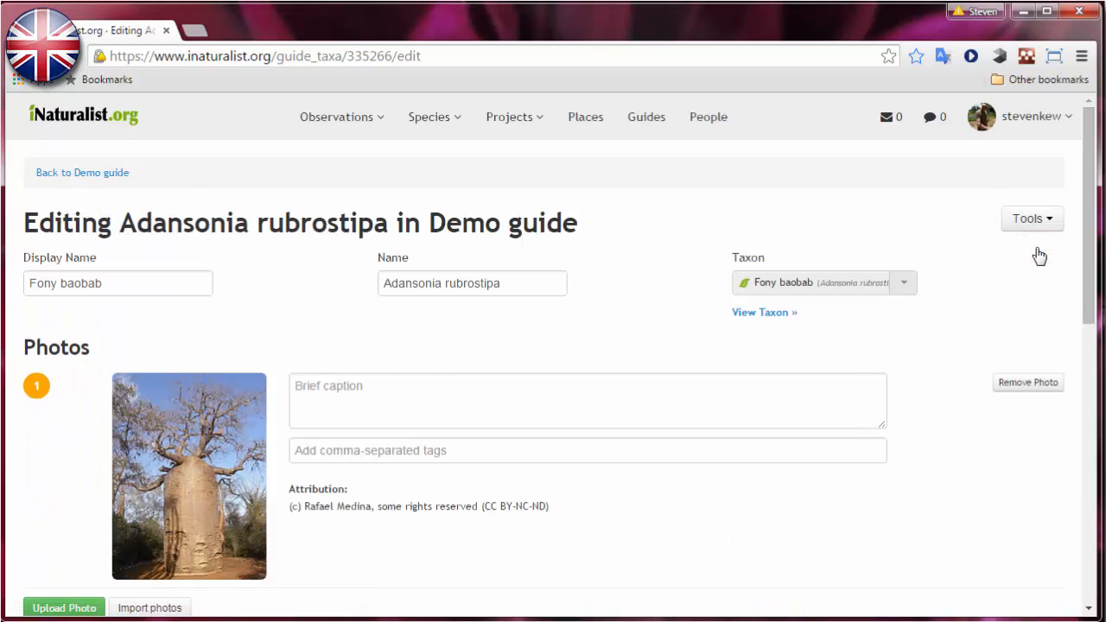
{"action": "scroll", "scroll_direction": "down", "scroll_amount": 3}
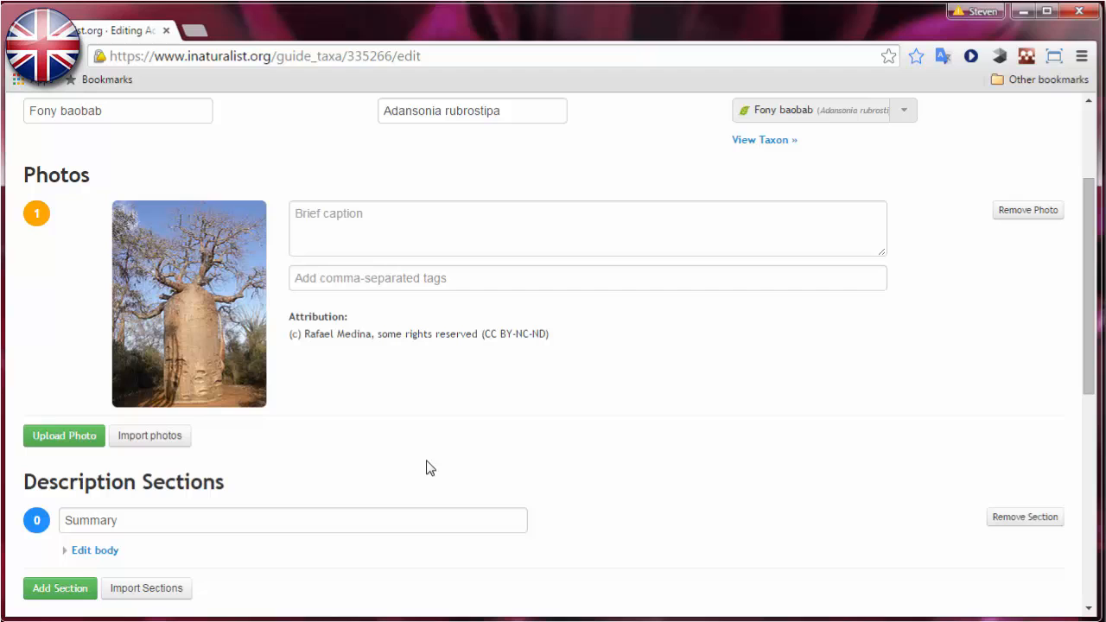
{"action": "left_click", "coordinate": [149, 436]}
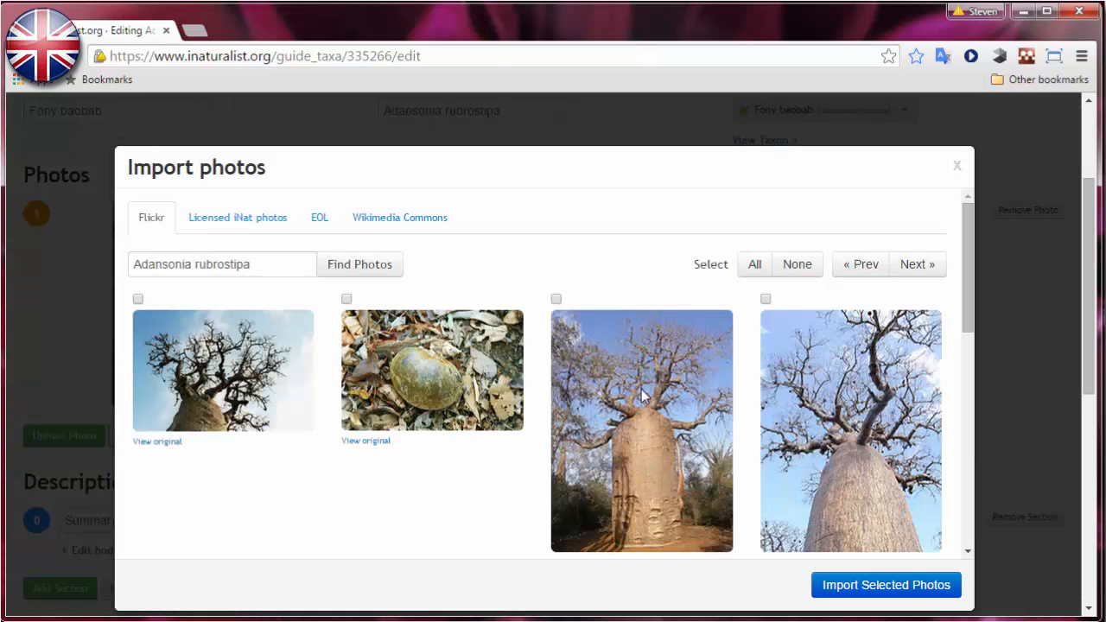
{"action": "mouse_move", "coordinate": [174, 322]}
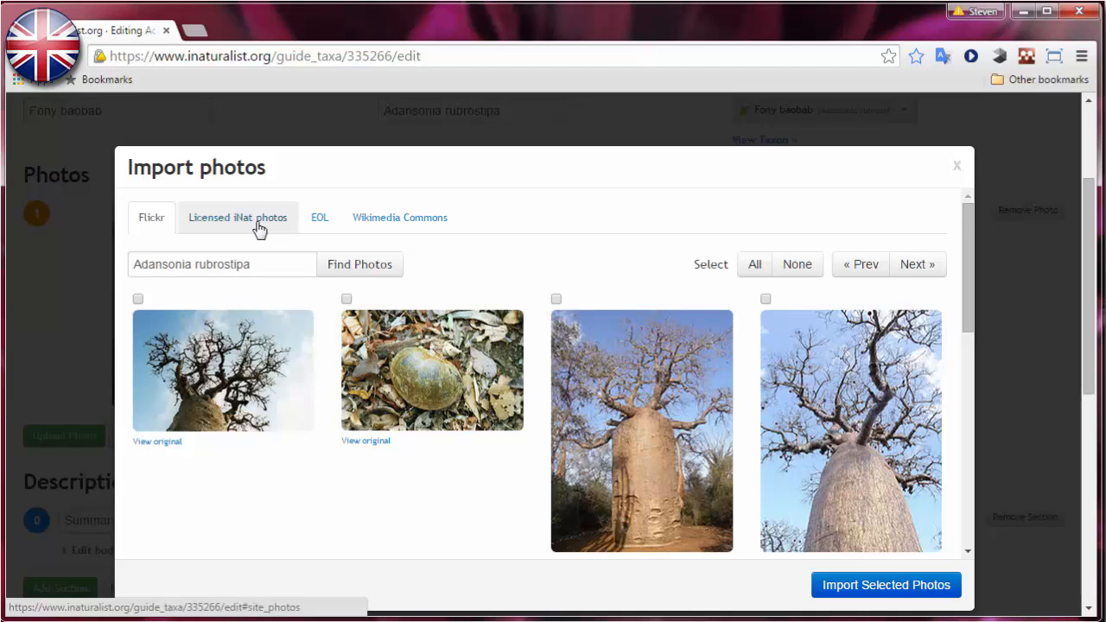
{"action": "left_click", "coordinate": [237, 216]}
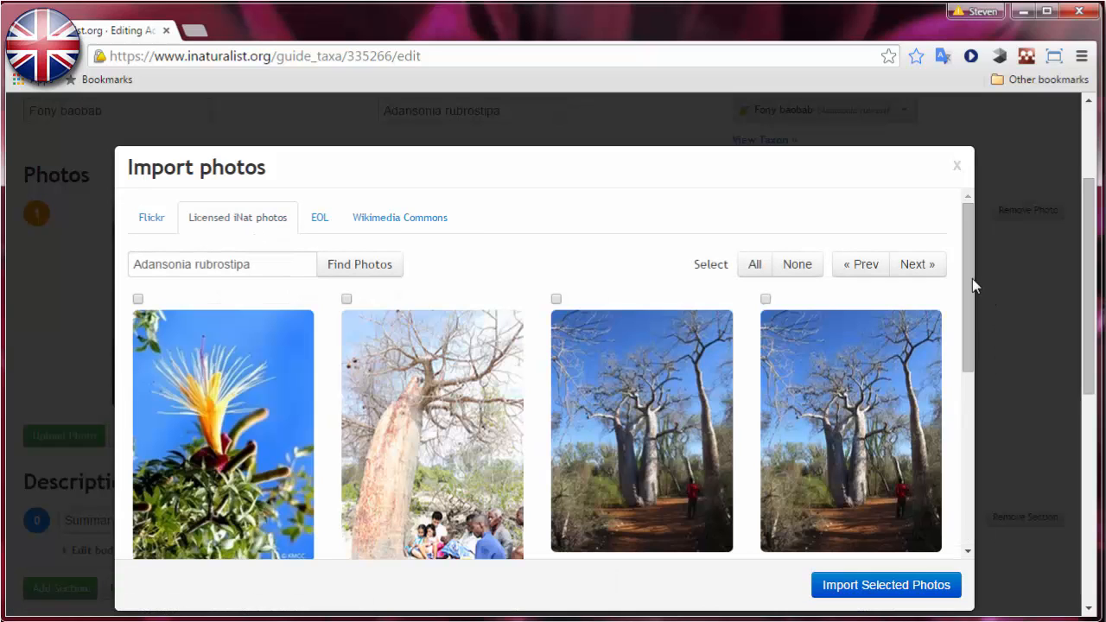
{"action": "scroll", "scroll_direction": "down", "scroll_amount": 3}
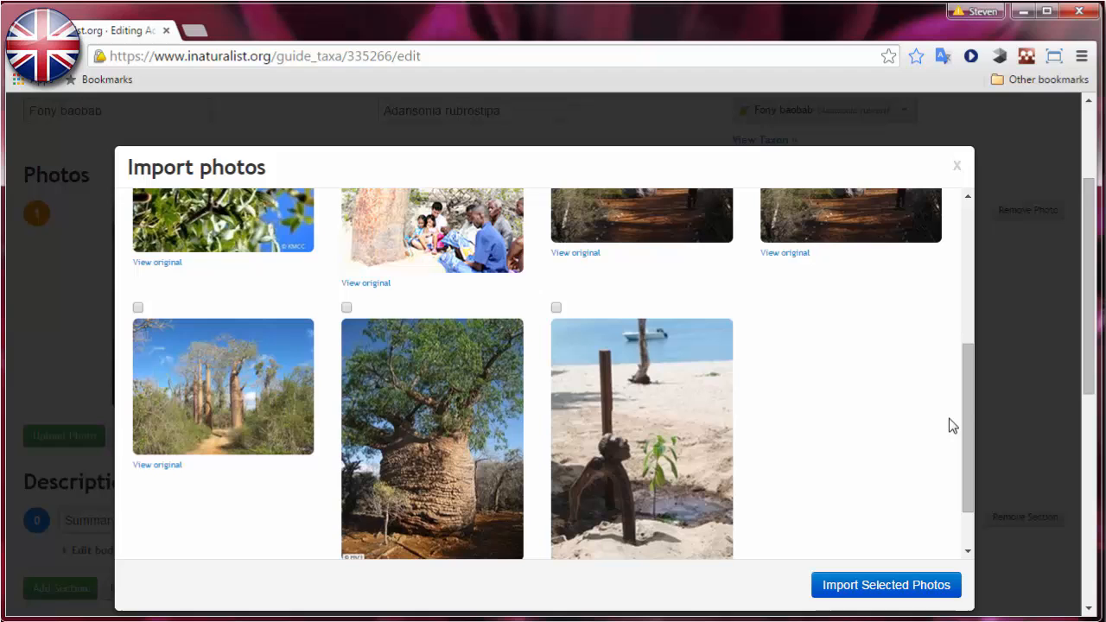
{"action": "left_click", "coordinate": [137, 307]}
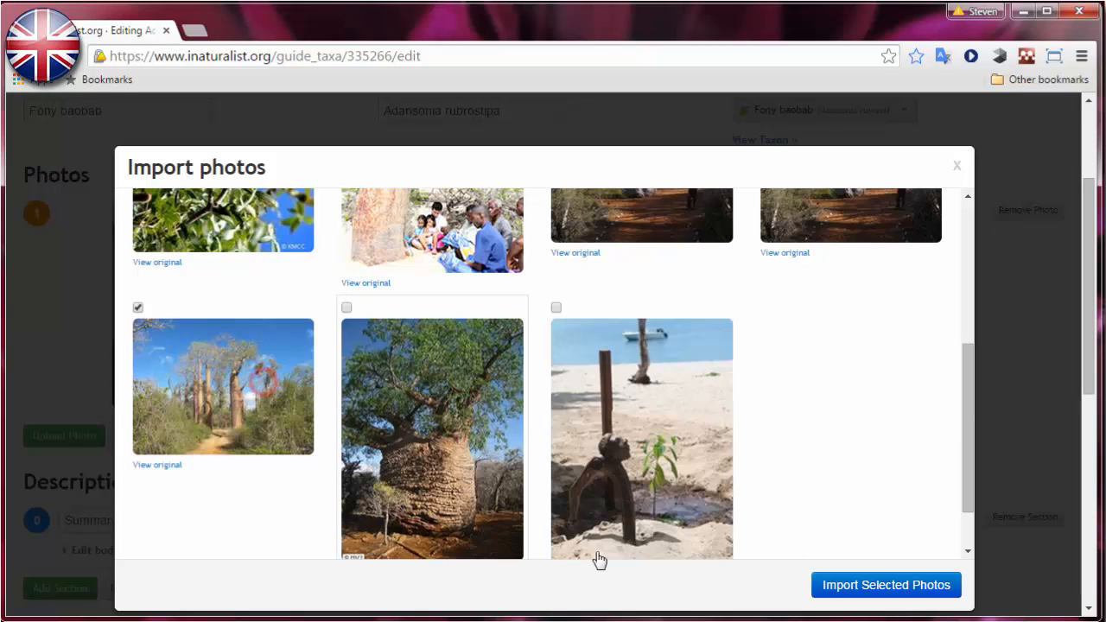
{"action": "left_click", "coordinate": [886, 585]}
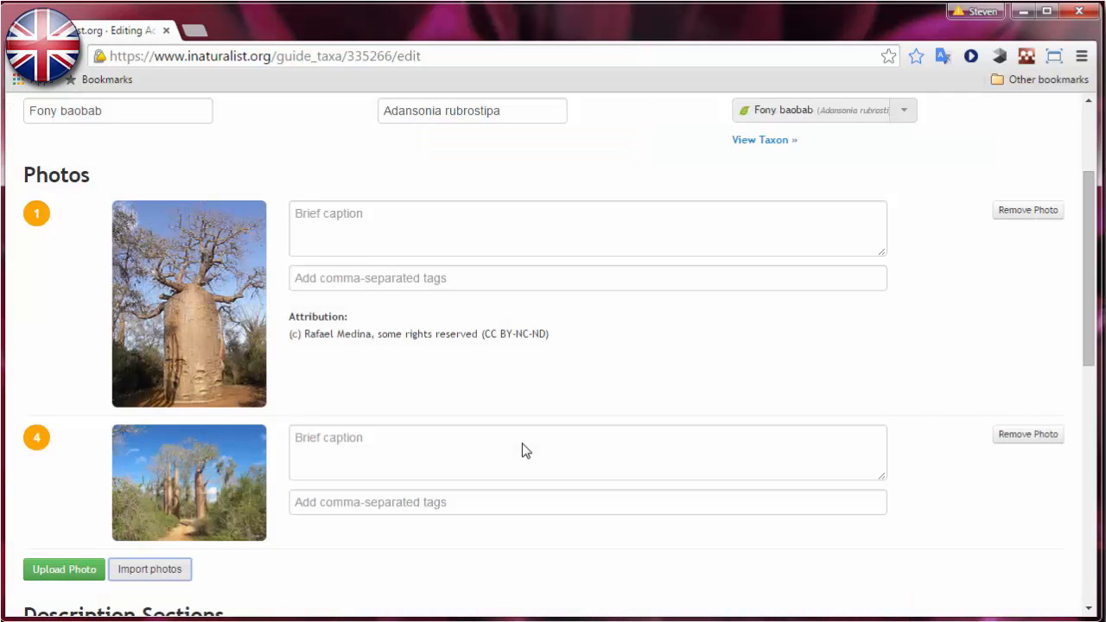
Add a new, untitled description section to the Fony baobab entry
{"action": "scroll", "scroll_direction": "down", "scroll_amount": 3}
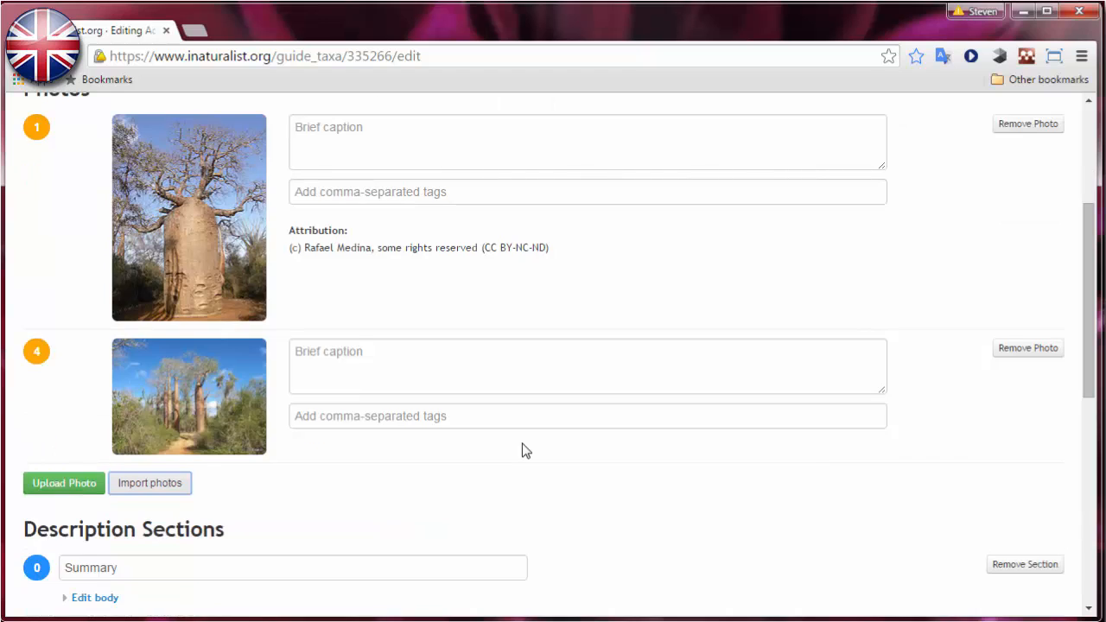
{"action": "scroll", "scroll_direction": "down", "scroll_amount": 3}
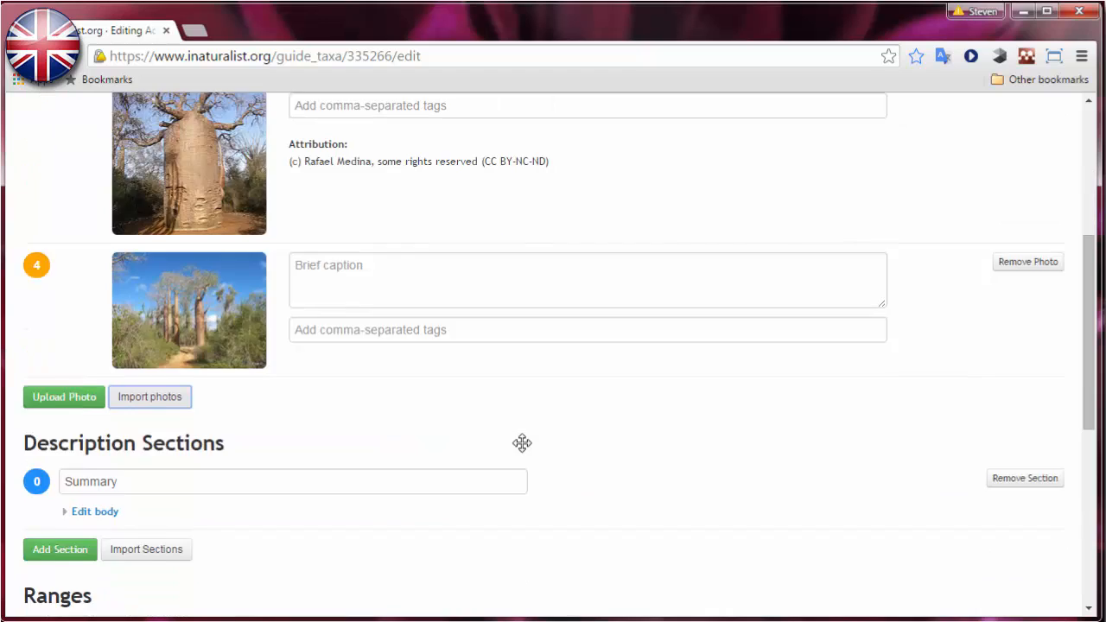
{"action": "scroll", "scroll_direction": "down", "scroll_amount": 3}
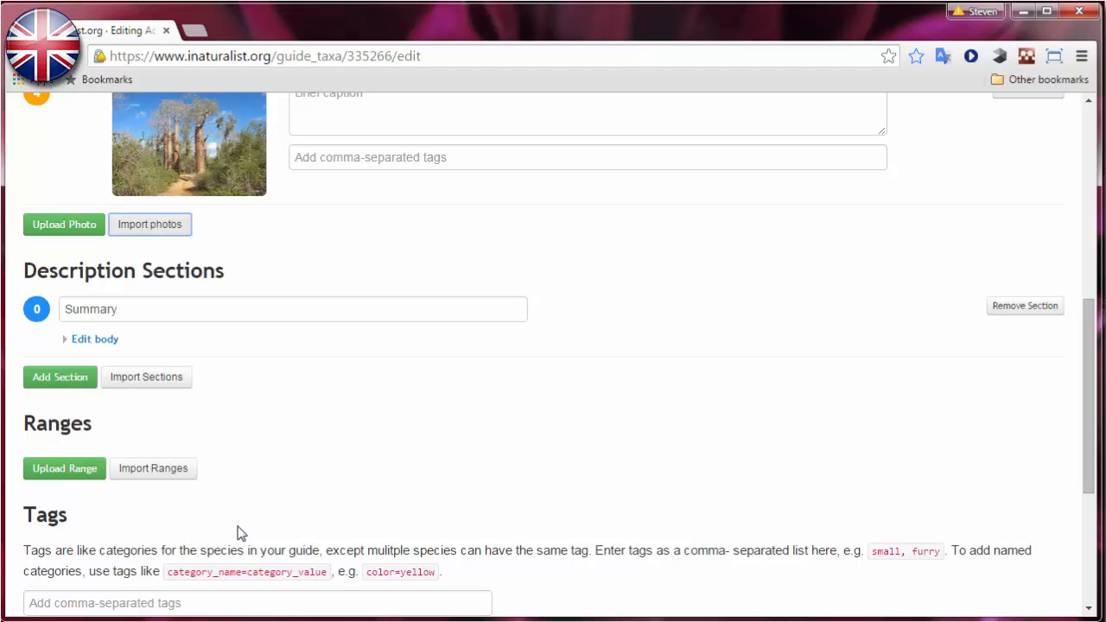
{"action": "left_click", "coordinate": [59, 377]}
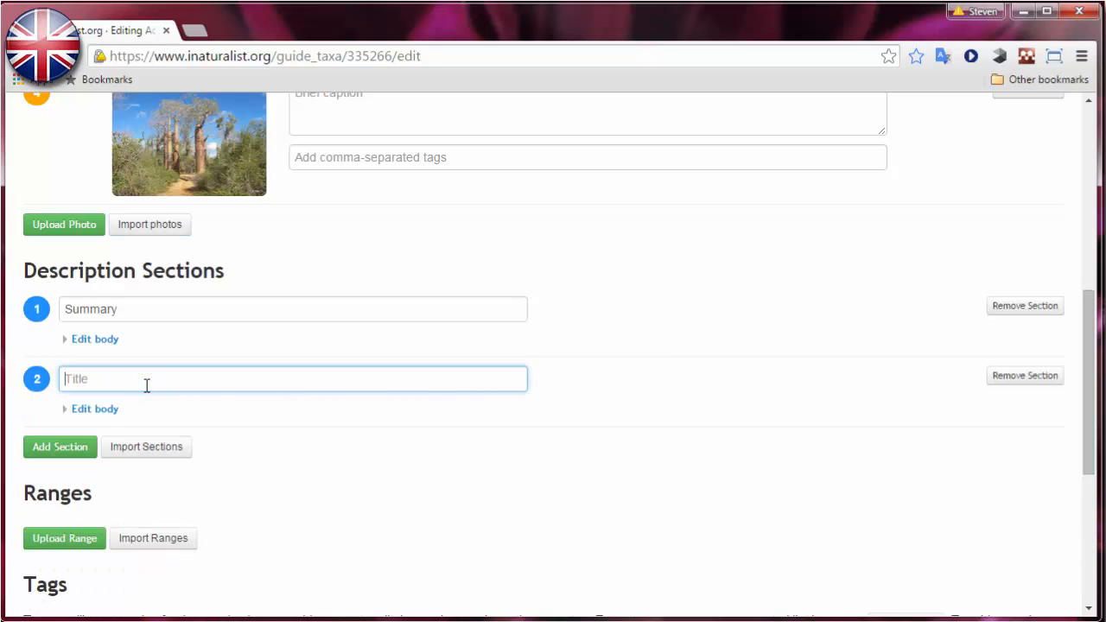
Title the new section 'My Notes' with the body 'This is a cool tree!'
{"action": "type", "text": "My Not"}
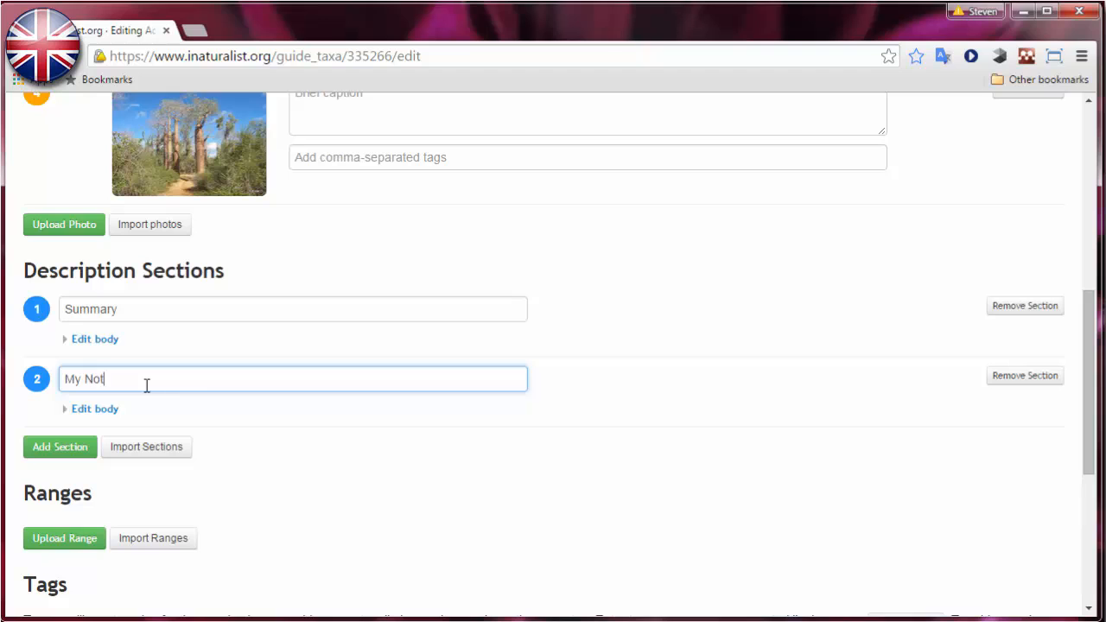
{"action": "left_click", "coordinate": [96, 409]}
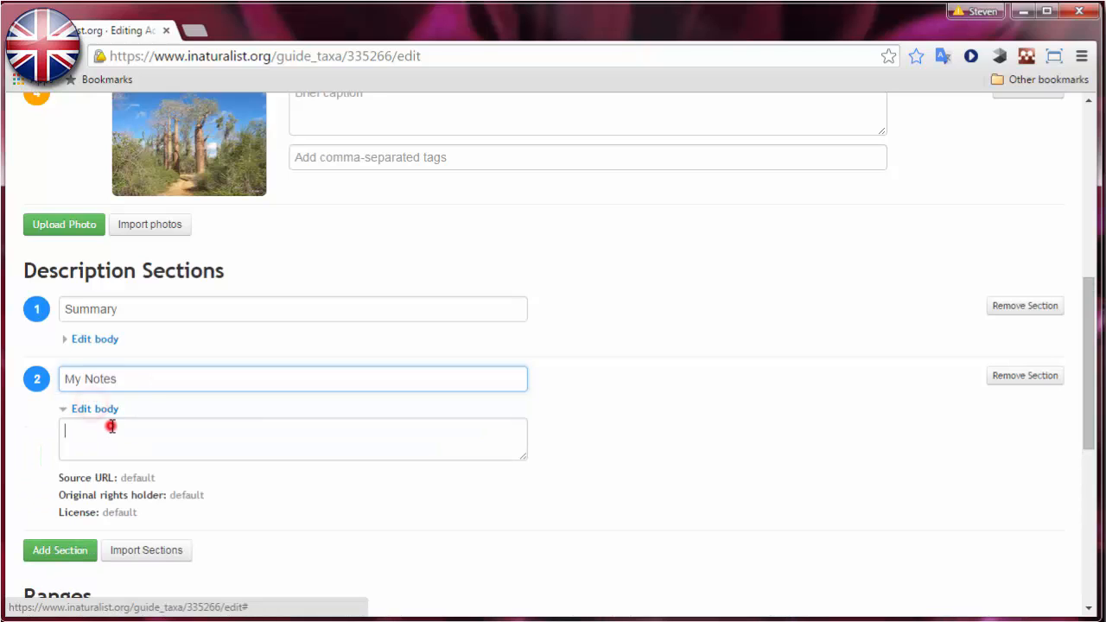
{"action": "type", "text": "This is a coo"}
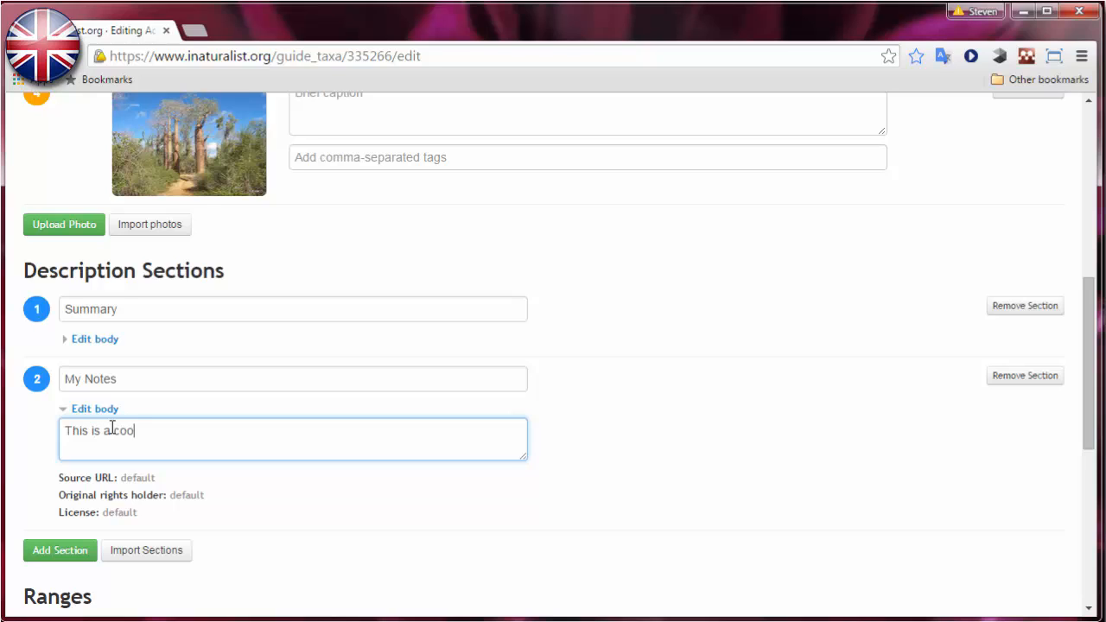
{"action": "type", "text": "tree!"}
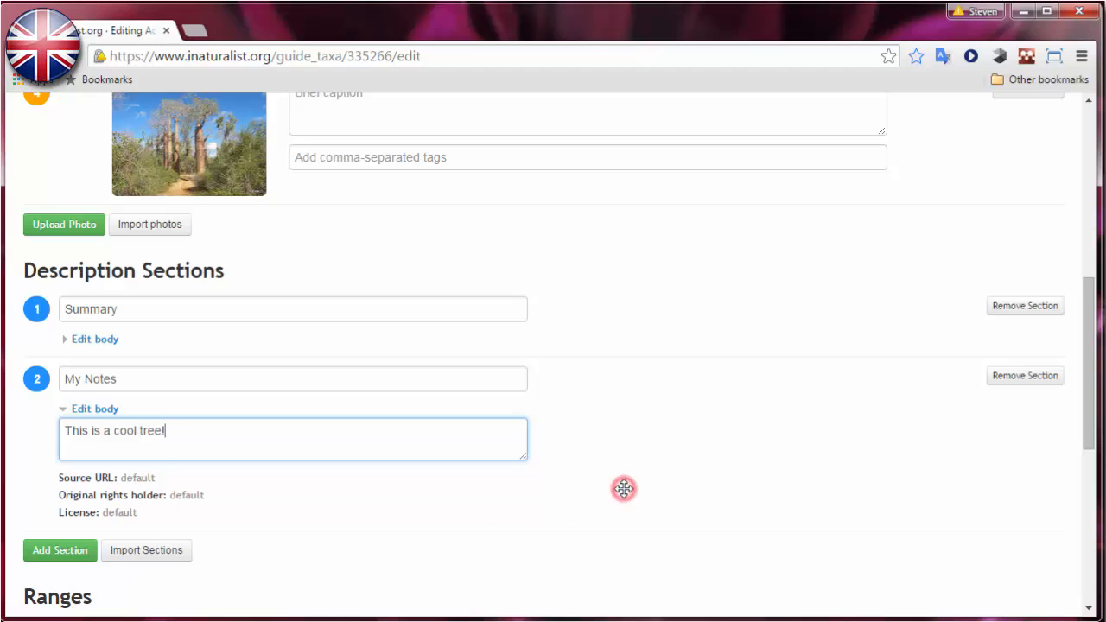
{"action": "scroll", "scroll_direction": "down", "scroll_amount": 3}
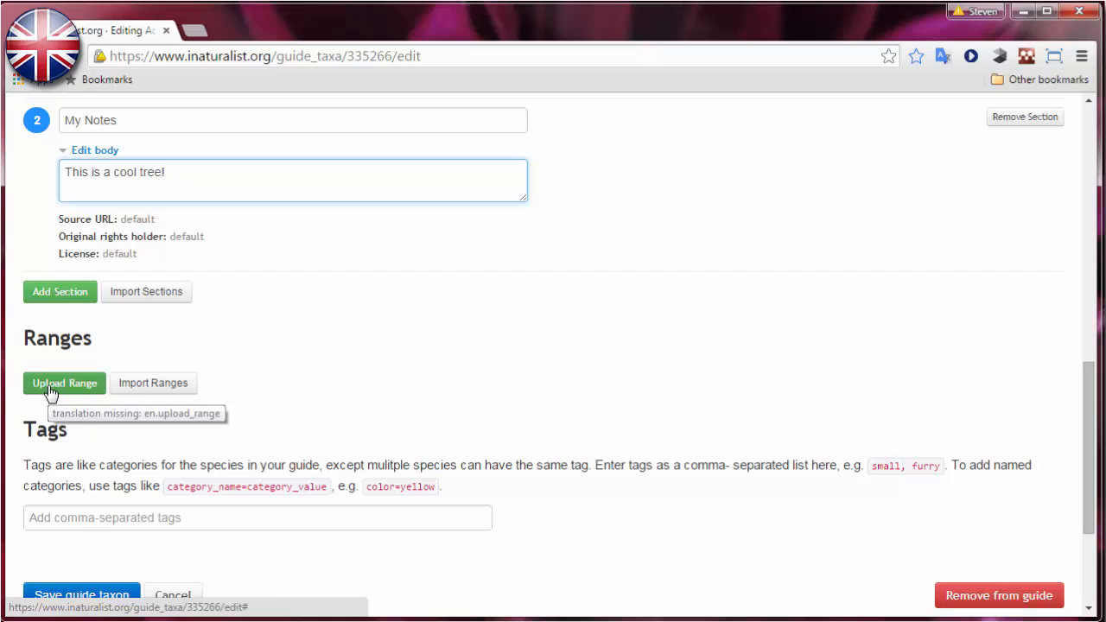
{"action": "left_click", "coordinate": [153, 382]}
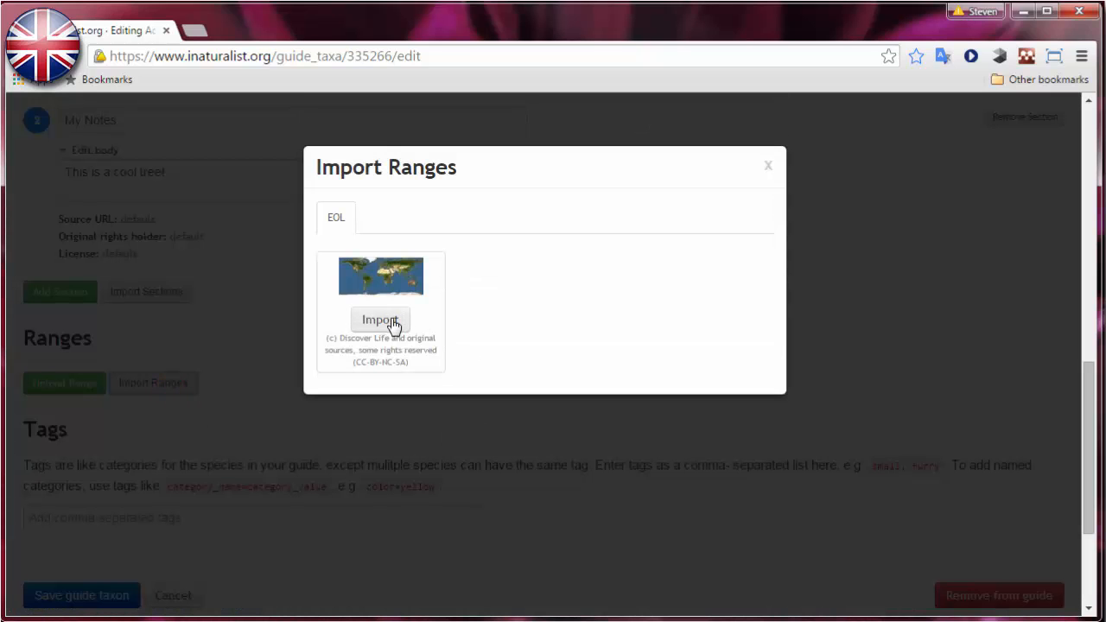
Import the EOL Discover Life world range map and add an empty second range slot
{"action": "left_click", "coordinate": [380, 320]}
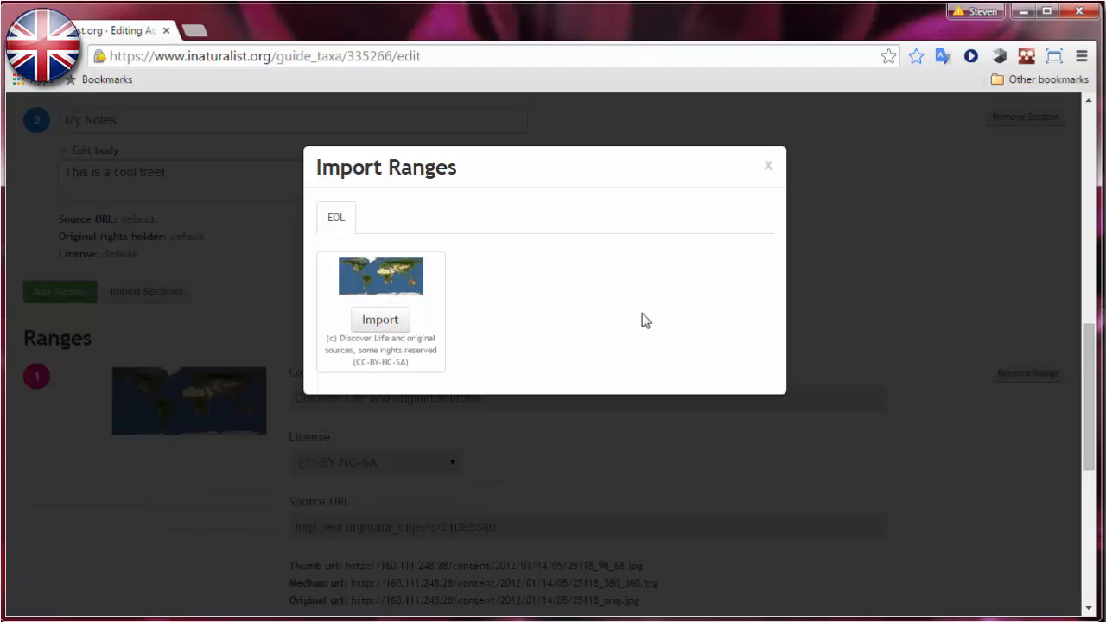
{"action": "left_click", "coordinate": [767, 165]}
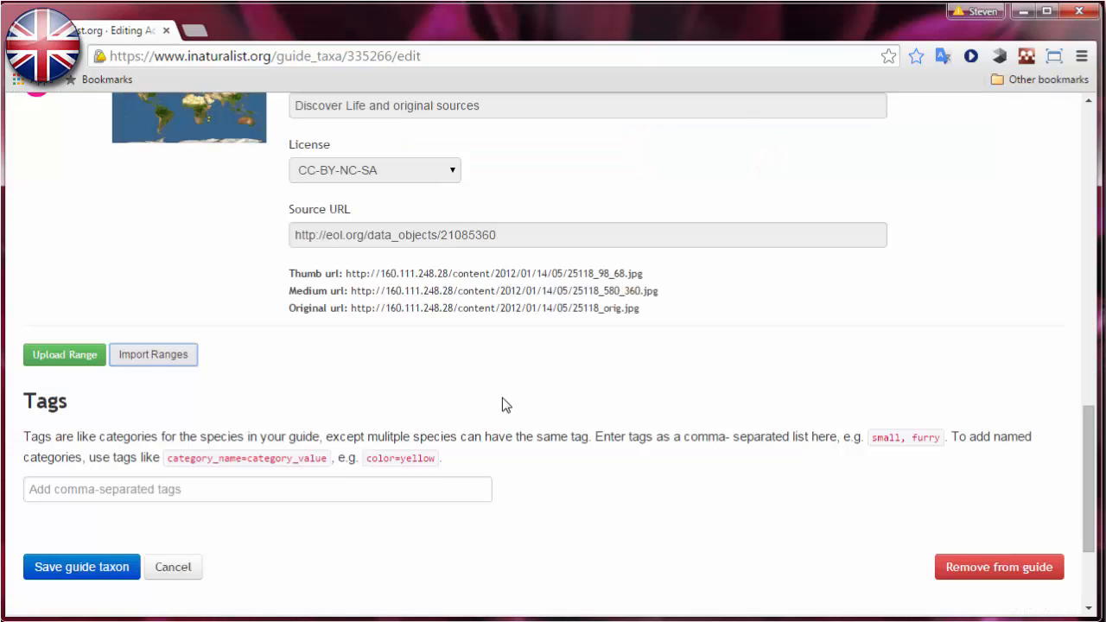
{"action": "left_click", "coordinate": [64, 354]}
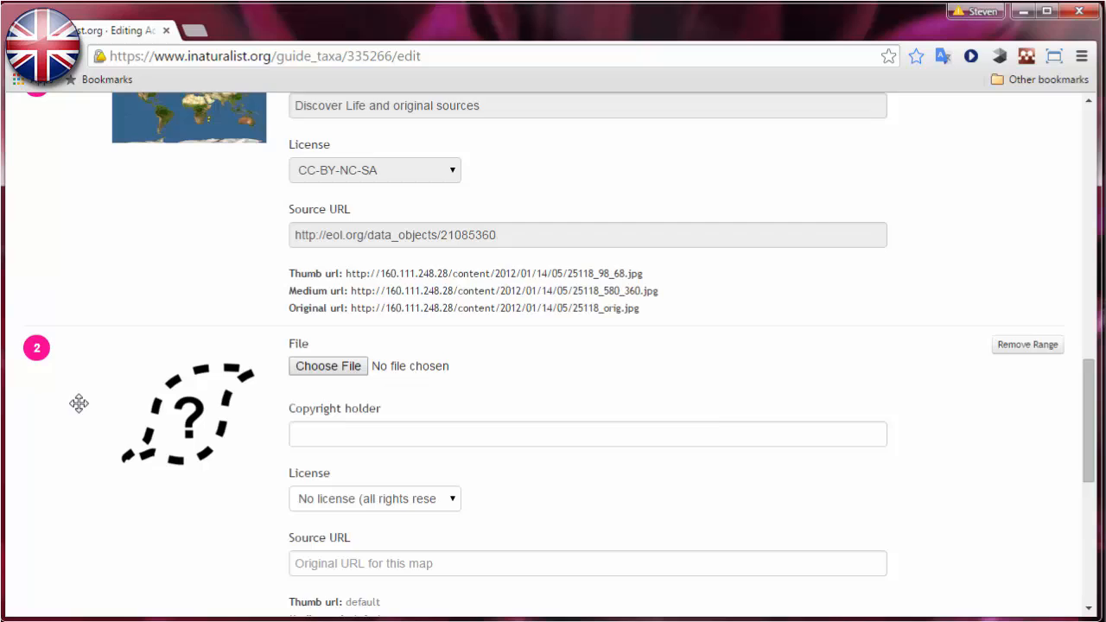
{"action": "scroll", "scroll_direction": "down", "scroll_amount": 3}
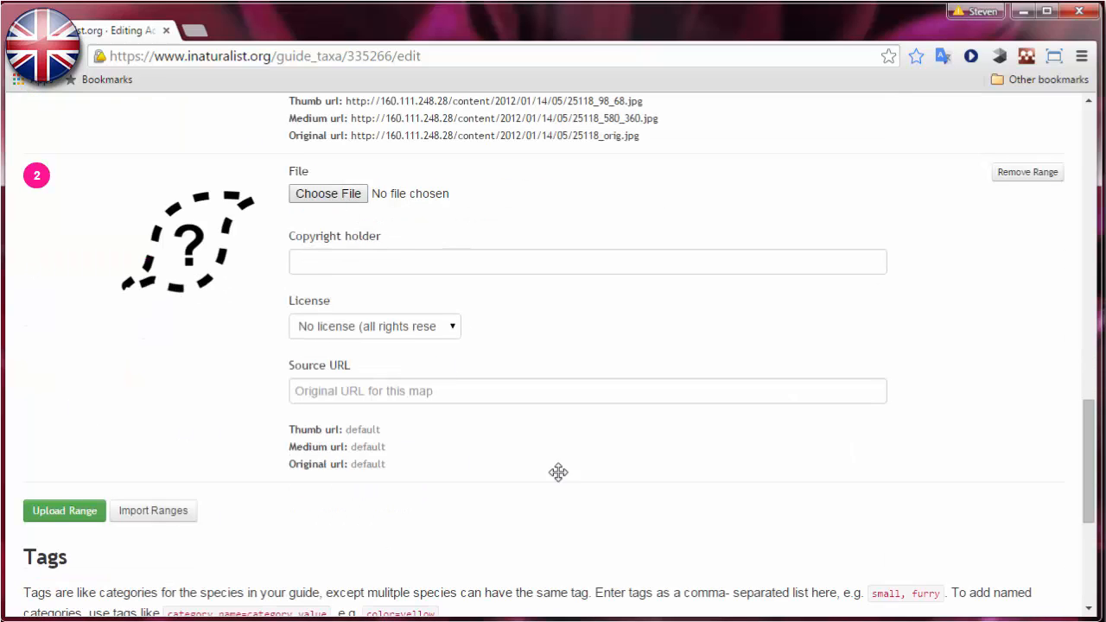
{"action": "mouse_move", "coordinate": [1024, 174]}
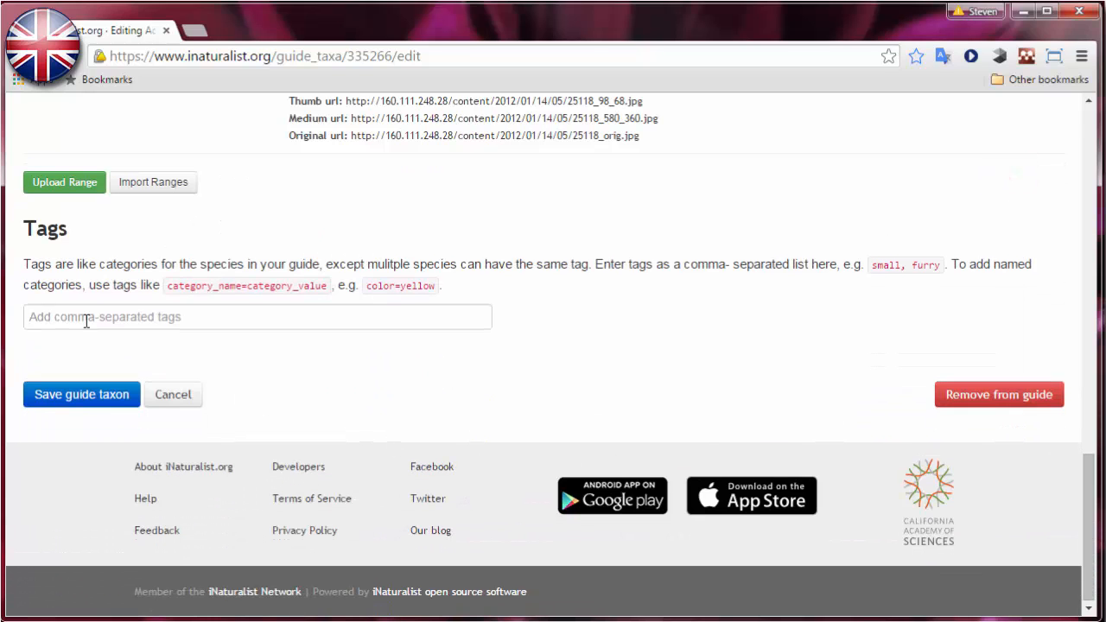
Tag the Fony baobab 'habitat_dry_forest' and save the guide taxon
{"action": "type", "text": "habitat_"}
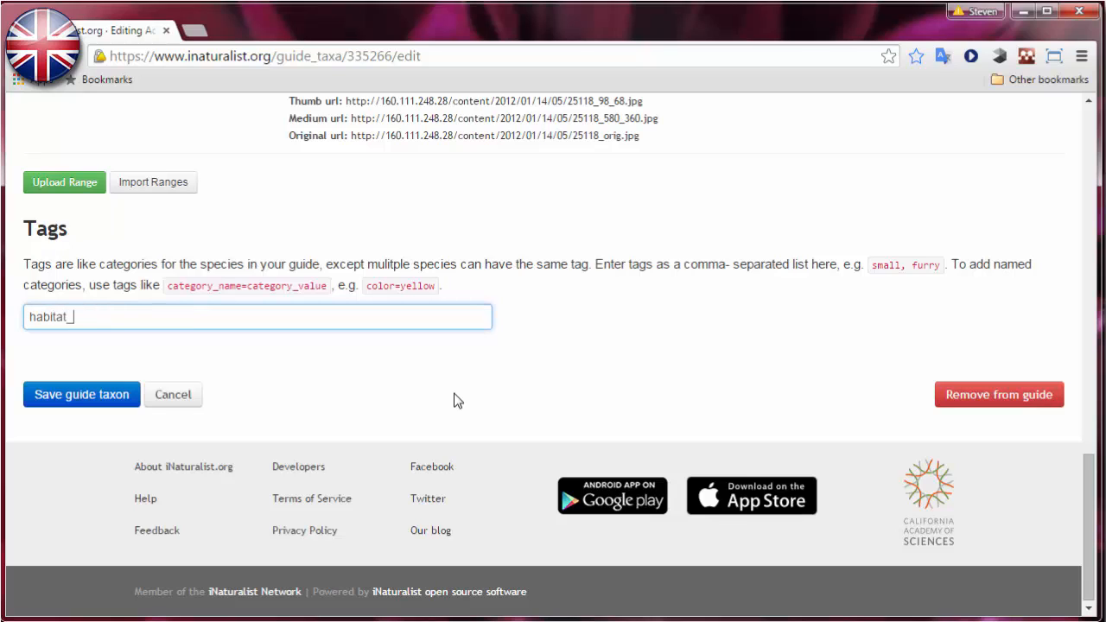
{"action": "type", "text": "dry_"}
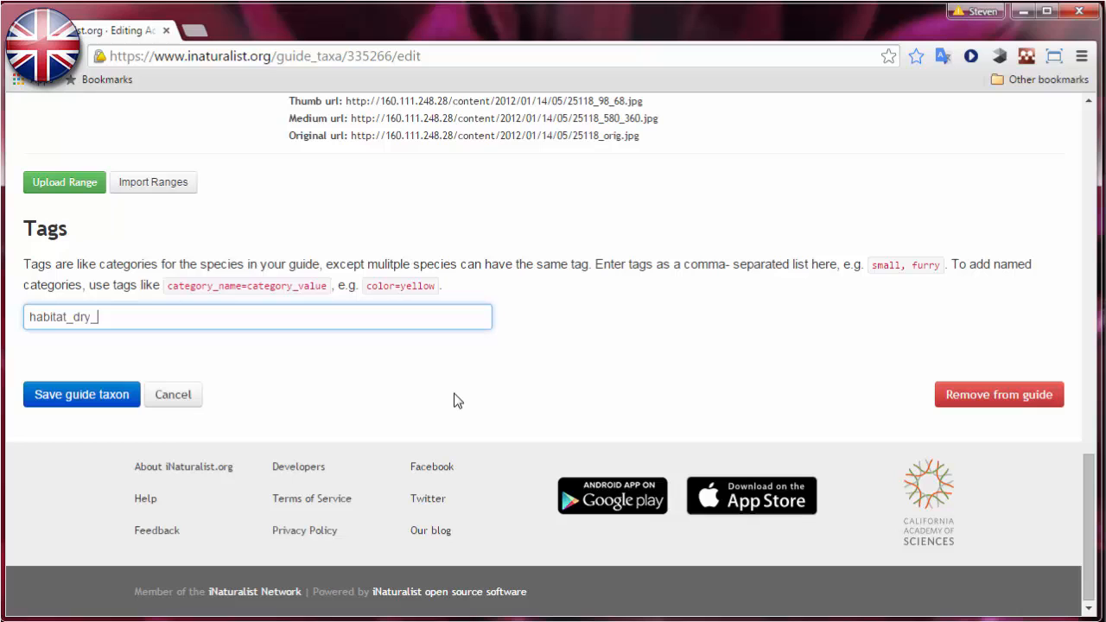
{"action": "type", "text": "forest"}
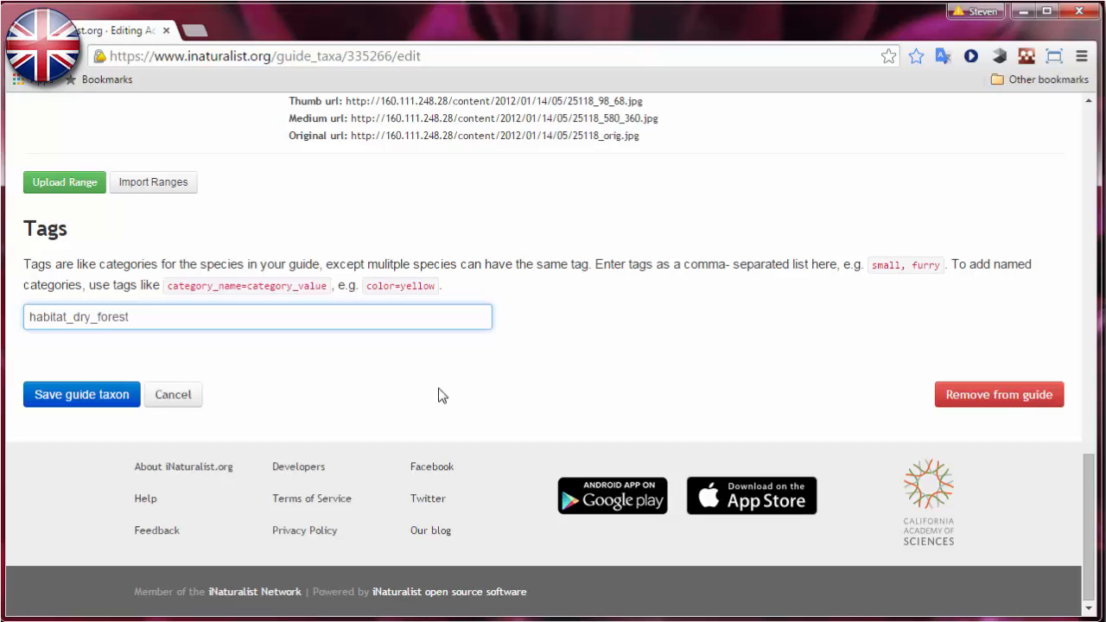
{"action": "left_click", "coordinate": [80, 394]}
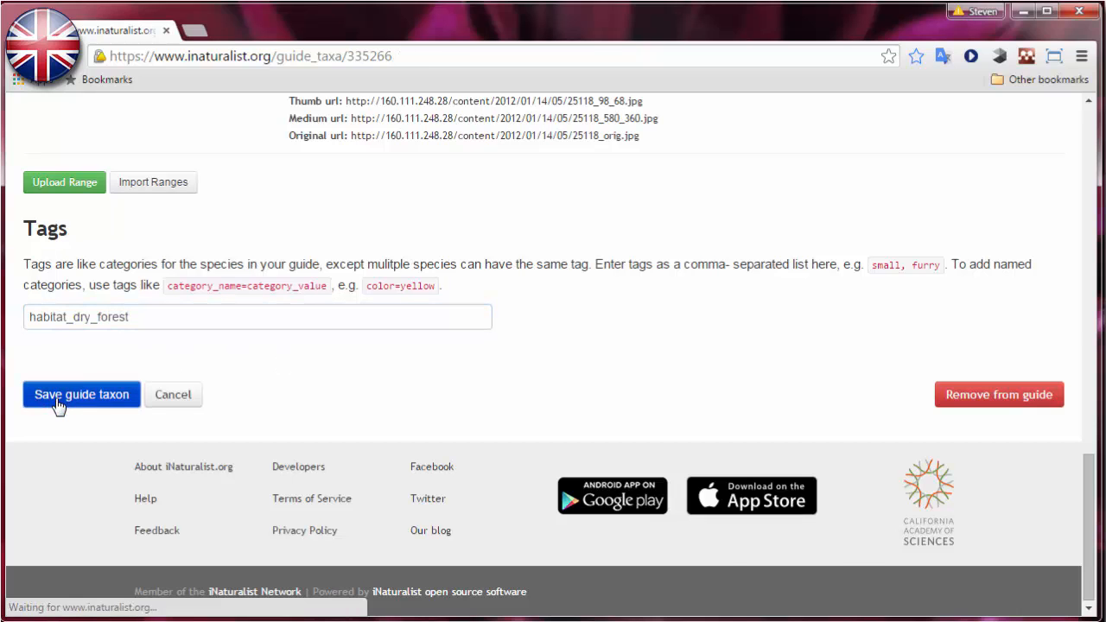
Scroll the saved Fony baobab page to check both photos, My Notes, credits and range map
{"action": "left_click", "coordinate": [81, 394]}
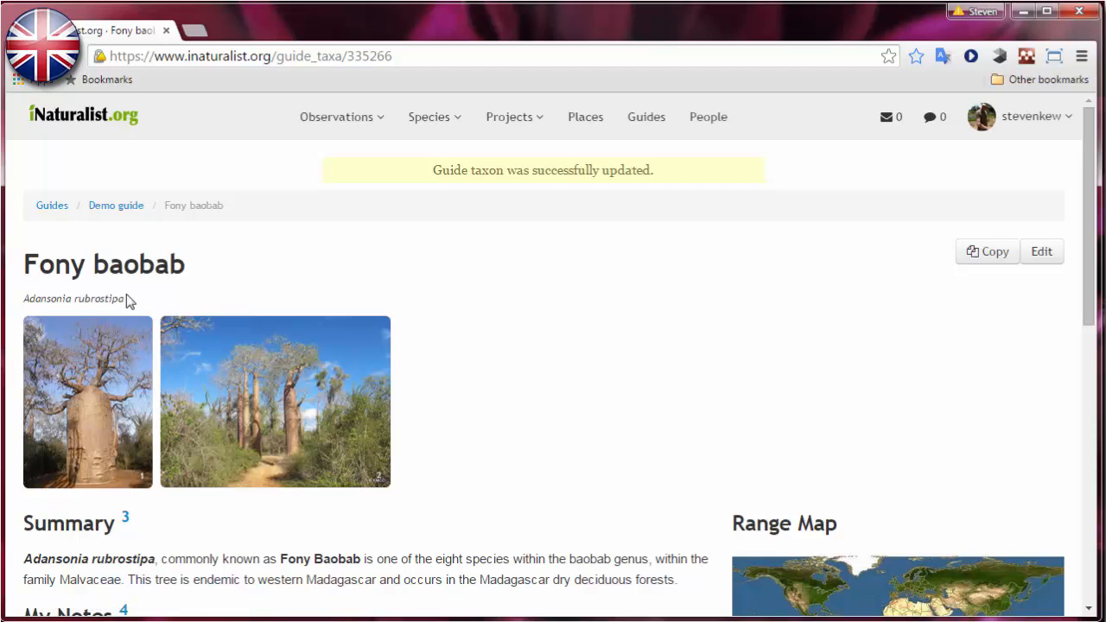
{"action": "scroll", "scroll_direction": "down", "scroll_amount": 3}
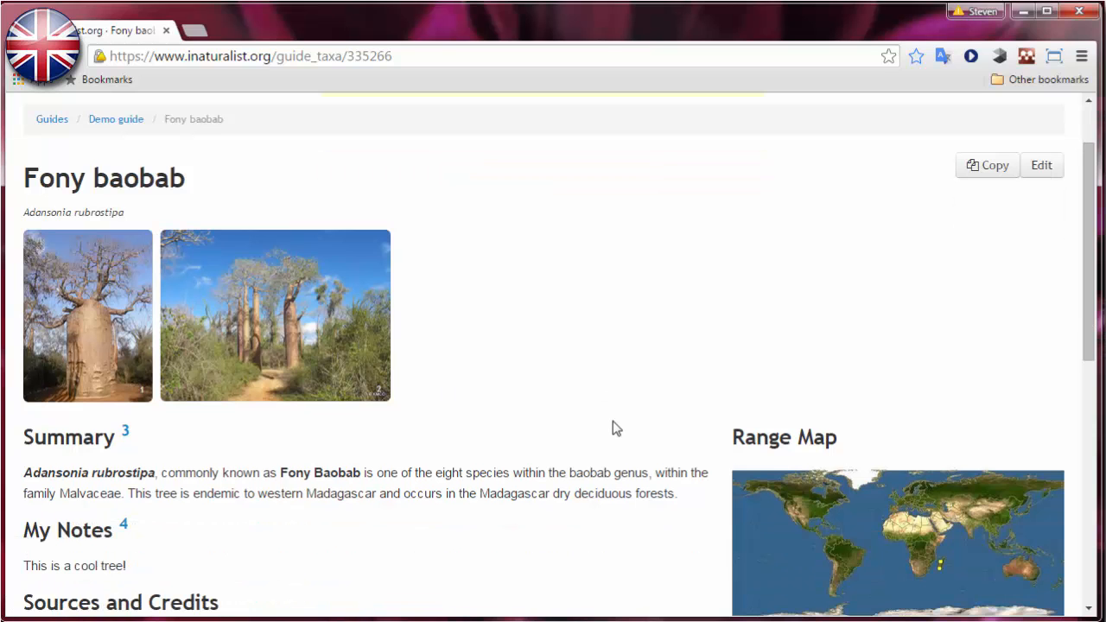
{"action": "scroll", "scroll_direction": "down", "scroll_amount": 3}
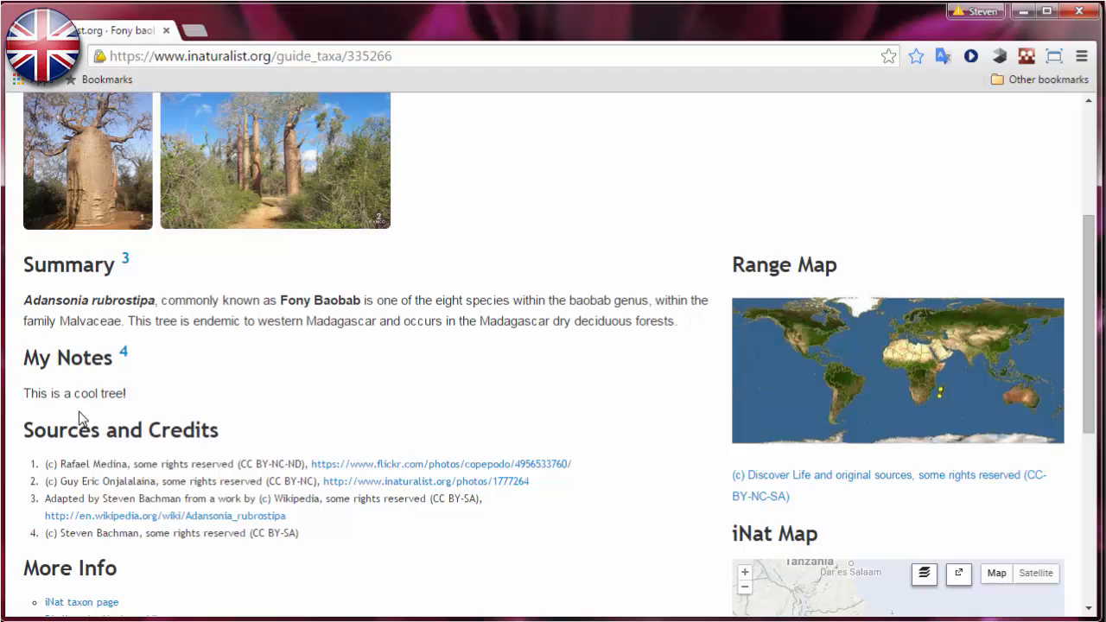
{"action": "scroll", "scroll_direction": "down", "scroll_amount": 3}
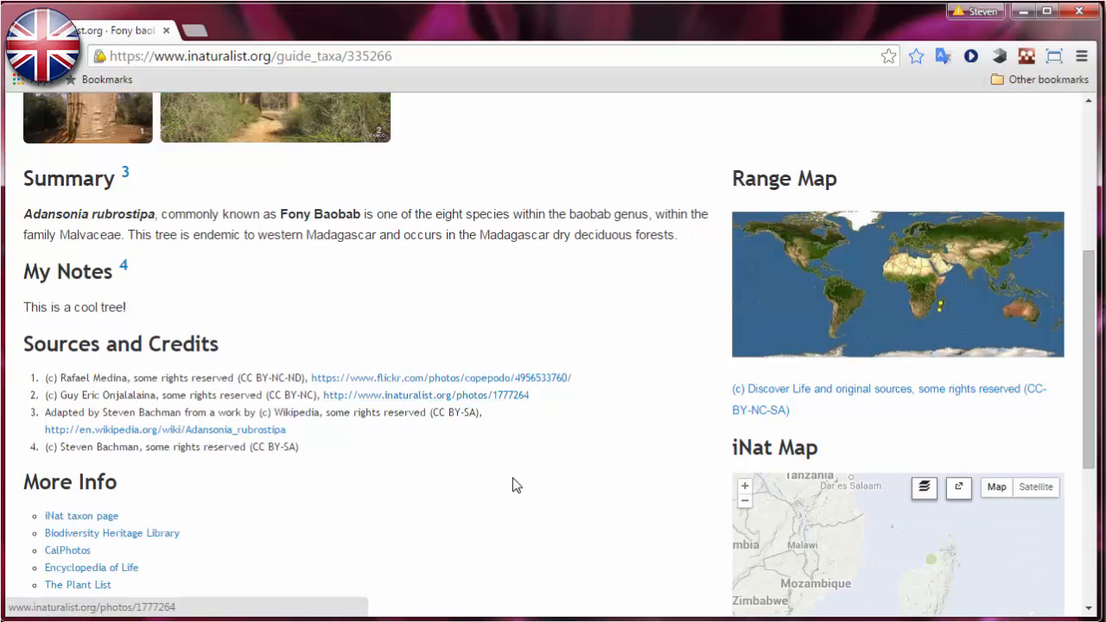
{"action": "scroll", "scroll_direction": "down", "scroll_amount": 3}
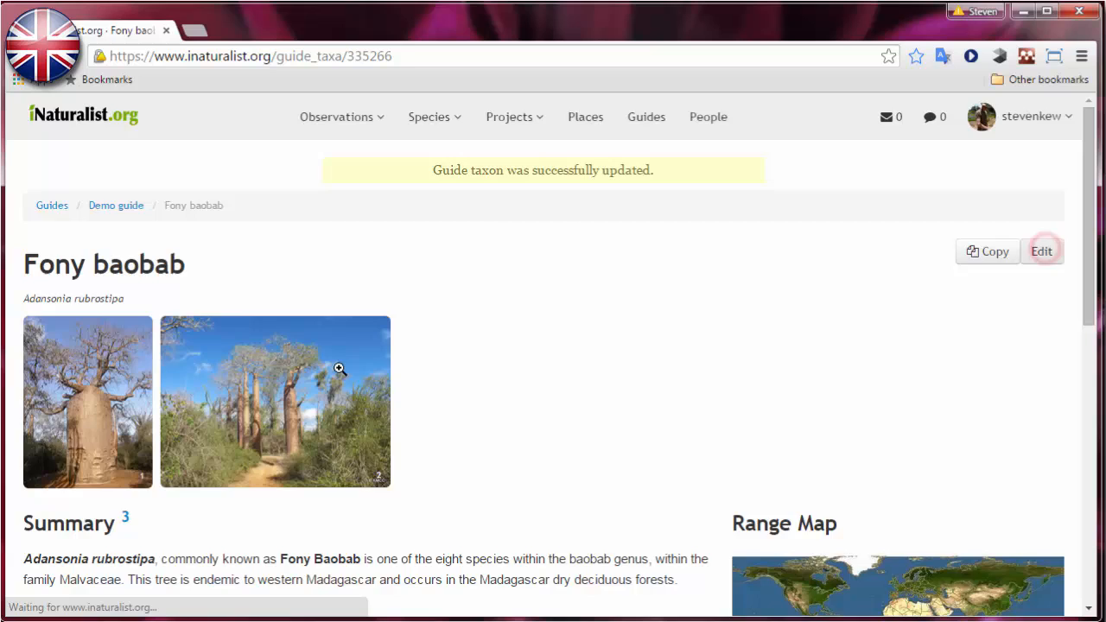
Reopen Fony baobab, correct the tag to 'habitat=dry_forest', and save the entry
{"action": "left_click", "coordinate": [1043, 251]}
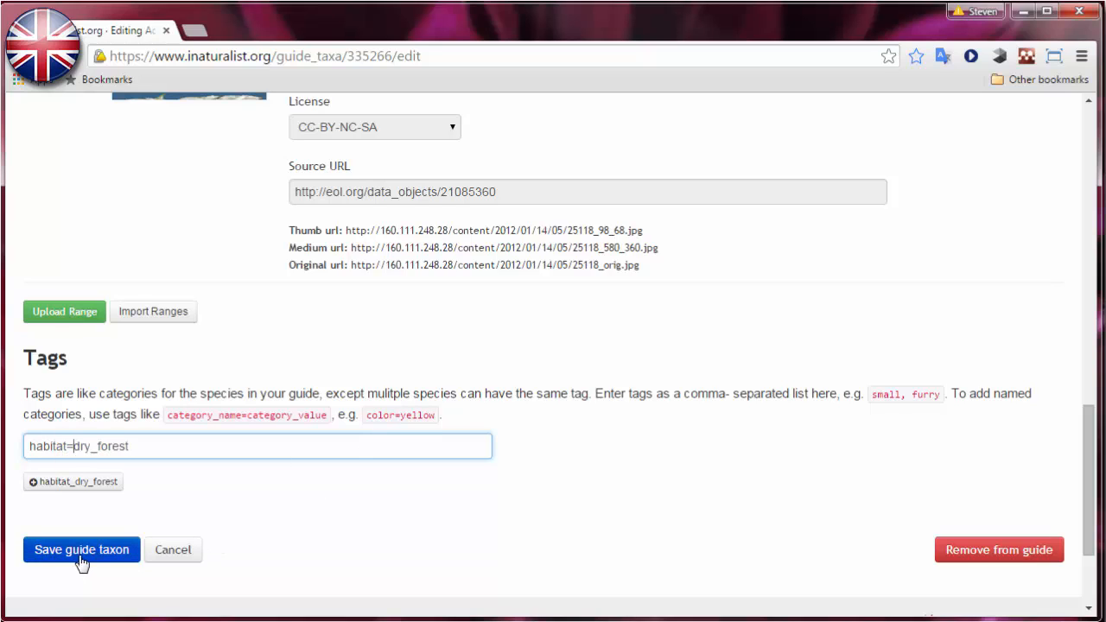
{"action": "left_click", "coordinate": [82, 550]}
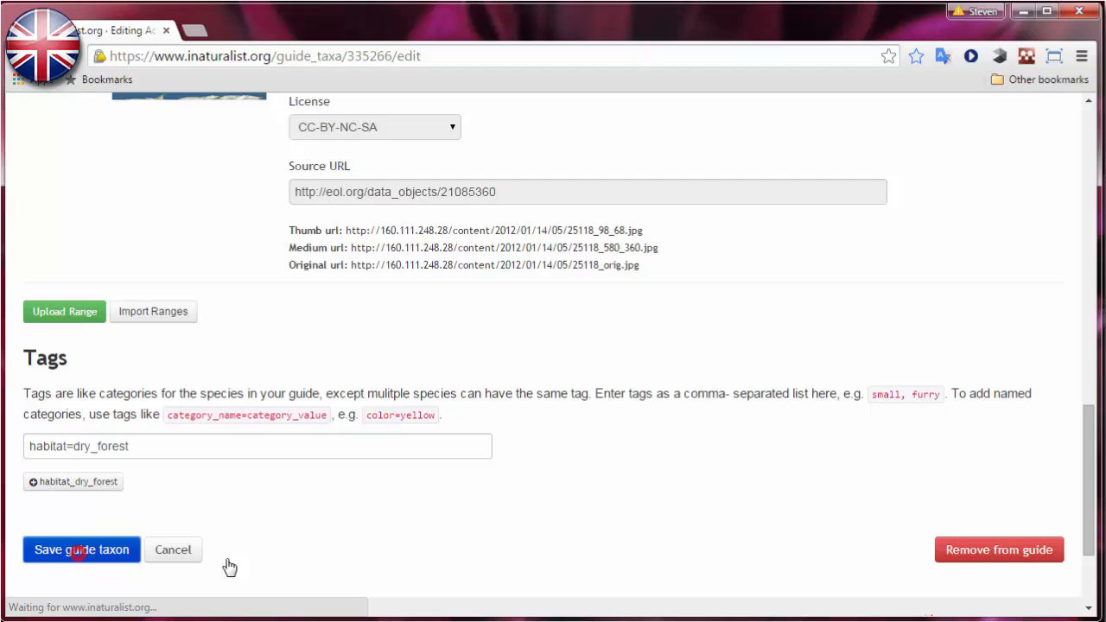
{"action": "left_click", "coordinate": [85, 550]}
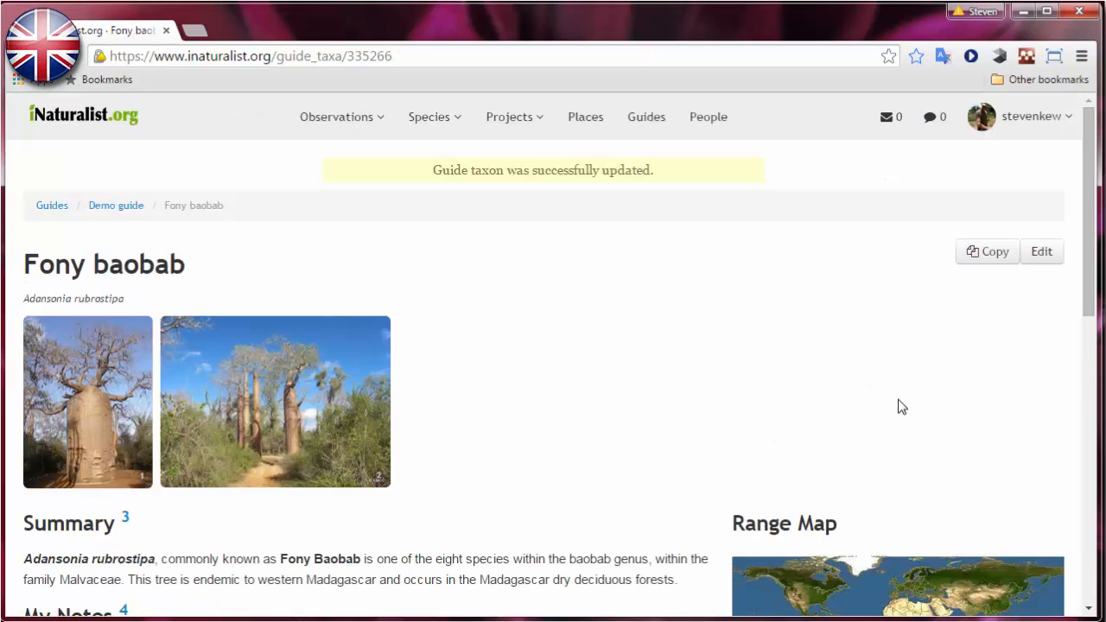
{"action": "scroll", "scroll_direction": "down", "scroll_amount": 3}
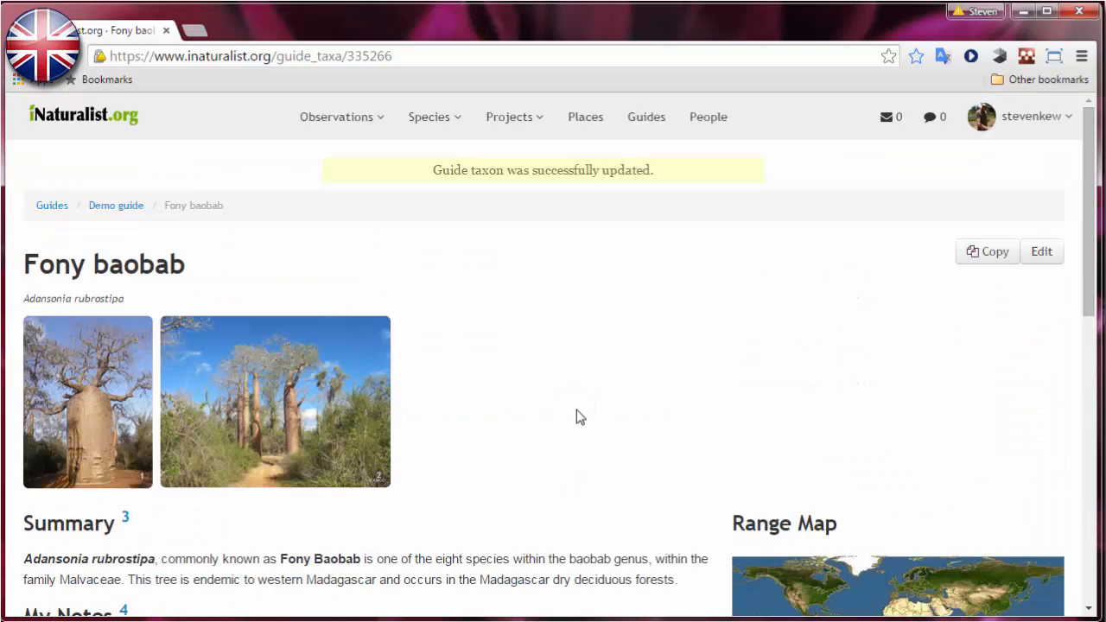
{"action": "mouse_move", "coordinate": [733, 417]}
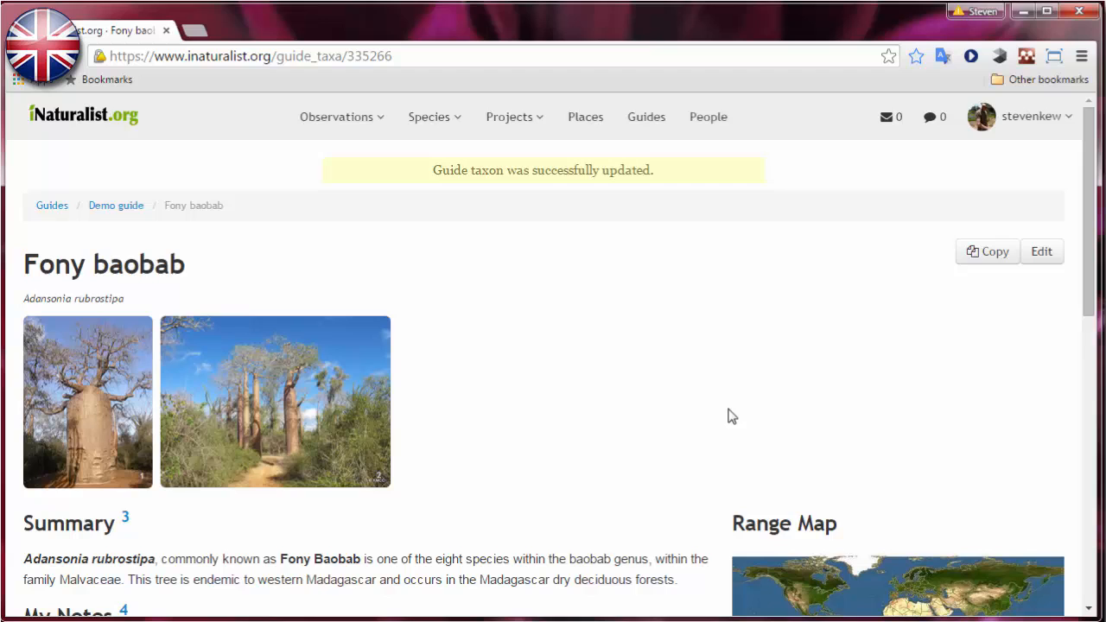
{"action": "mouse_move", "coordinate": [122, 214]}
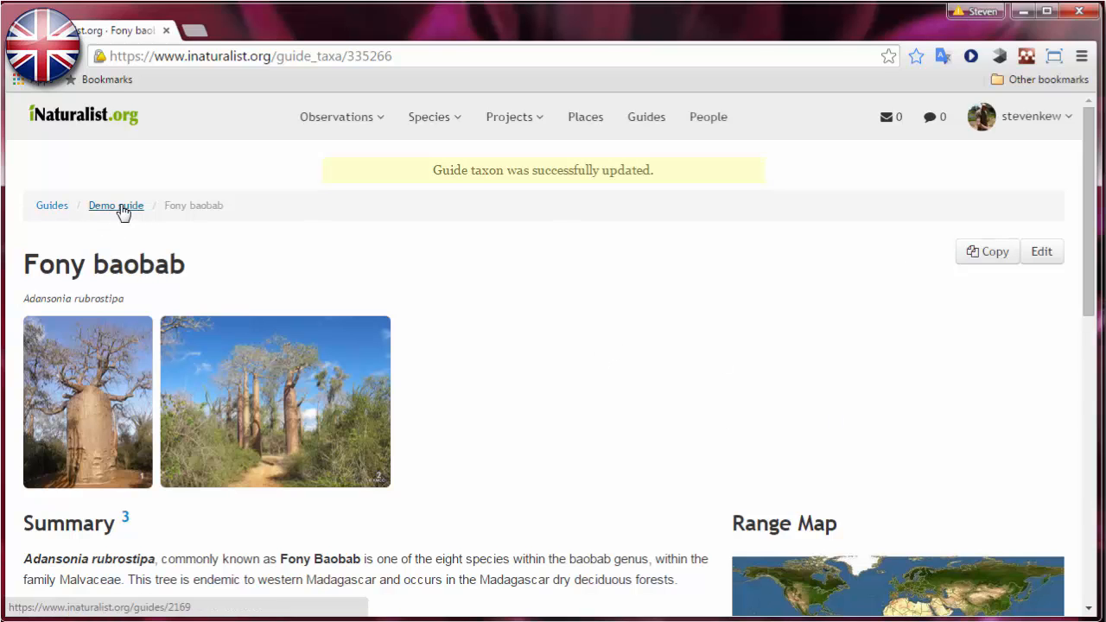
Open the Demo guide page showing its four baobabs and the HABITAT dry_forest filter
{"action": "left_click", "coordinate": [116, 205]}
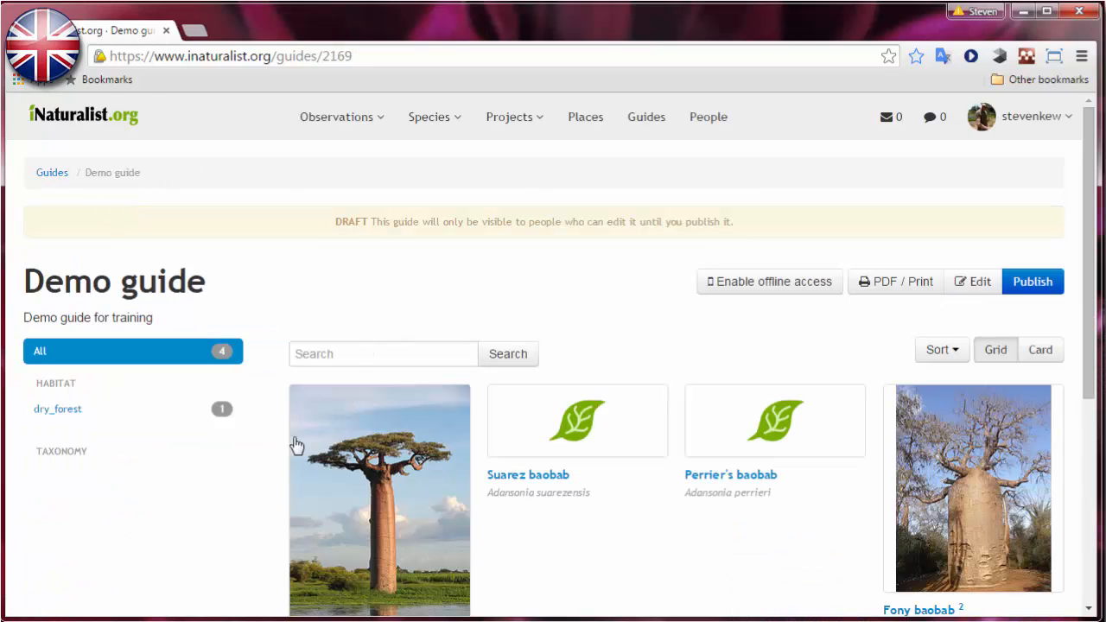
{"action": "scroll", "scroll_direction": "down", "scroll_amount": 3}
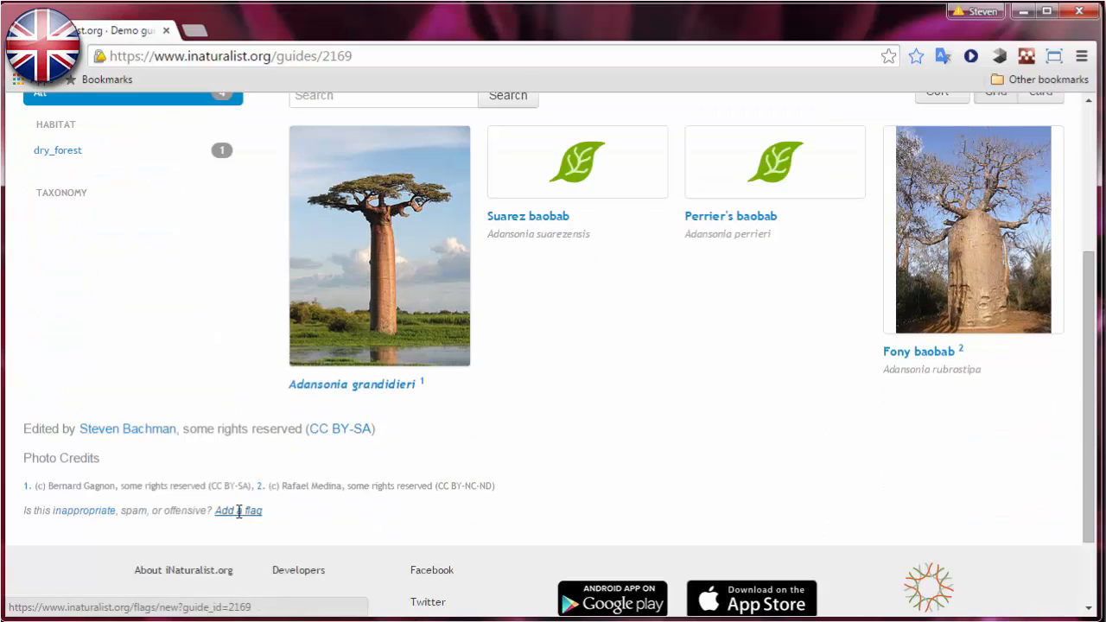
{"action": "mouse_move", "coordinate": [441, 521]}
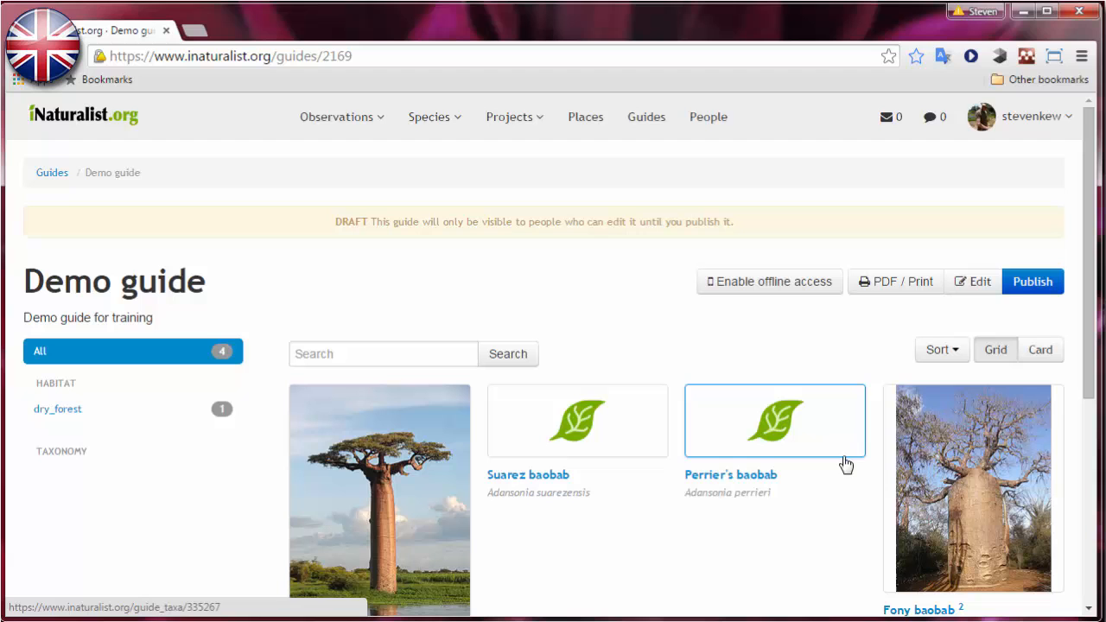
Edit the Demo guide and set its place to Madagascar
{"action": "left_click", "coordinate": [971, 281]}
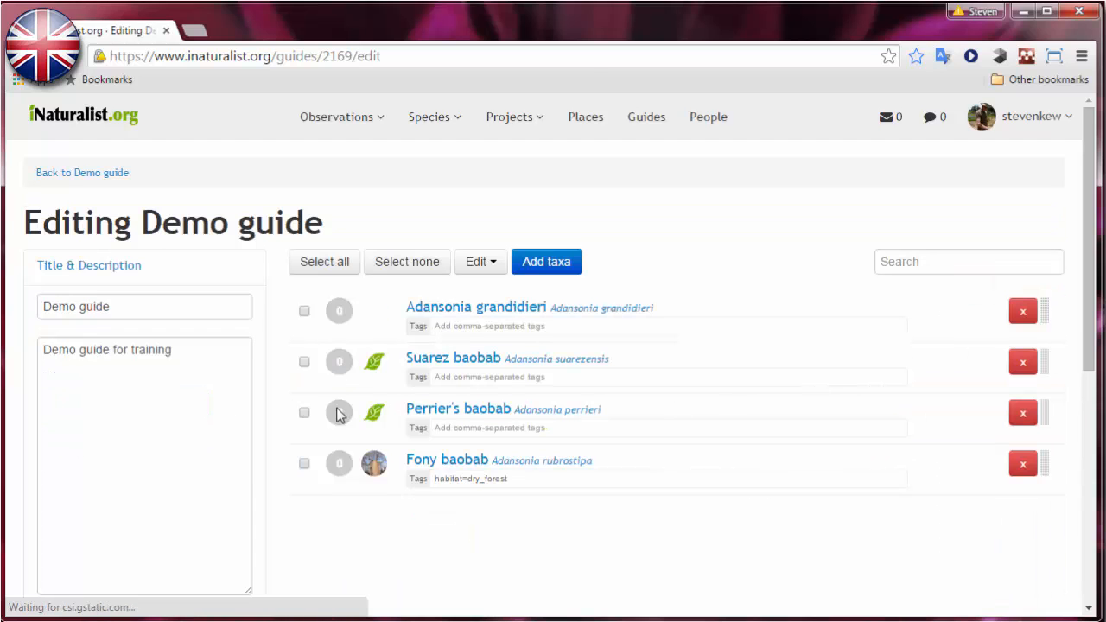
{"action": "scroll", "scroll_direction": "down", "scroll_amount": 3}
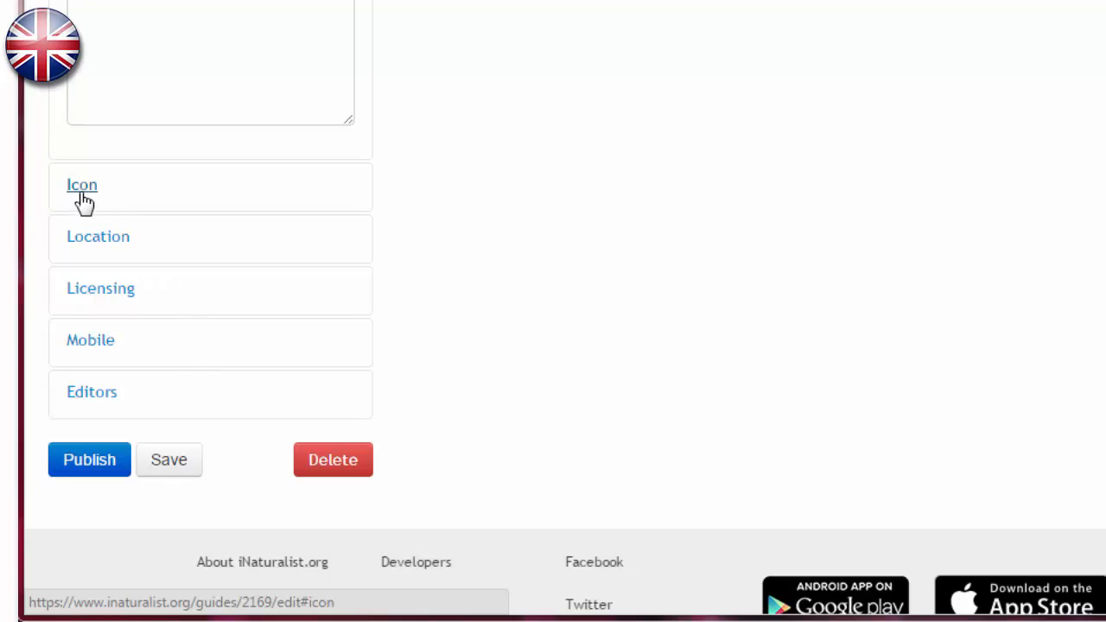
{"action": "left_click", "coordinate": [82, 184]}
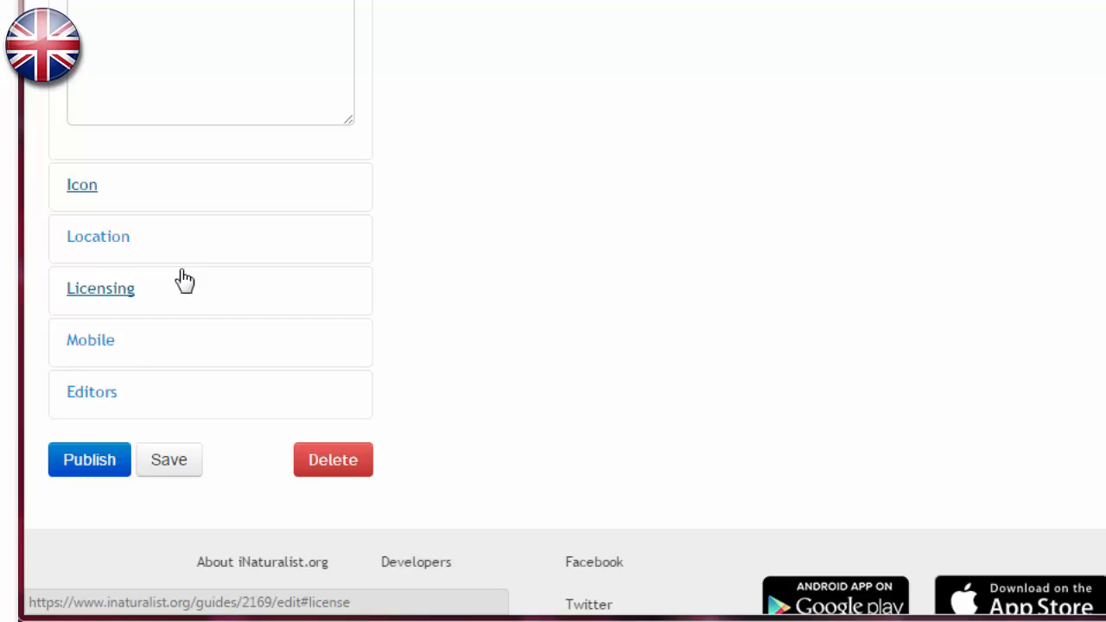
{"action": "left_click", "coordinate": [98, 236]}
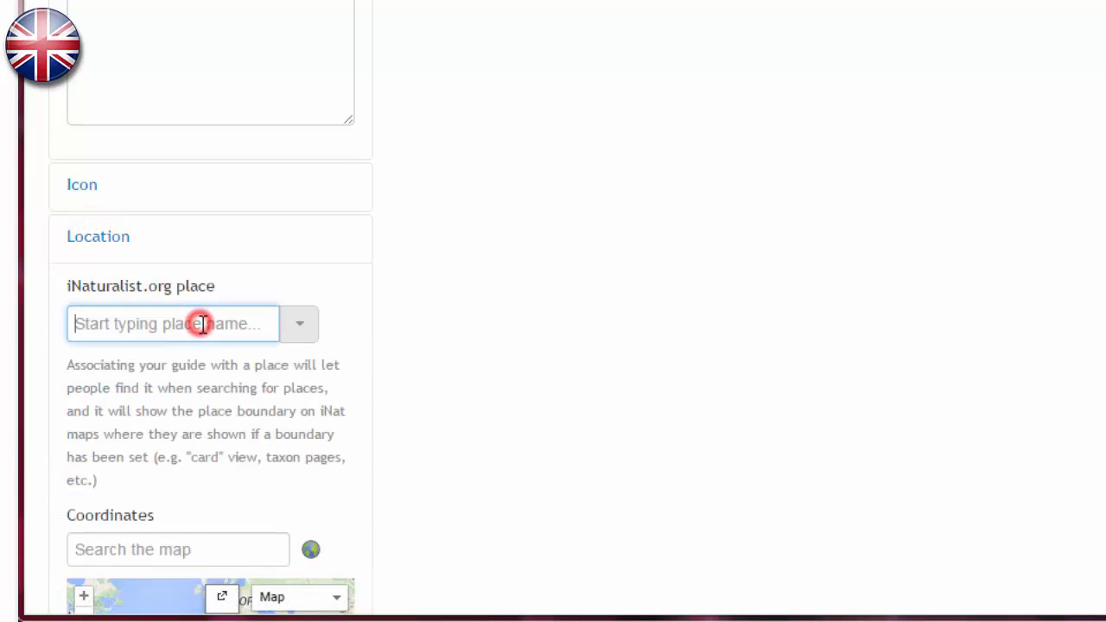
{"action": "type", "text": "Madagascar Country"}
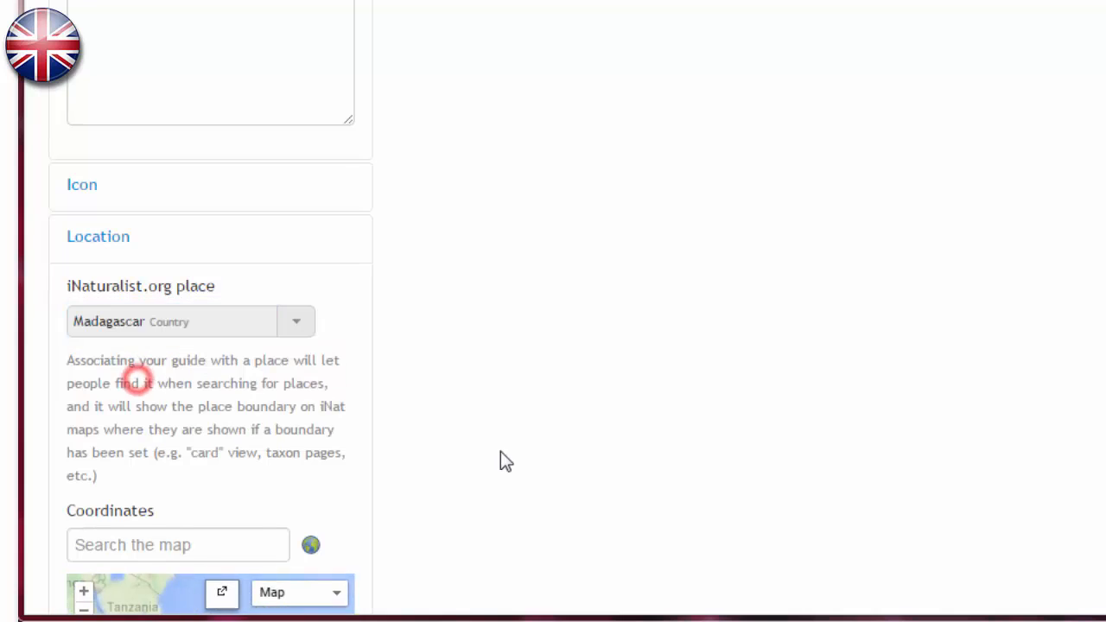
{"action": "scroll", "scroll_direction": "down", "scroll_amount": 3}
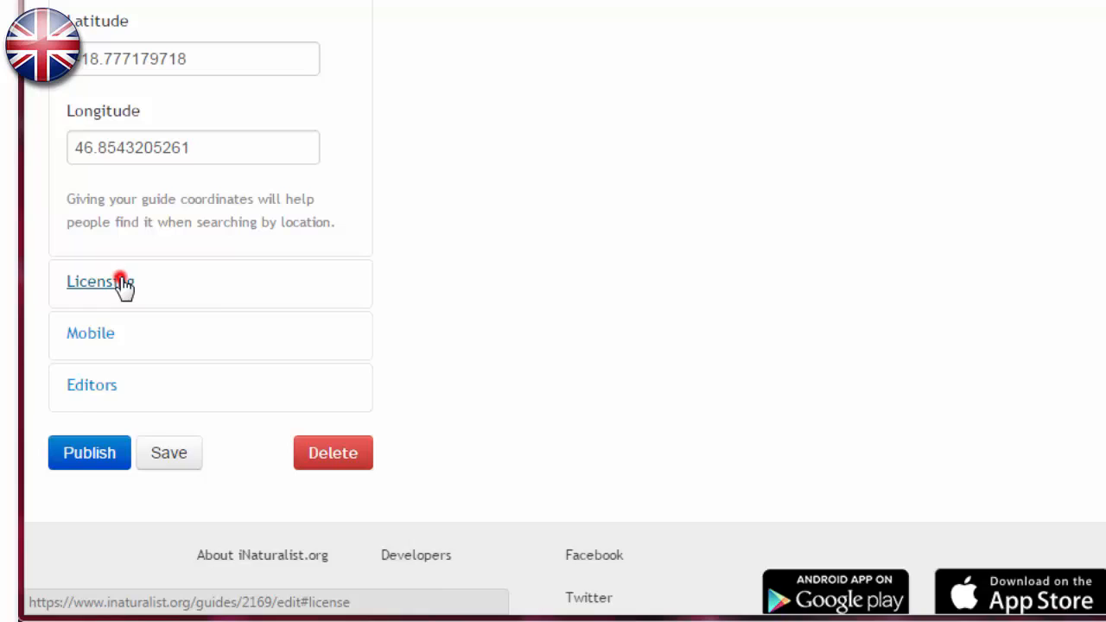
Review the CC-BY-SA licensing and editors panels, then save the guide settings
{"action": "left_click", "coordinate": [100, 282]}
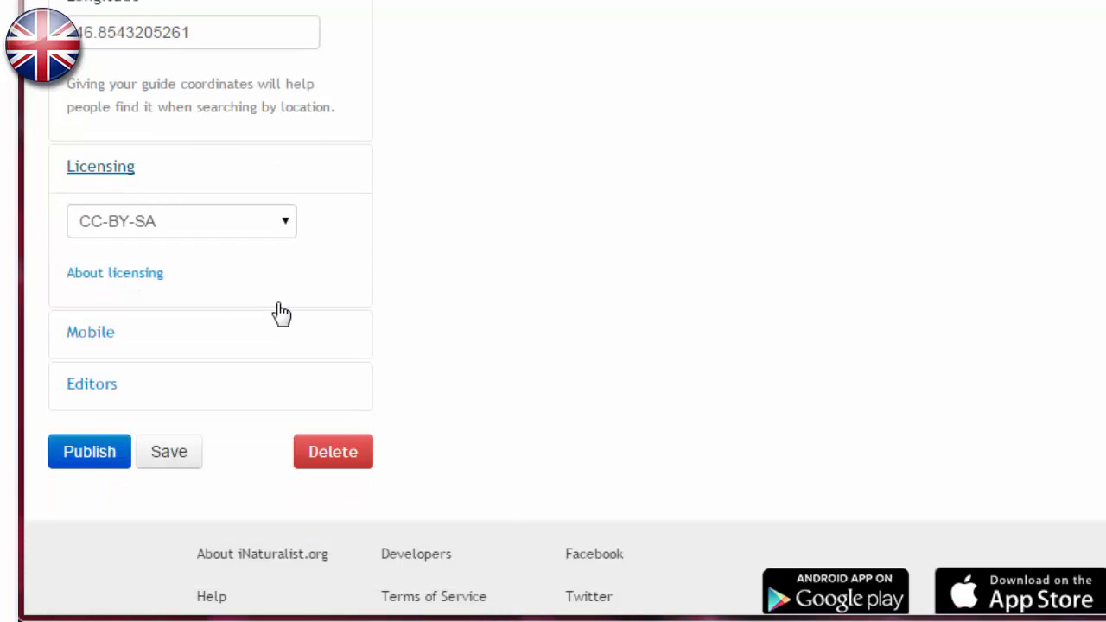
{"action": "left_click", "coordinate": [100, 166]}
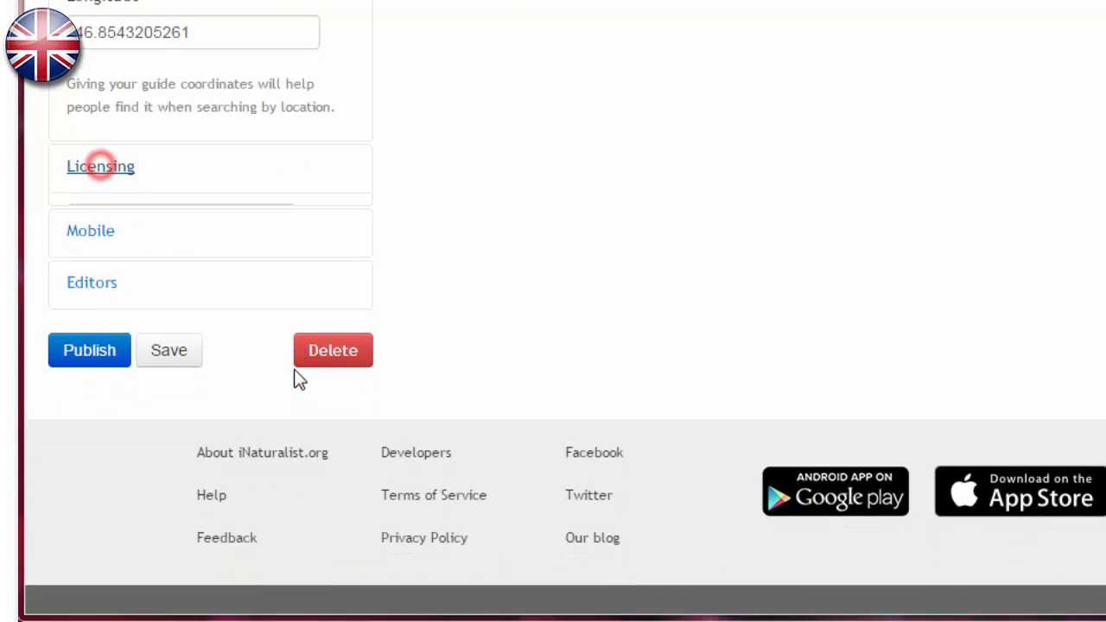
{"action": "mouse_move", "coordinate": [102, 276]}
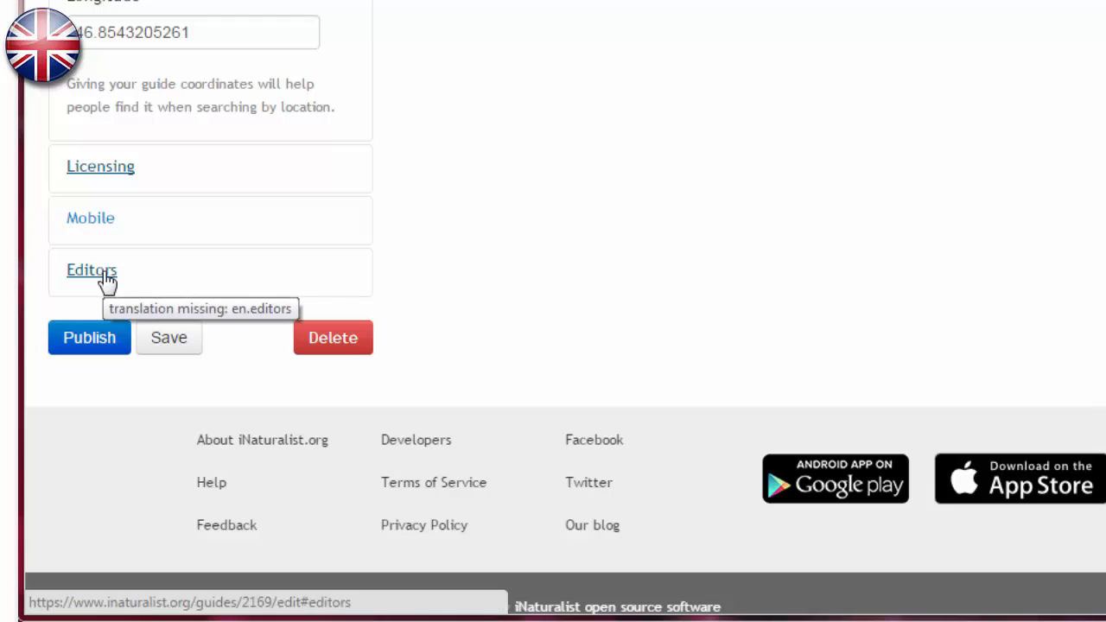
{"action": "left_click", "coordinate": [90, 270]}
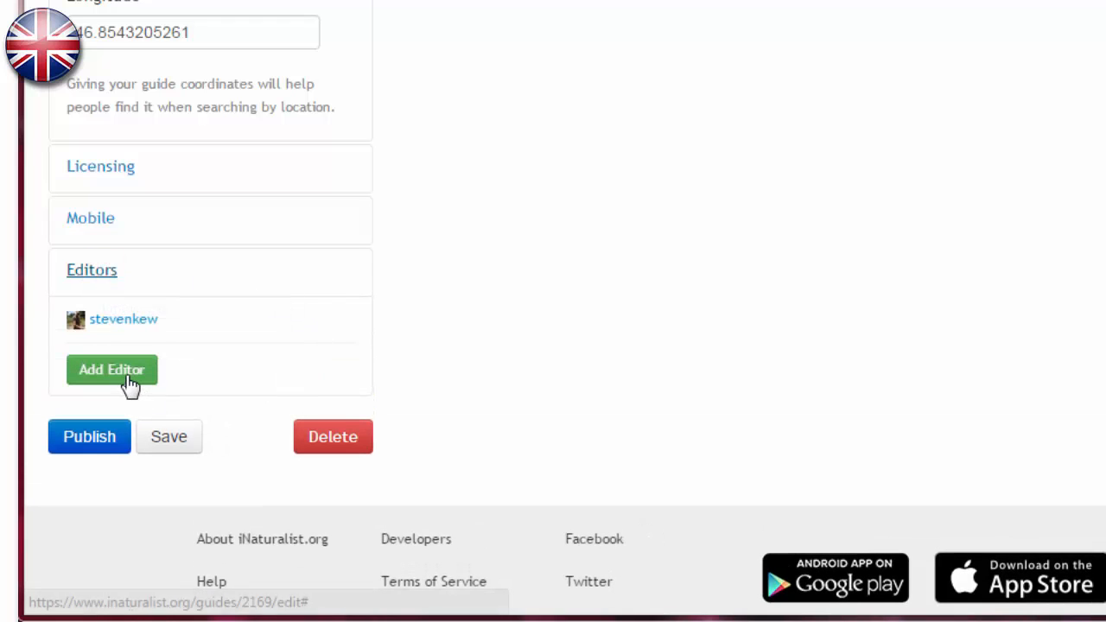
{"action": "left_click", "coordinate": [98, 270]}
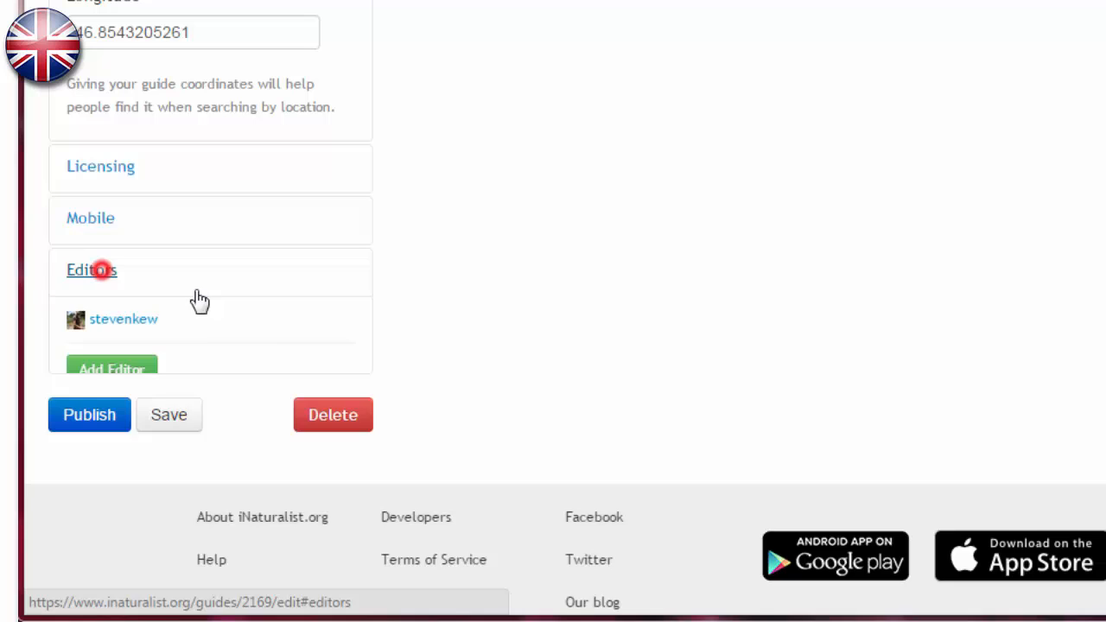
{"action": "left_click", "coordinate": [92, 270]}
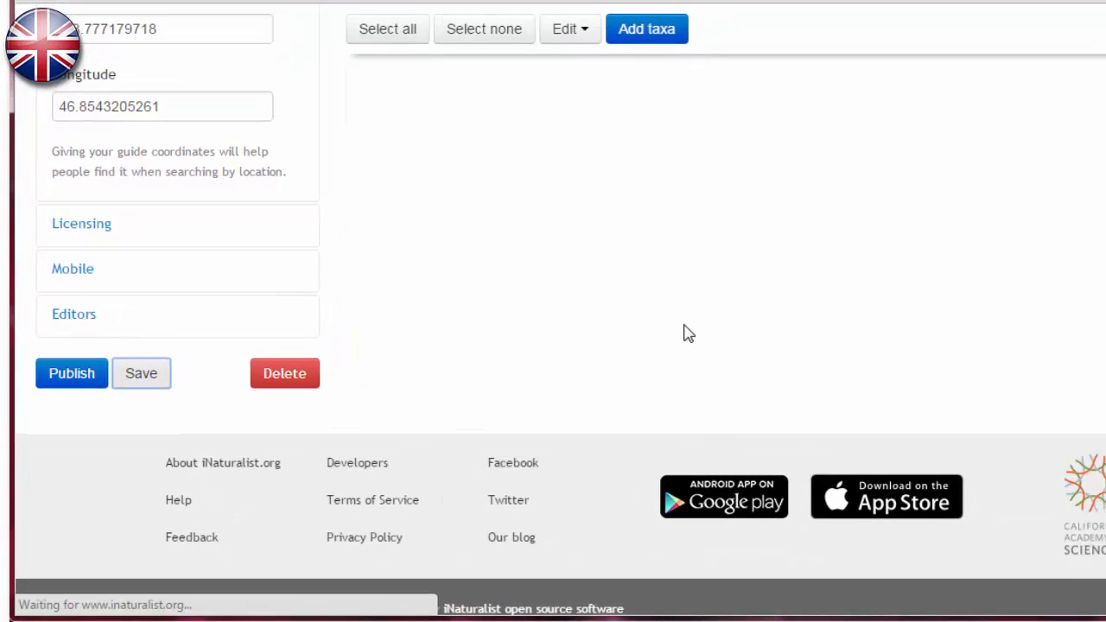
Open Demo guide from the 'By you' list under Guides
{"action": "left_click", "coordinate": [141, 373]}
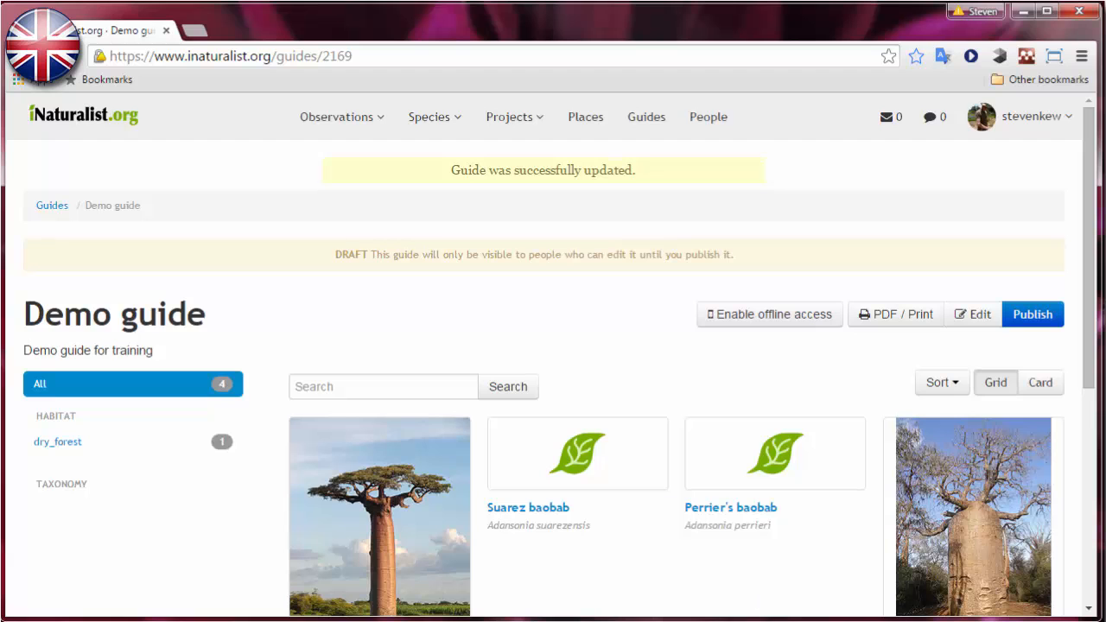
{"action": "left_click", "coordinate": [646, 117]}
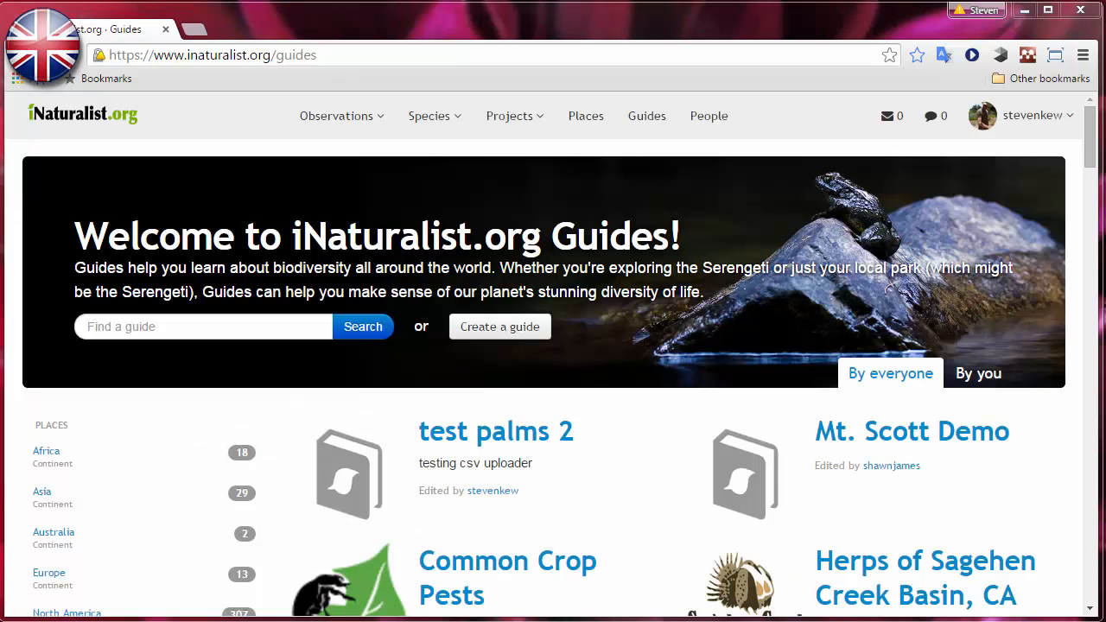
{"action": "mouse_move", "coordinate": [607, 353]}
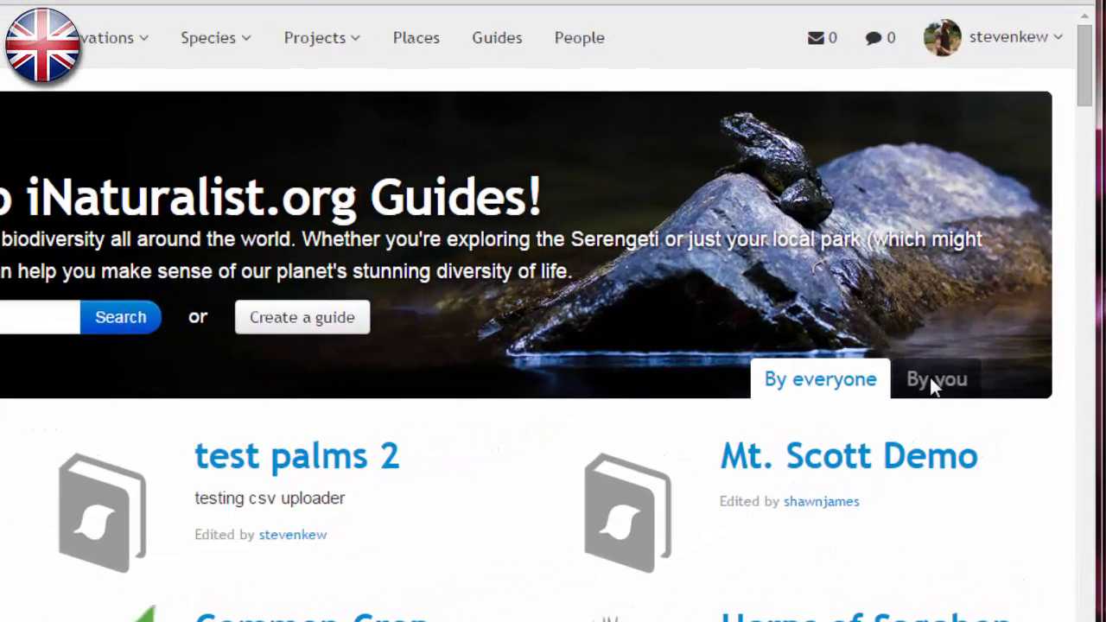
{"action": "left_click", "coordinate": [935, 378]}
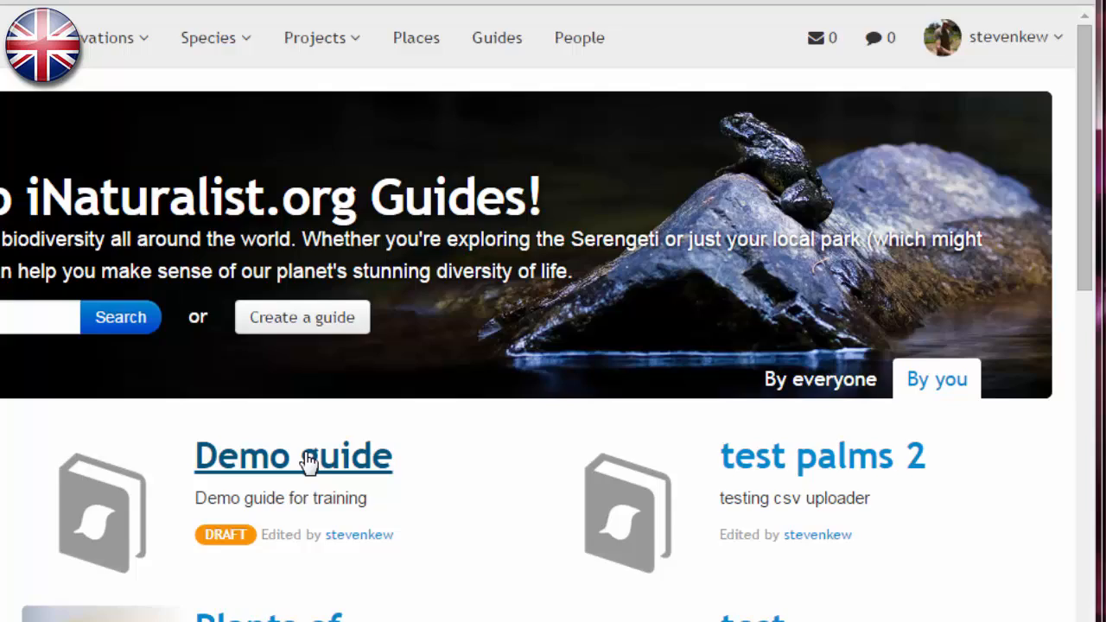
{"action": "left_click", "coordinate": [291, 457]}
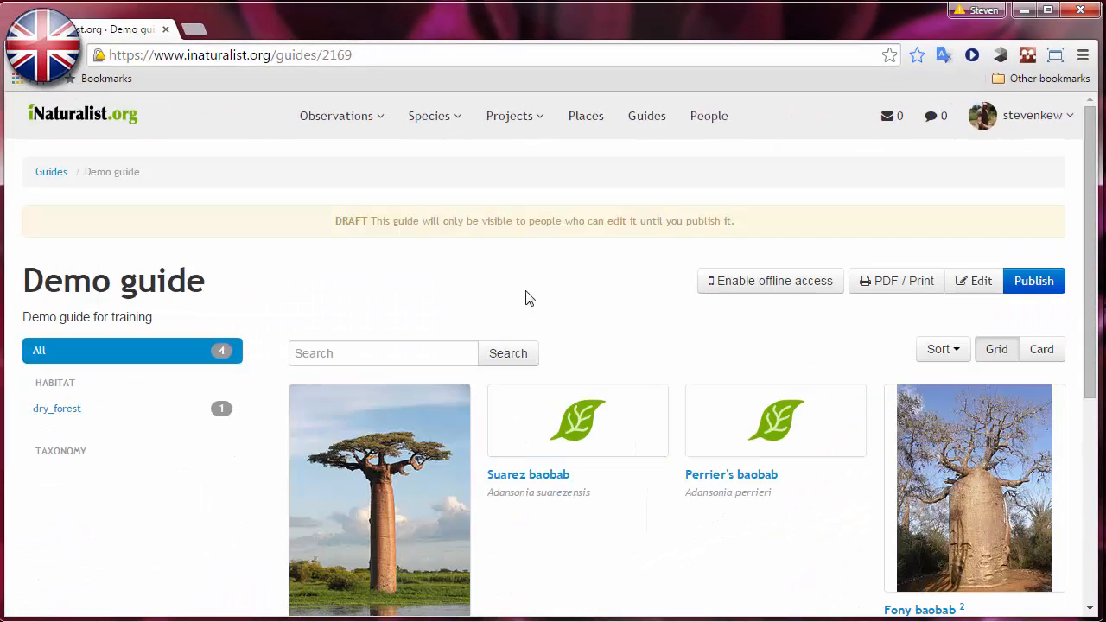
{"action": "mouse_move", "coordinate": [657, 254]}
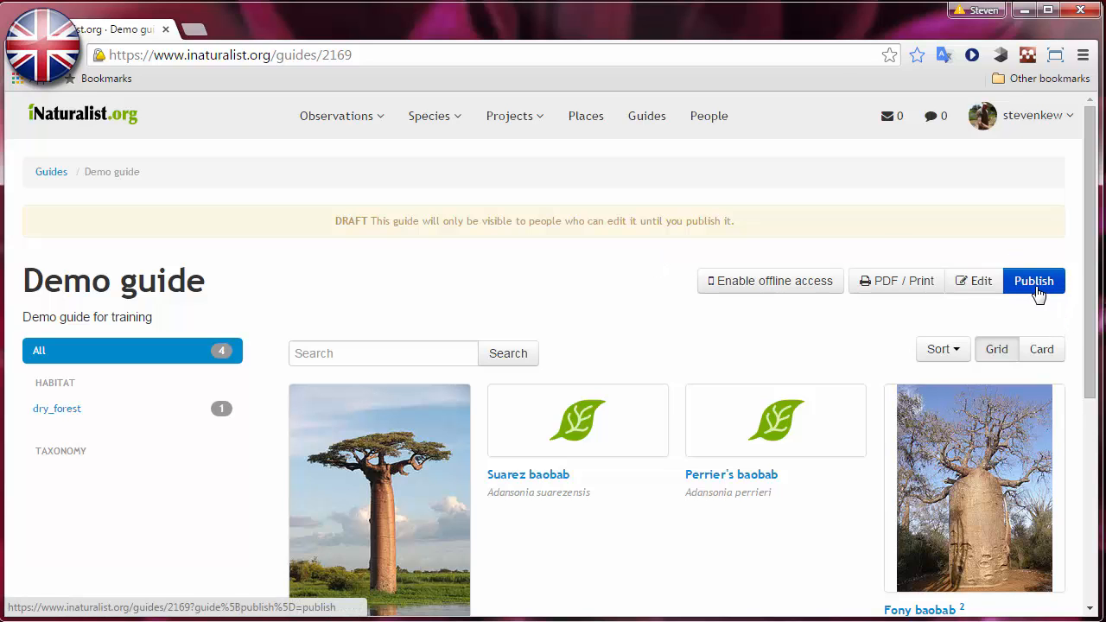
Publish the Demo guide
{"action": "left_click", "coordinate": [1033, 279]}
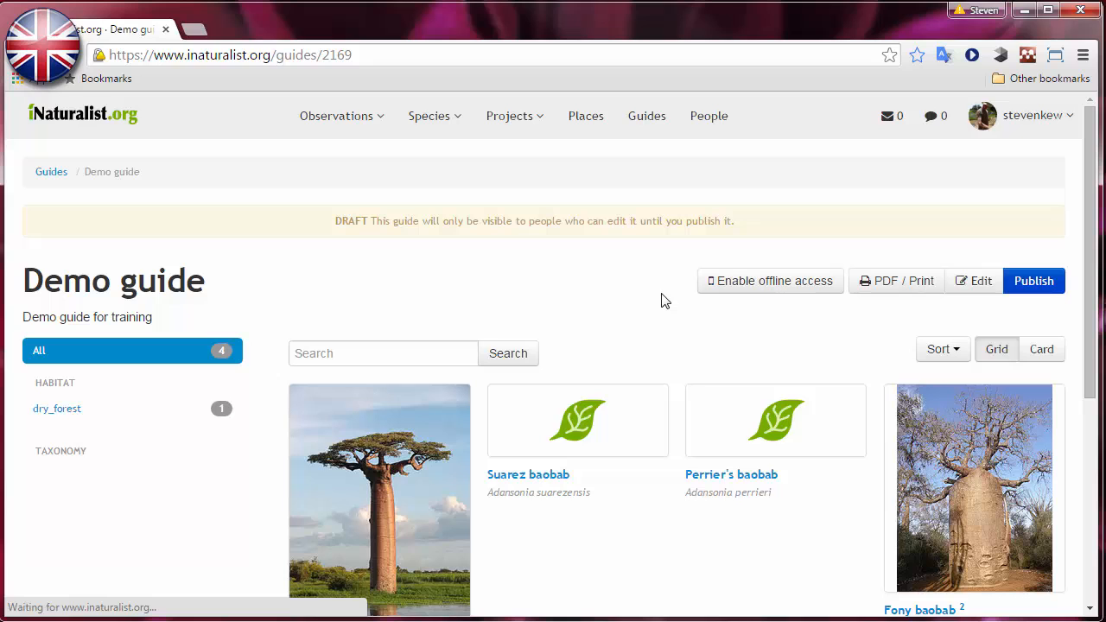
{"action": "left_click", "coordinate": [1033, 281]}
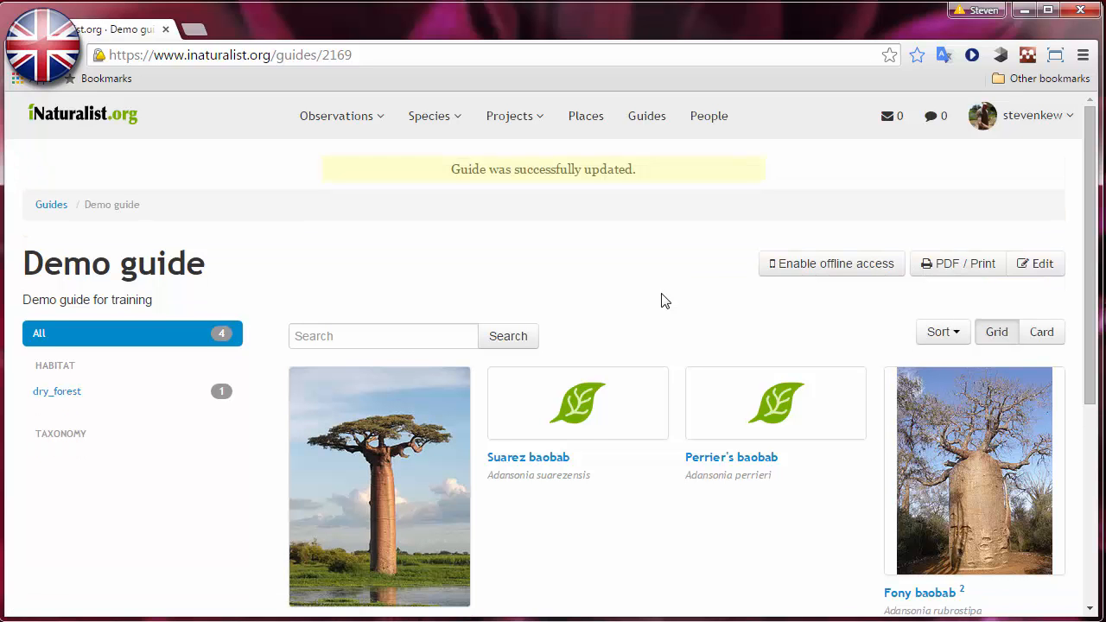
{"action": "scroll", "scroll_direction": "down", "scroll_amount": 3}
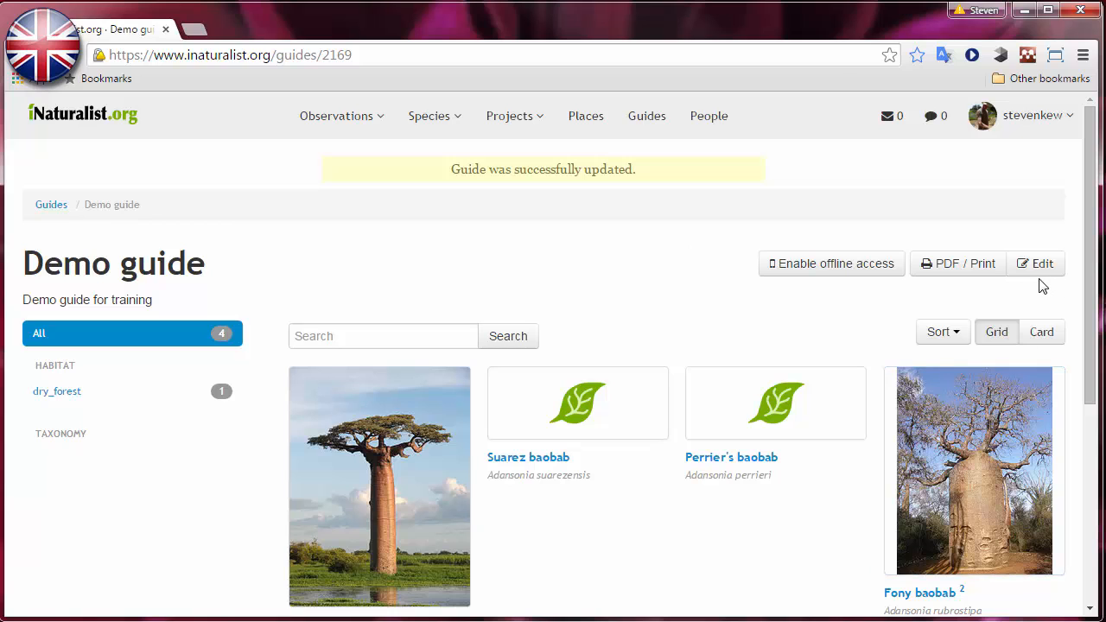
Return to the Demo guide page and bring up the PDF / Print options
{"action": "left_click", "coordinate": [1035, 264]}
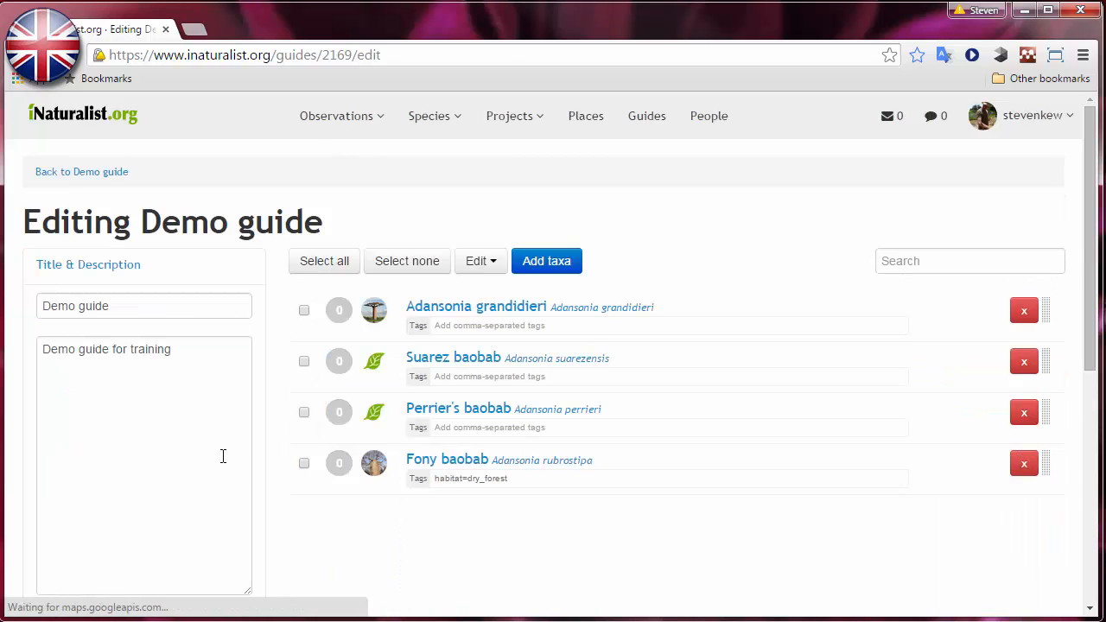
{"action": "scroll", "scroll_direction": "down", "scroll_amount": 3}
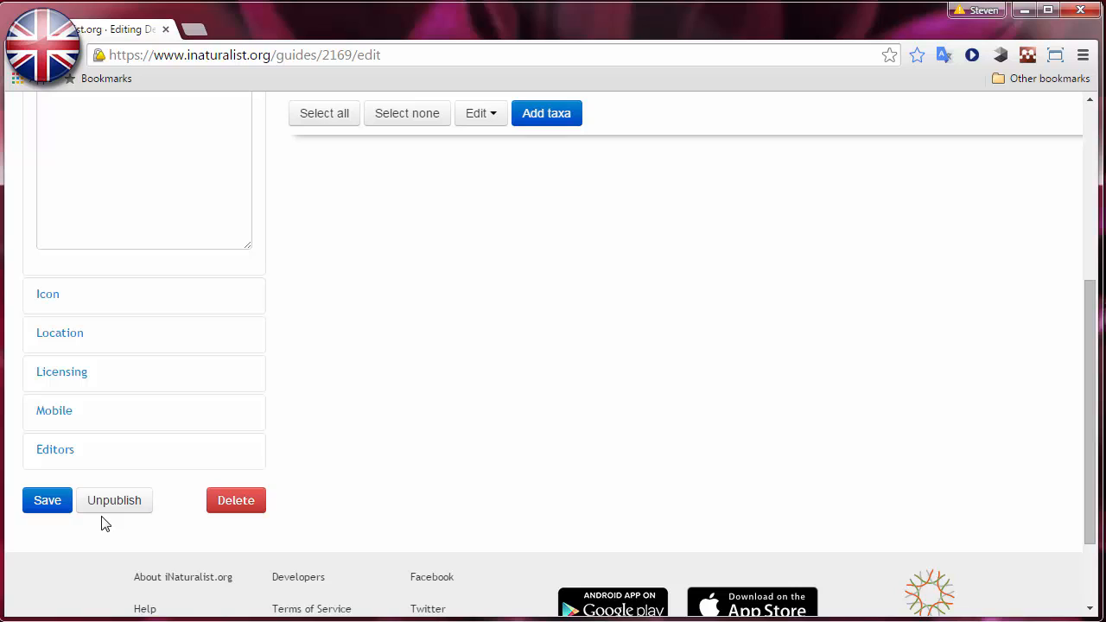
{"action": "mouse_move", "coordinate": [108, 512]}
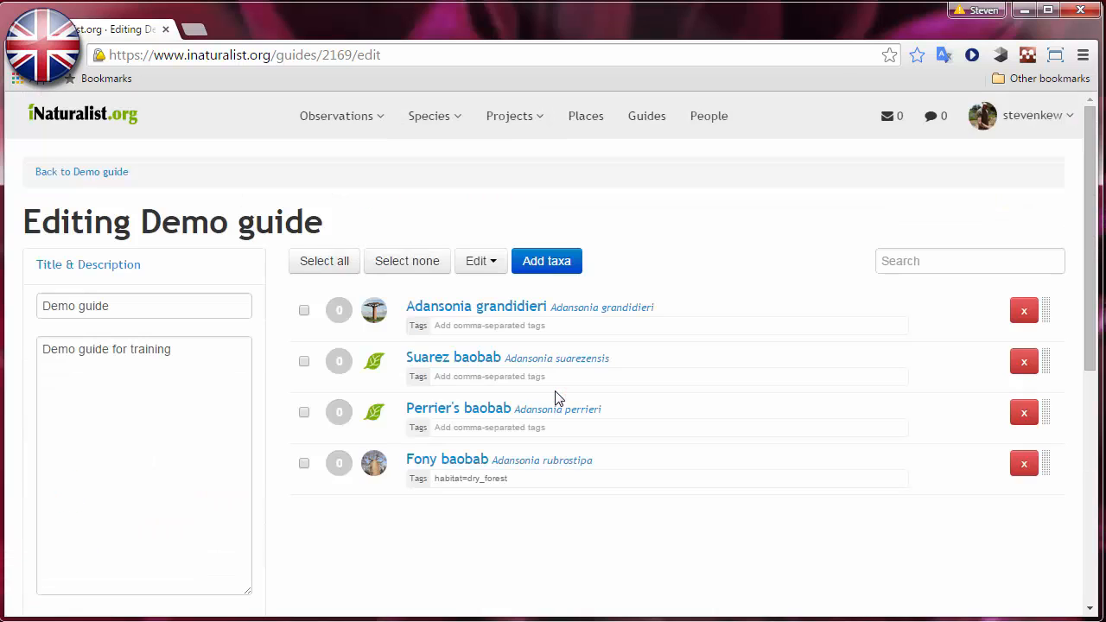
{"action": "left_click", "coordinate": [82, 172]}
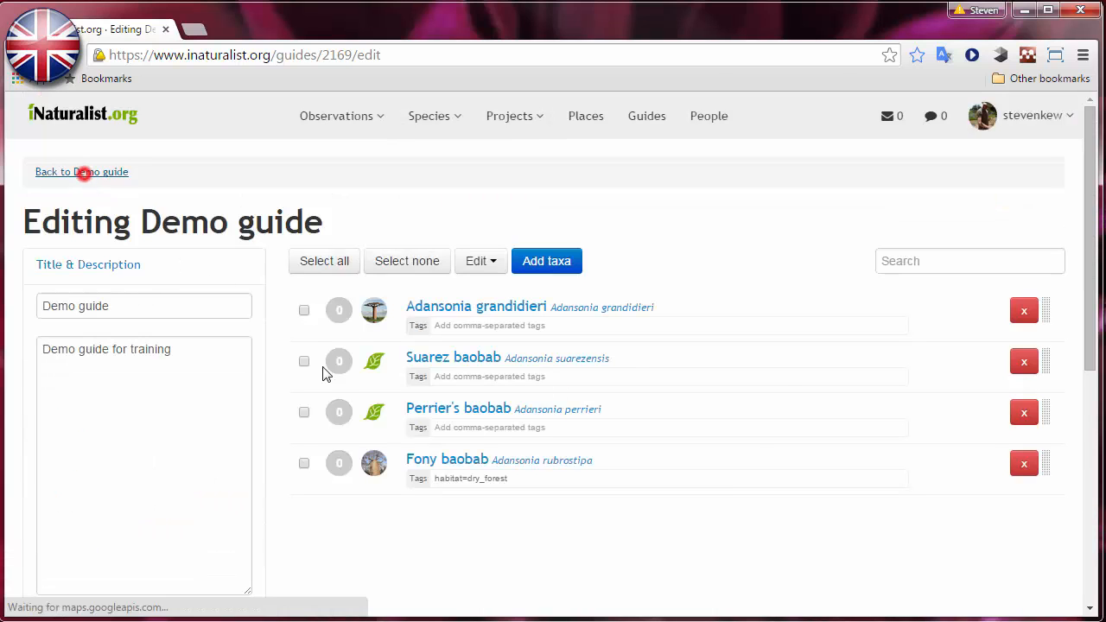
{"action": "left_click", "coordinate": [81, 172]}
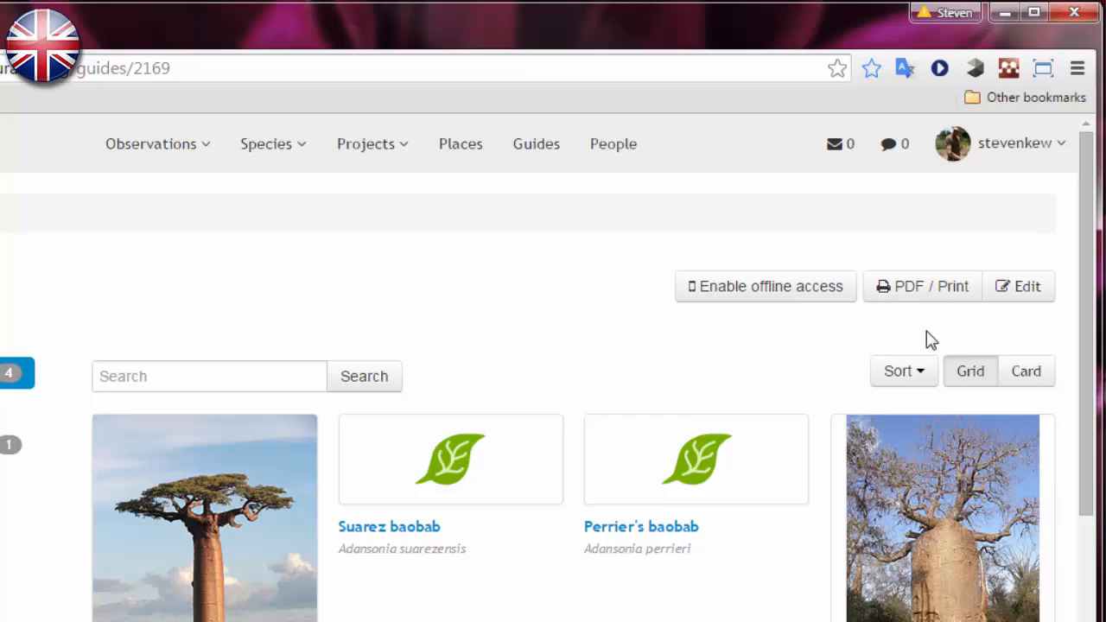
{"action": "left_click", "coordinate": [919, 286]}
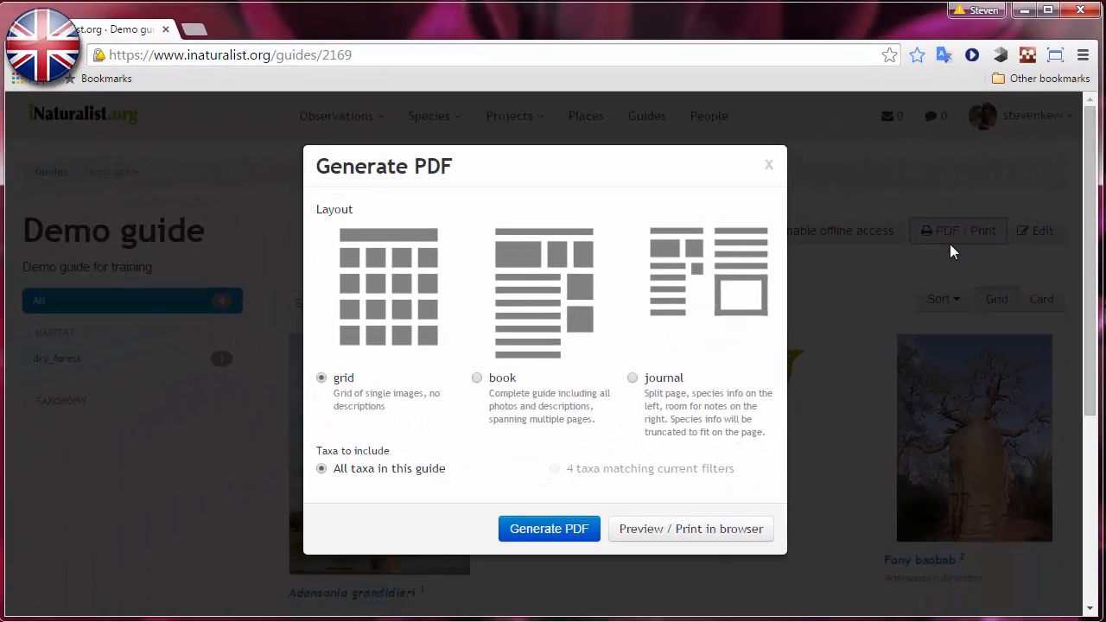
Choose the book layout and preview the Demo guide PDF in the browser
{"action": "left_click", "coordinate": [476, 378]}
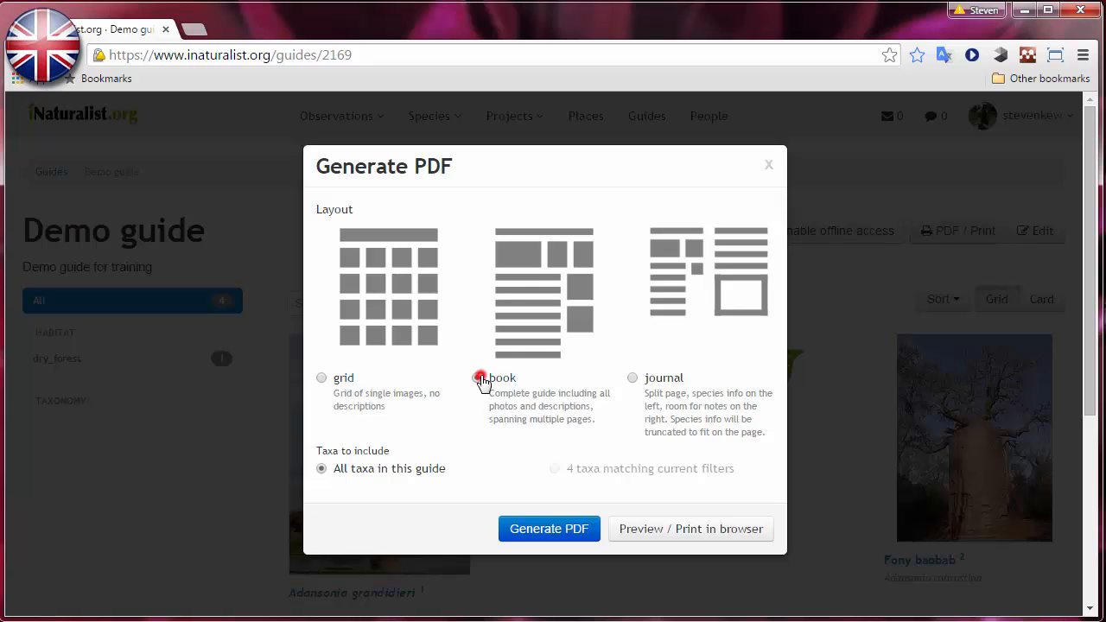
{"action": "left_click", "coordinate": [476, 378]}
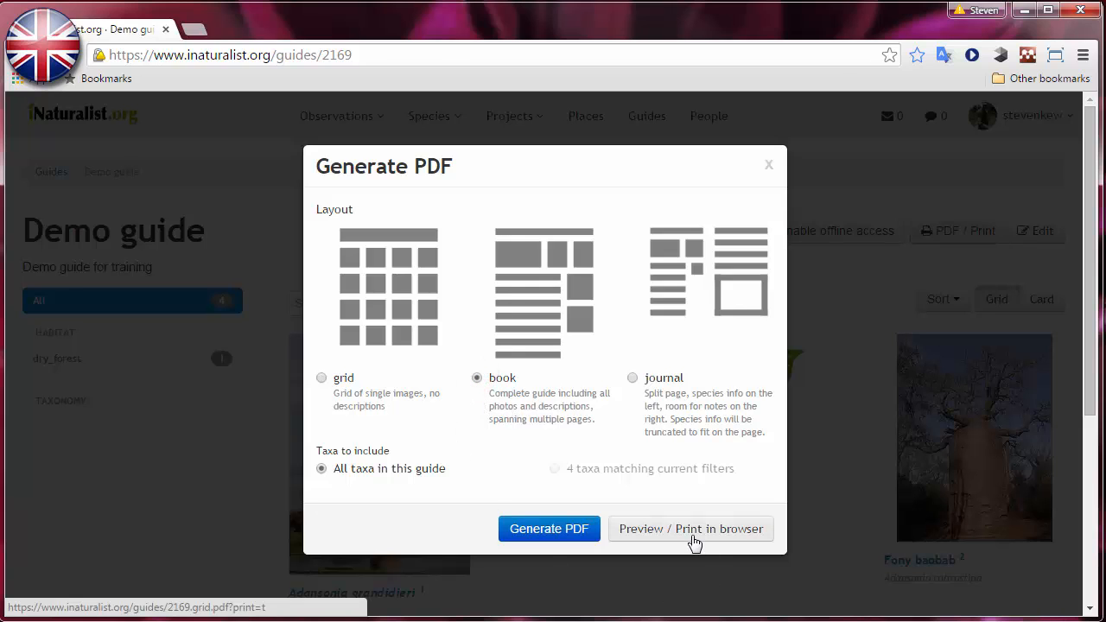
{"action": "left_click", "coordinate": [690, 528]}
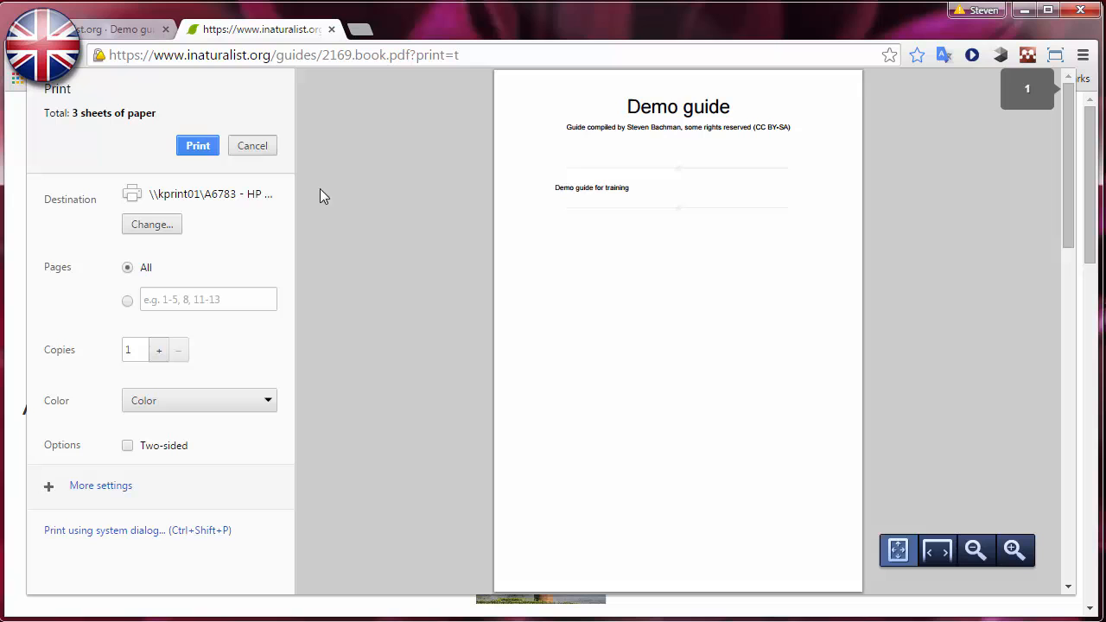
{"action": "mouse_move", "coordinate": [252, 145]}
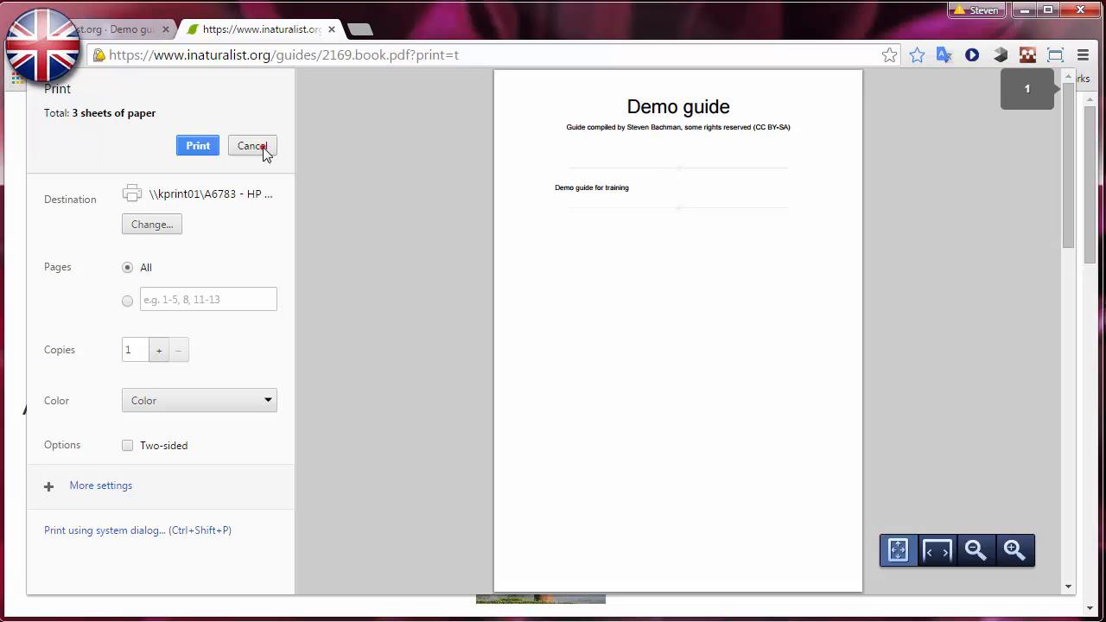
Cancel printing, scroll through the four baobabs with notes, map and credits, then return to the guide tab
{"action": "left_click", "coordinate": [252, 145]}
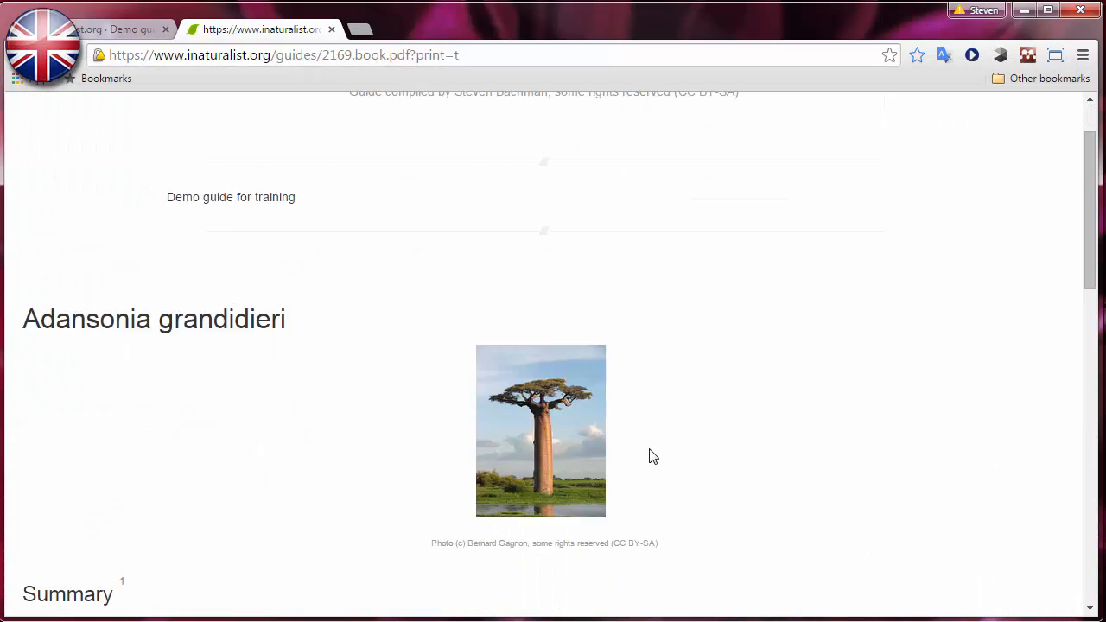
{"action": "scroll", "scroll_direction": "down", "scroll_amount": 3}
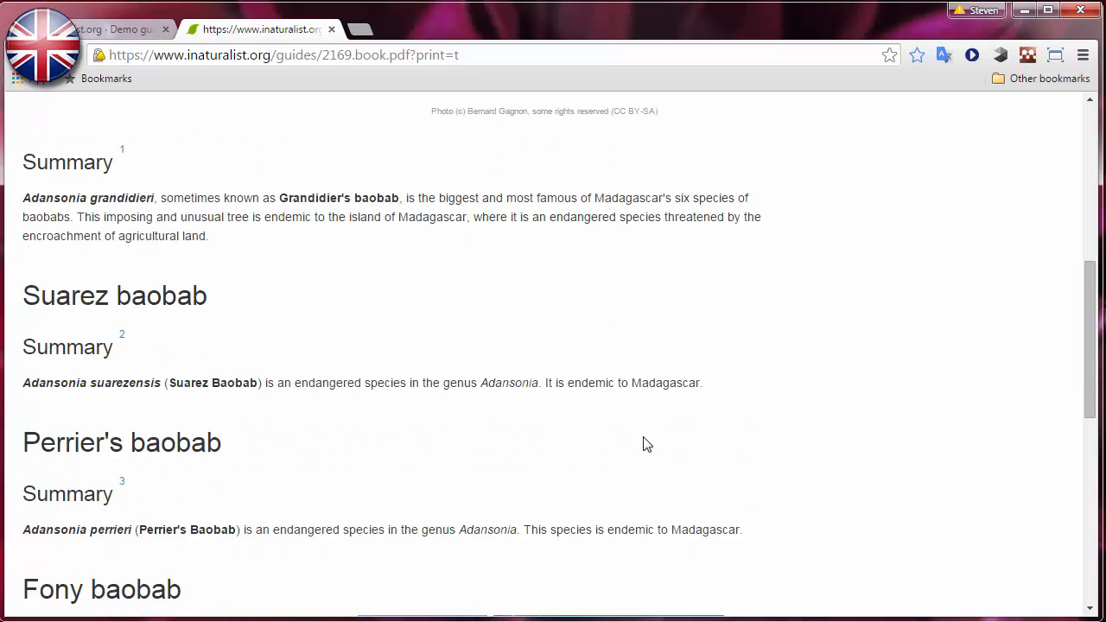
{"action": "scroll", "scroll_direction": "down", "scroll_amount": 3}
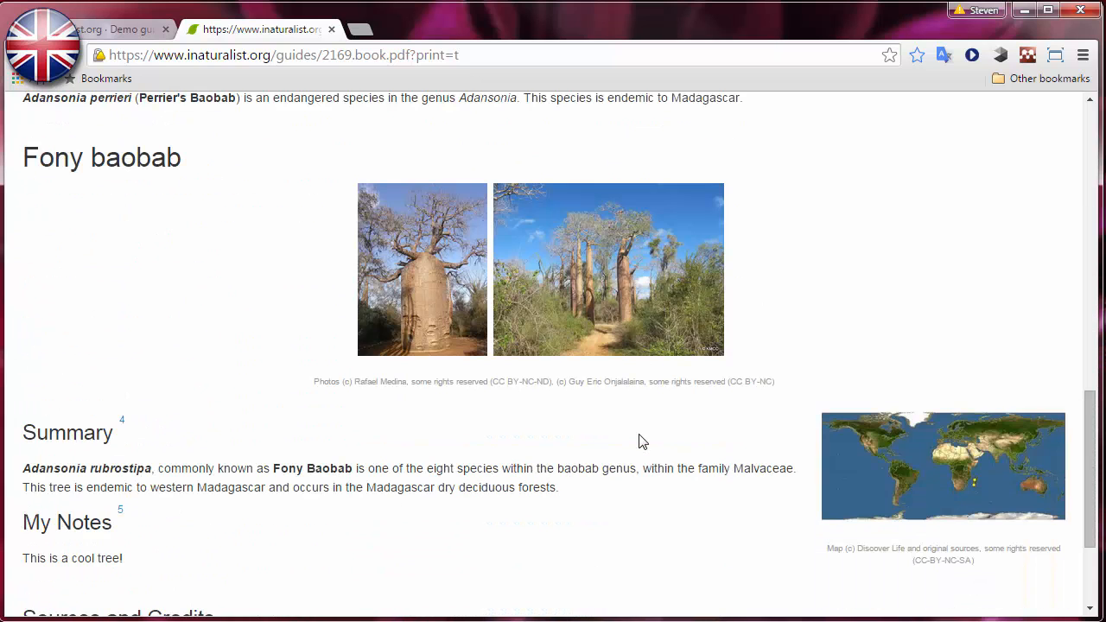
{"action": "scroll", "scroll_direction": "down", "scroll_amount": 3}
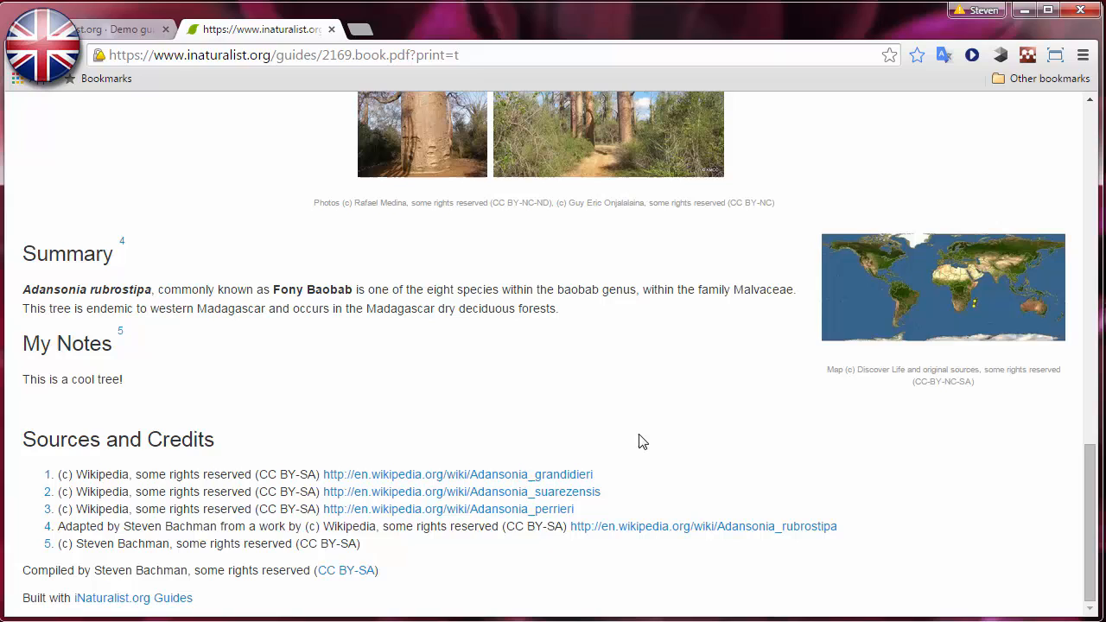
{"action": "left_click", "coordinate": [113, 28]}
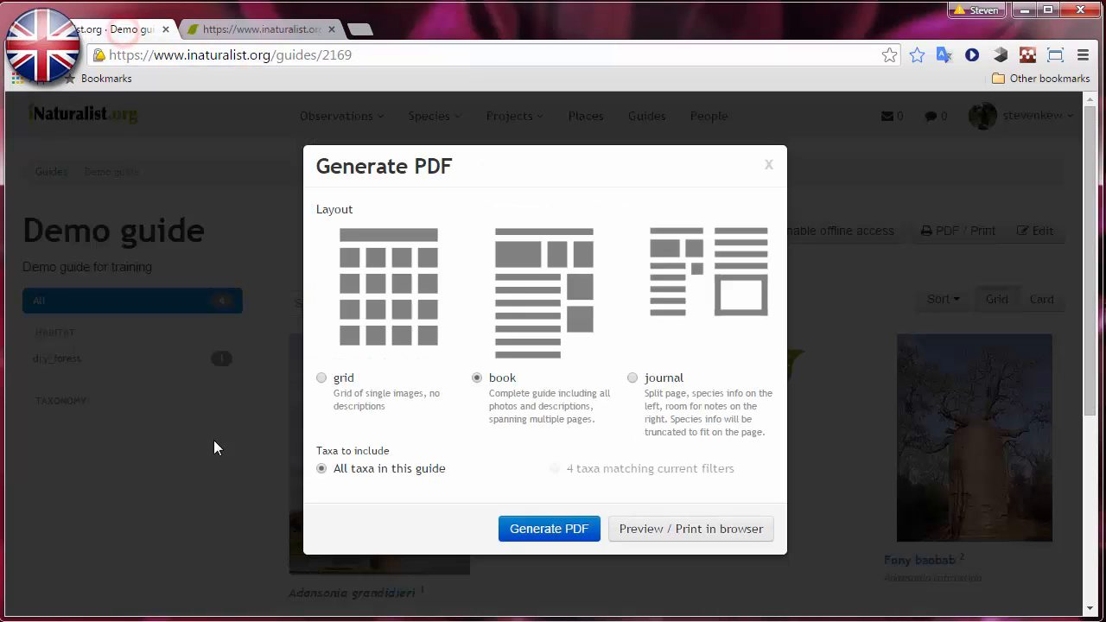
Generate a journal-layout PDF of the Demo guide and scroll through its field-note boxes
{"action": "left_click", "coordinate": [632, 378]}
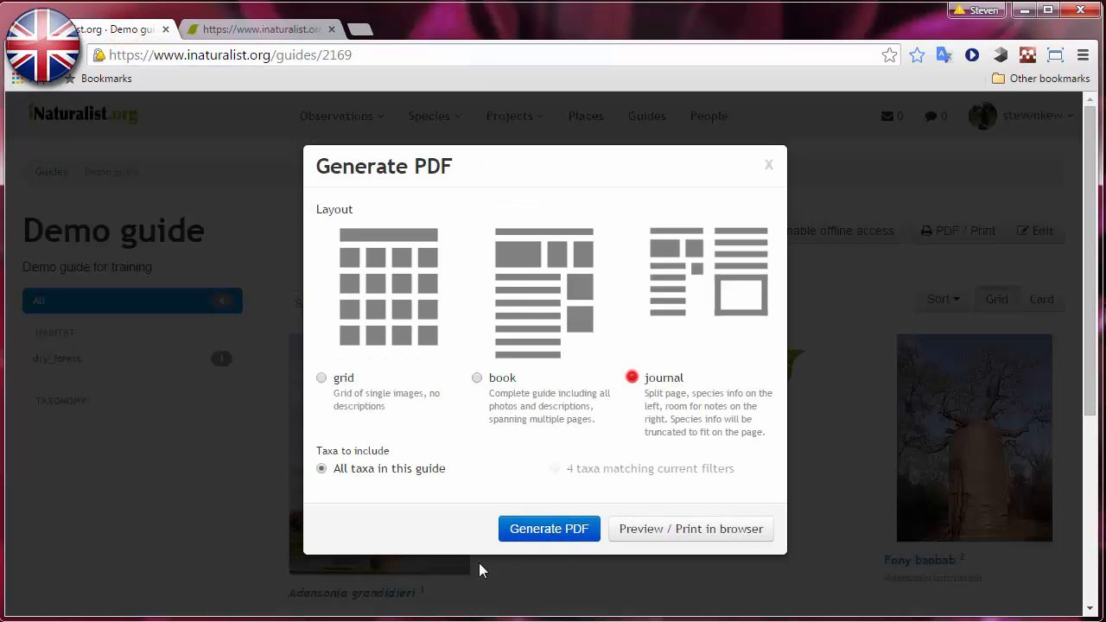
{"action": "left_click", "coordinate": [549, 529]}
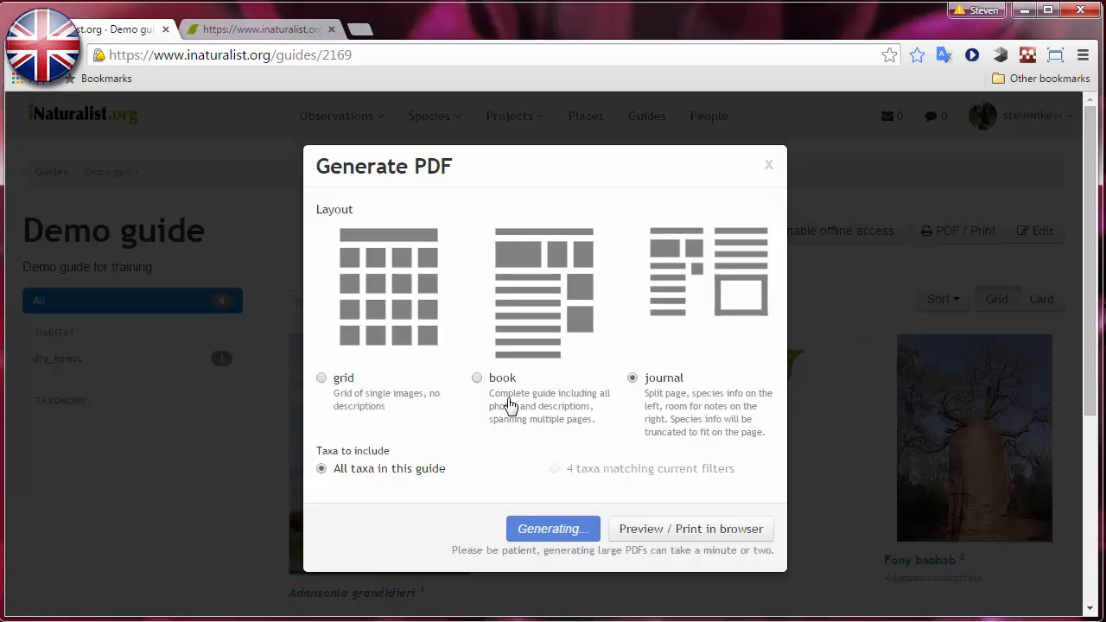
{"action": "left_click", "coordinate": [552, 528]}
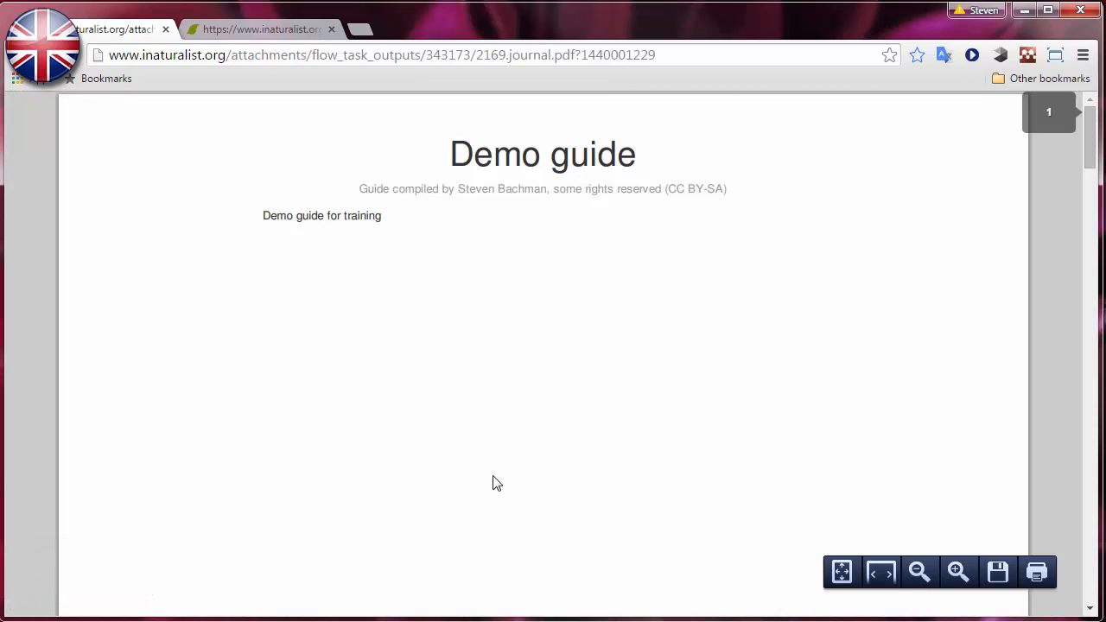
{"action": "scroll", "scroll_direction": "down", "scroll_amount": 3}
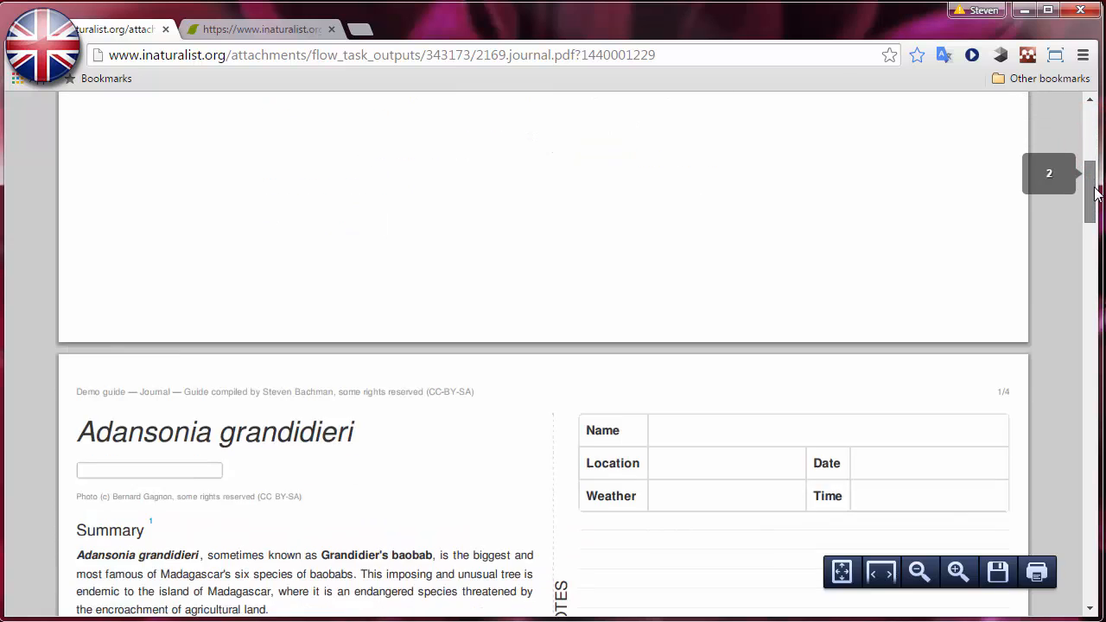
{"action": "scroll", "scroll_direction": "down", "scroll_amount": 3}
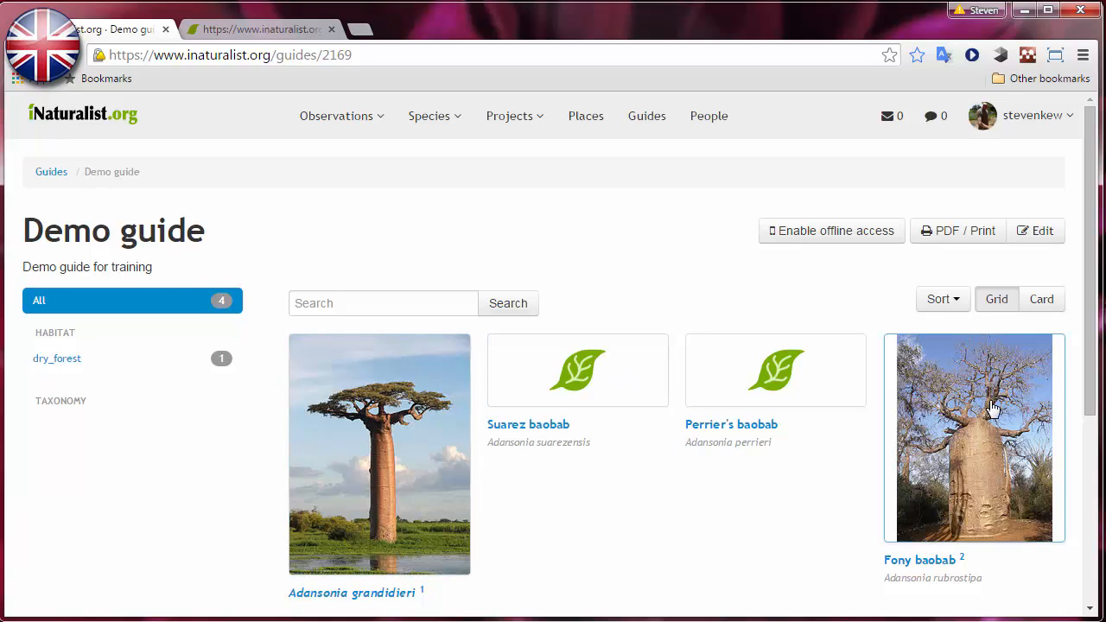
{"action": "mouse_move", "coordinate": [836, 240]}
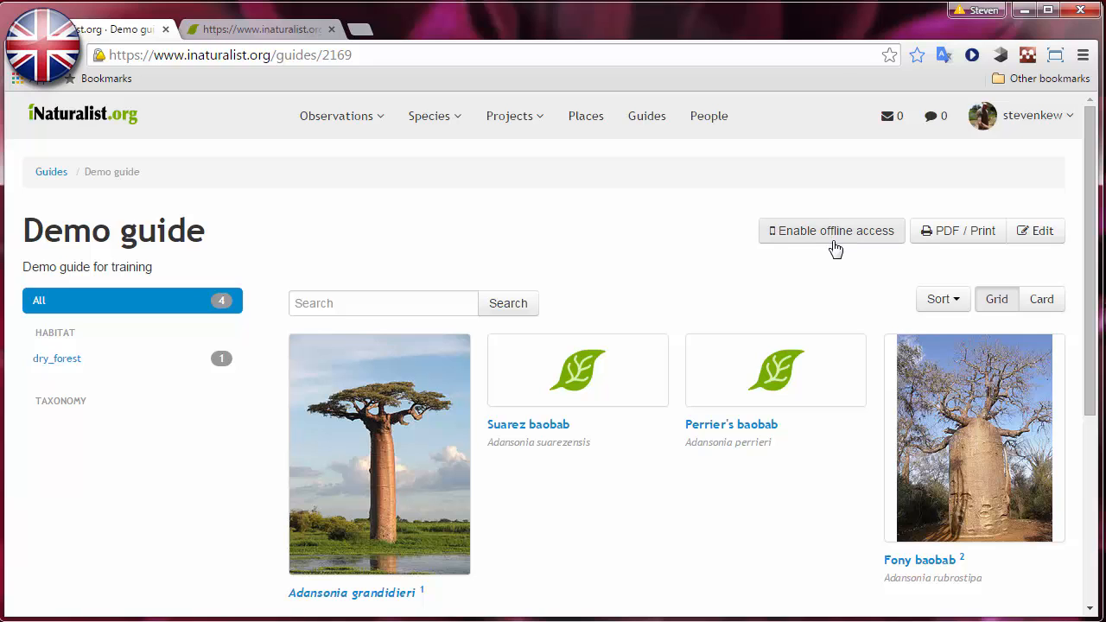
{"action": "left_click", "coordinate": [831, 230]}
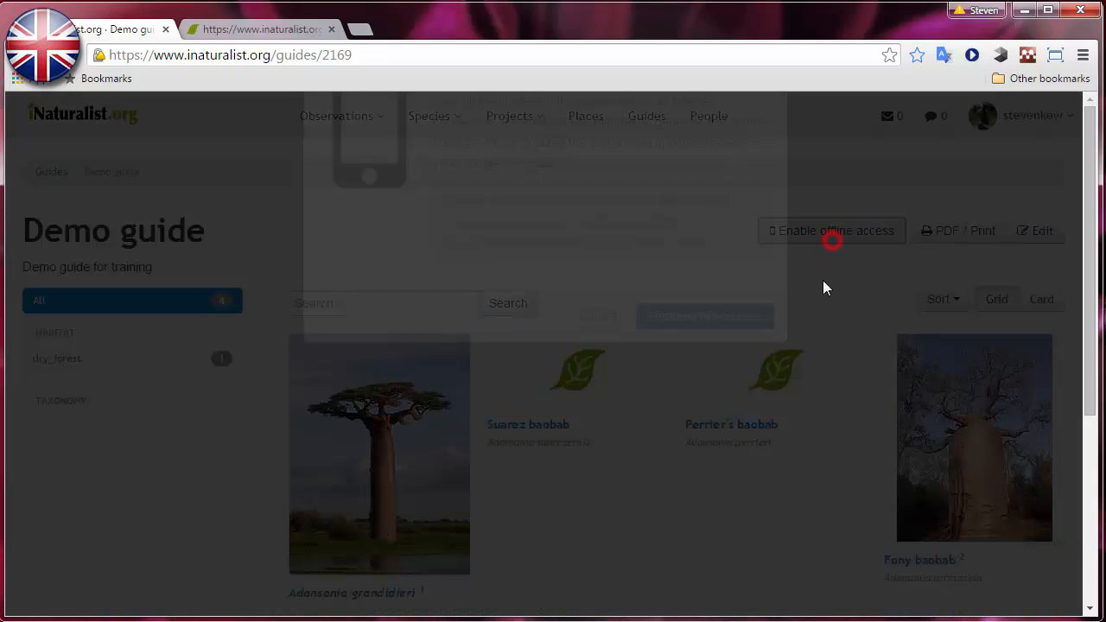
{"action": "left_click", "coordinate": [831, 231]}
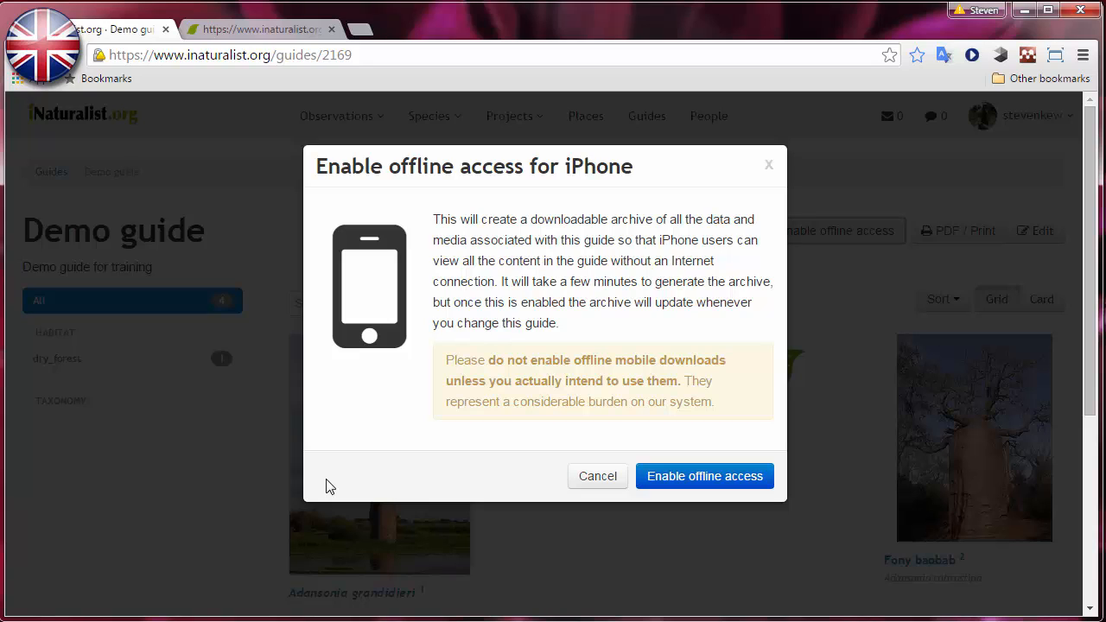
{"action": "mouse_move", "coordinate": [617, 543]}
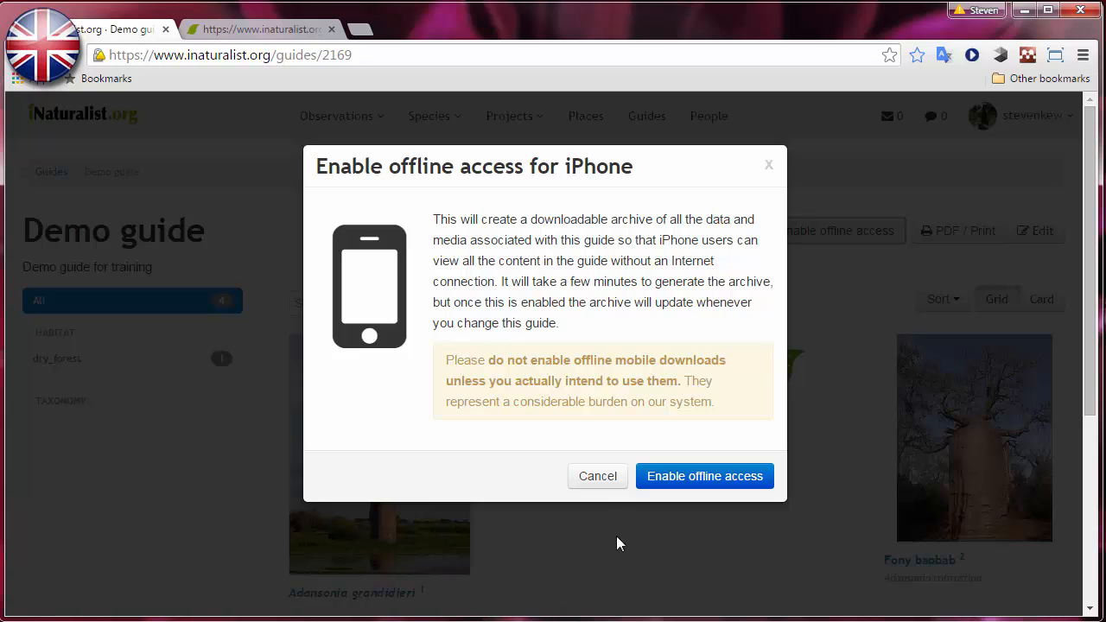
{"action": "mouse_move", "coordinate": [599, 482]}
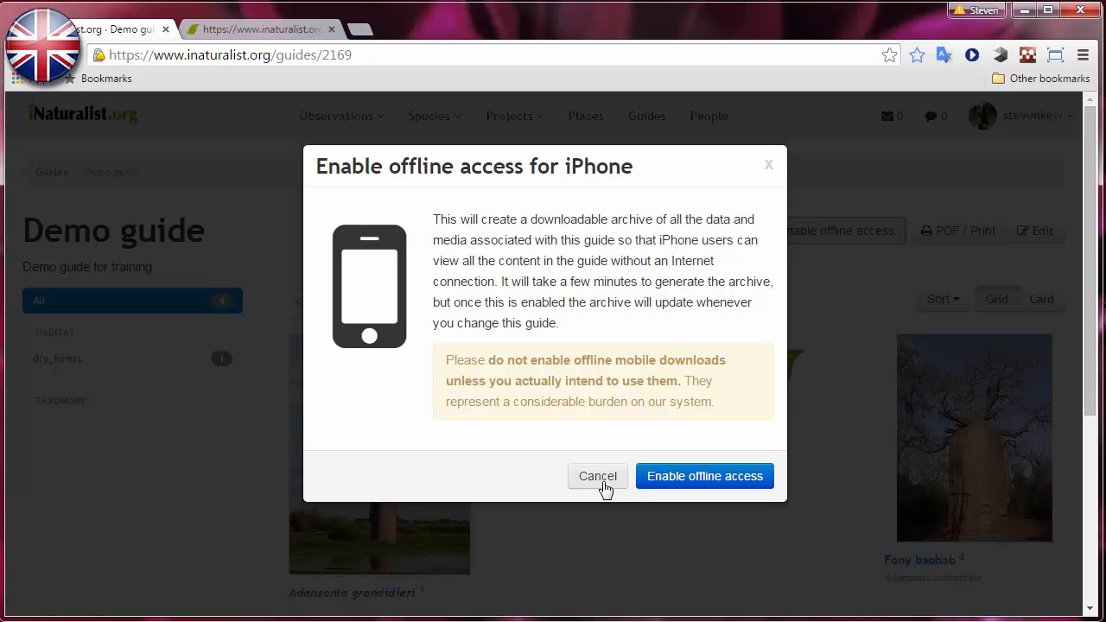
{"action": "left_click", "coordinate": [597, 476]}
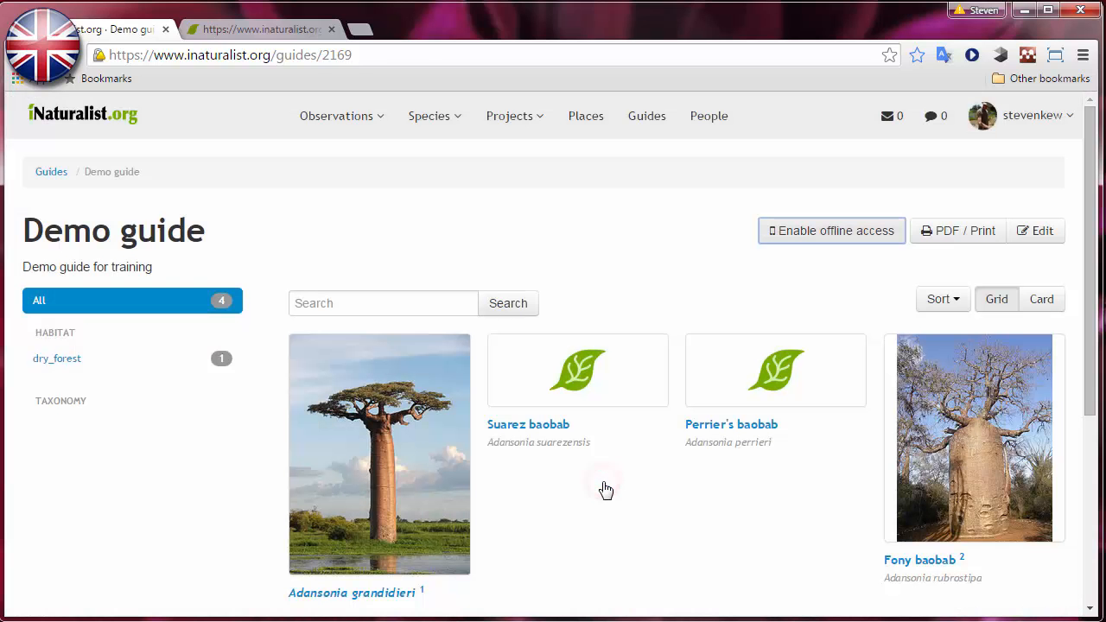